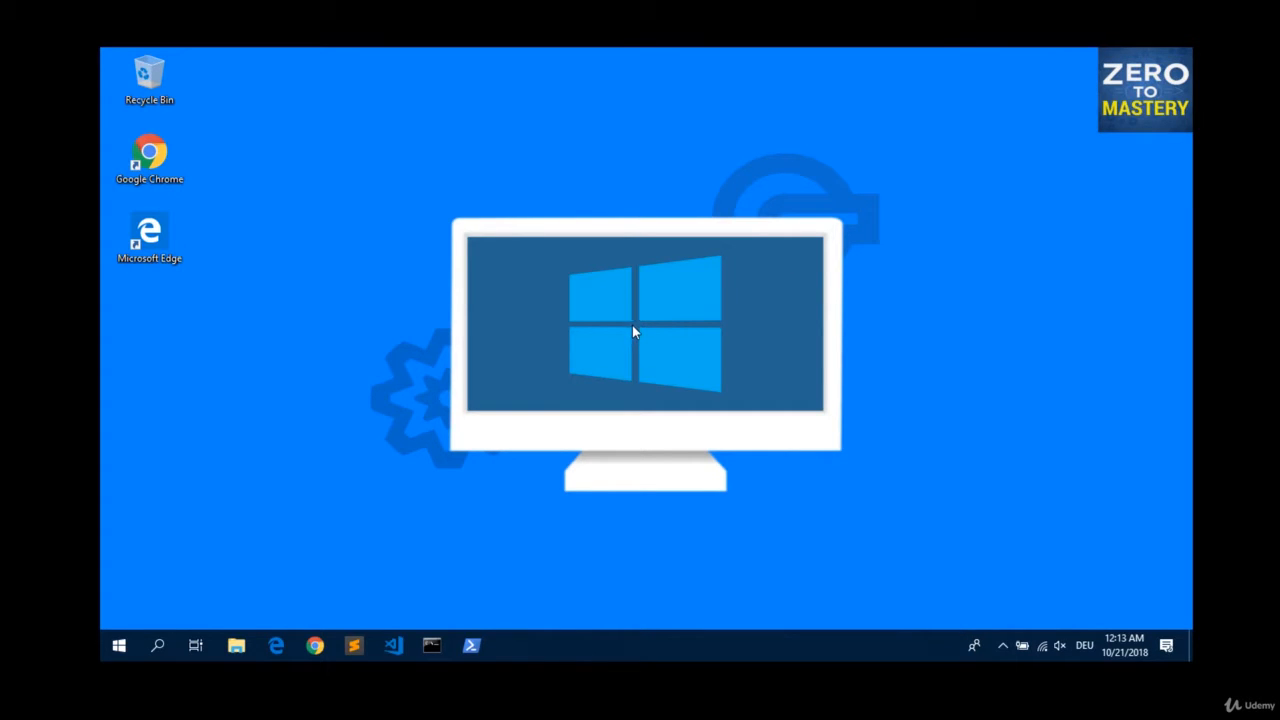
mouse_move(490, 490)
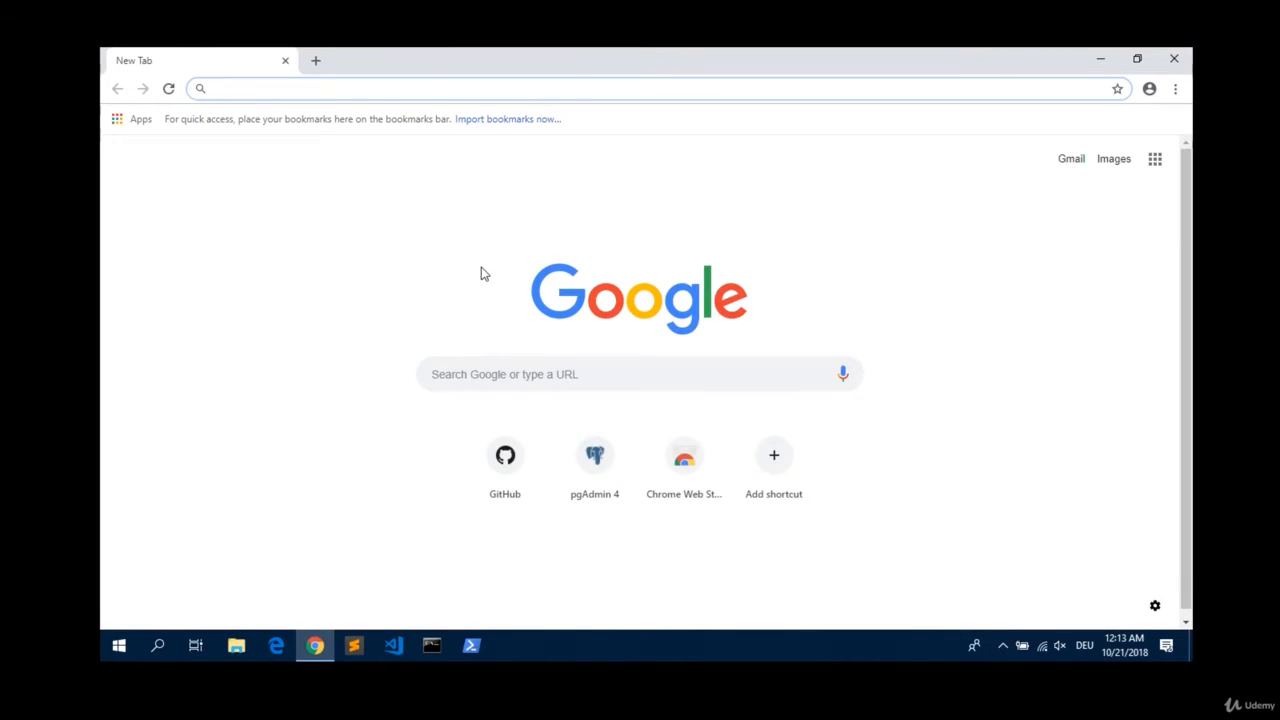
Search 'postgresql download', reach PostgreSQL's Windows installers page and follow the EnterpriseDB installer link.
type("postgresql download")
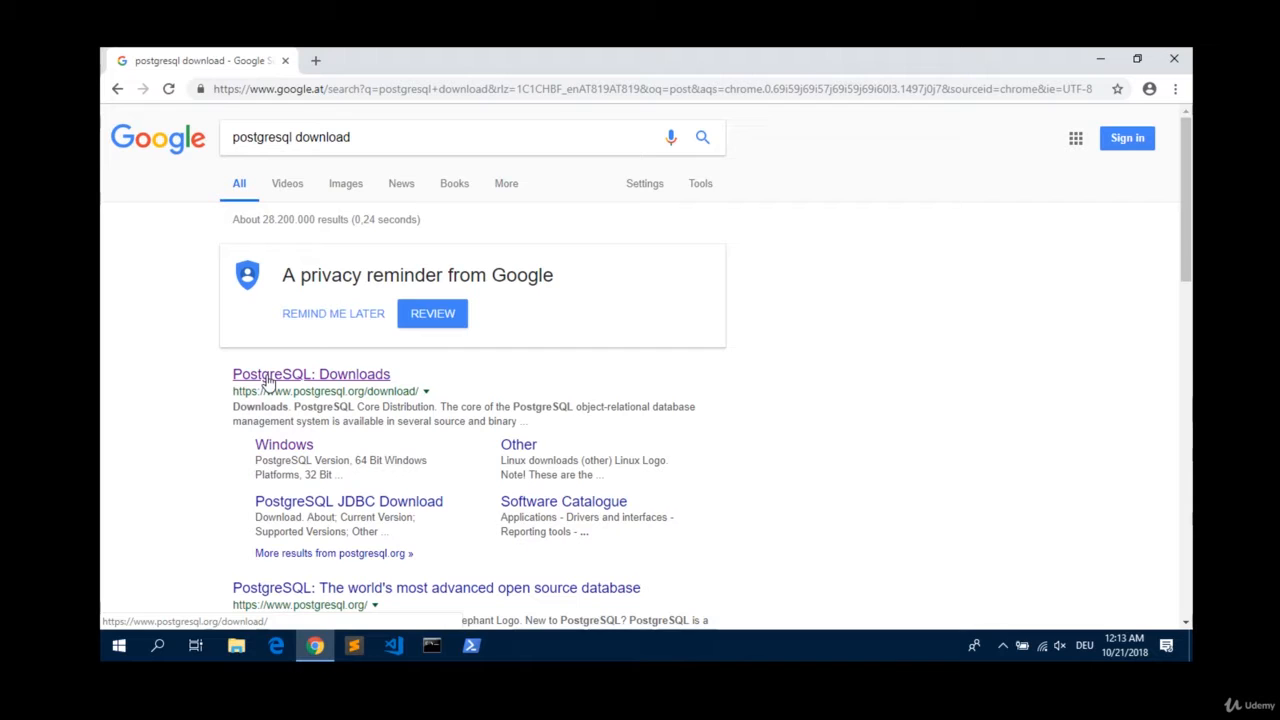
left_click(311, 374)
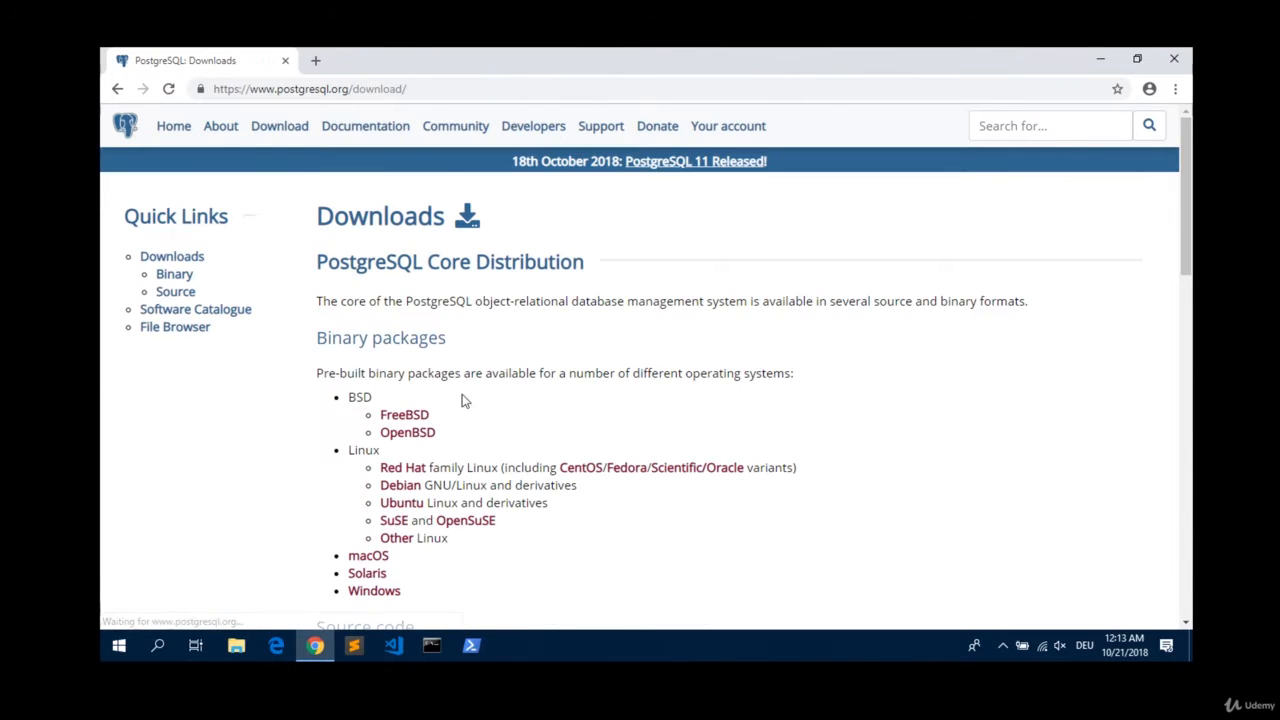
mouse_move(375, 590)
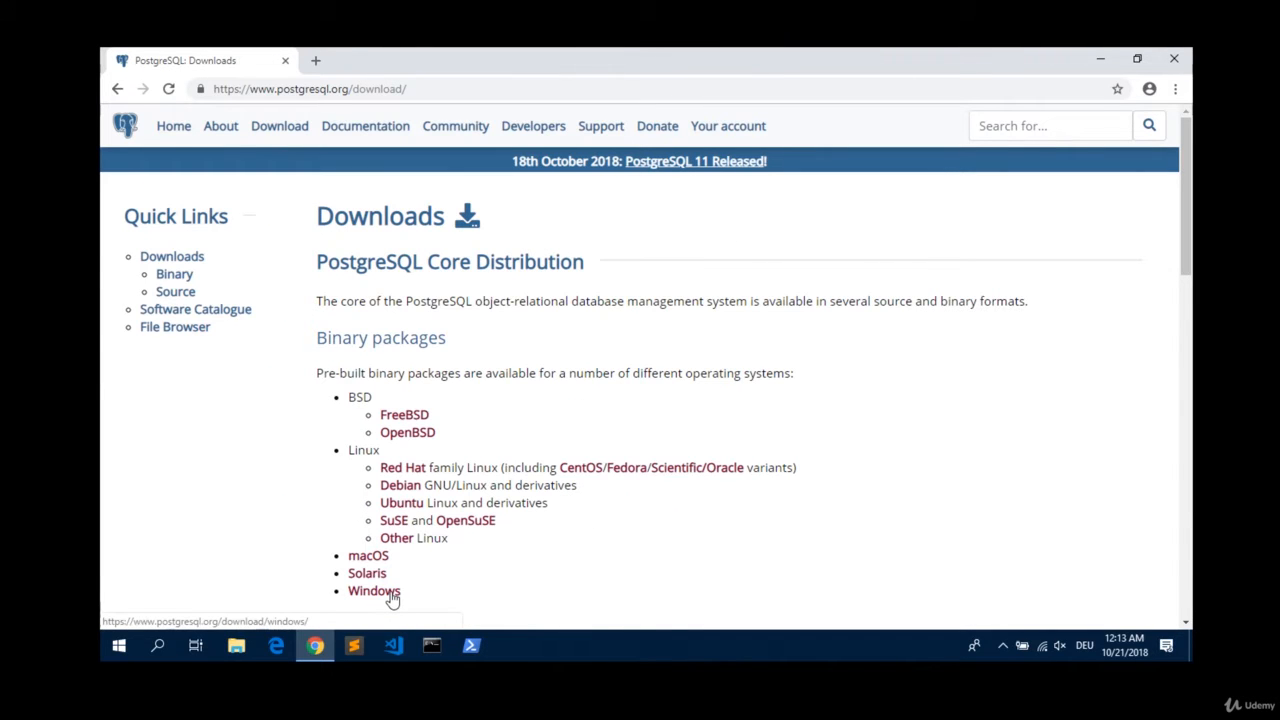
left_click(373, 590)
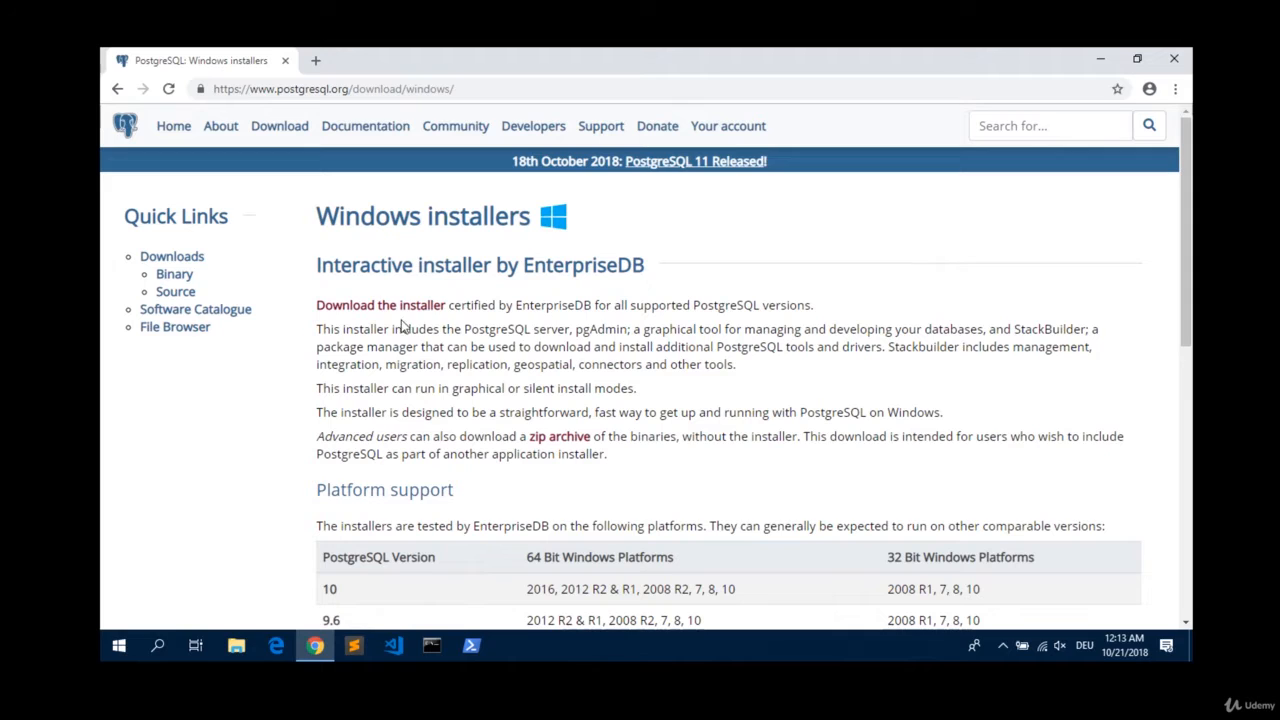
left_click(380, 305)
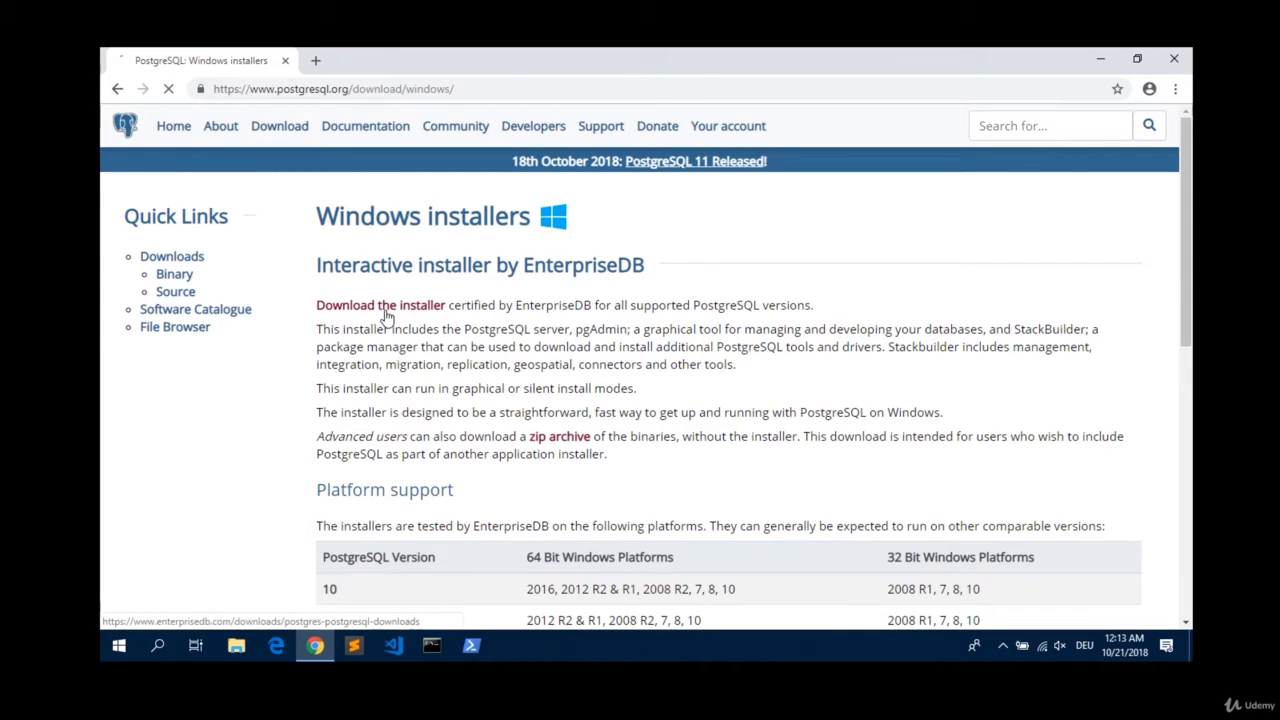
Load EDB's PostgreSQL Download page and scroll to the version/platform table with the 10.5 Windows x86-64 link.
left_click(380, 305)
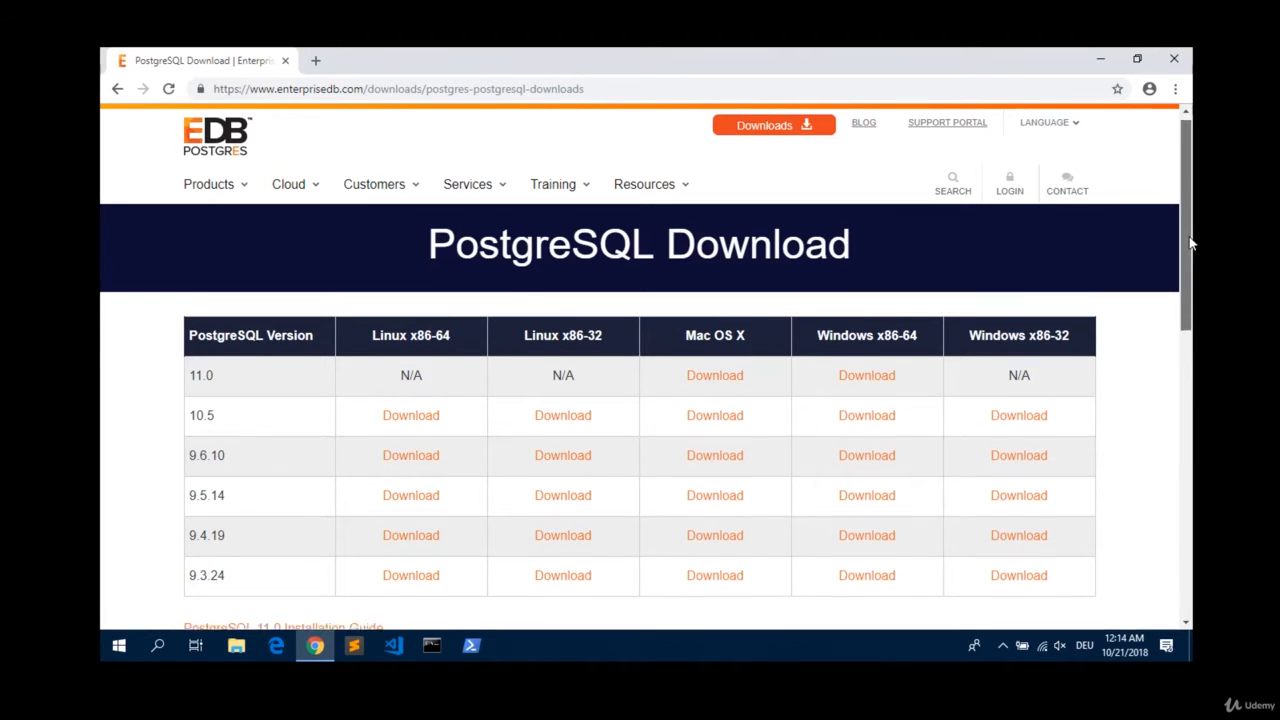
scroll("down", 3)
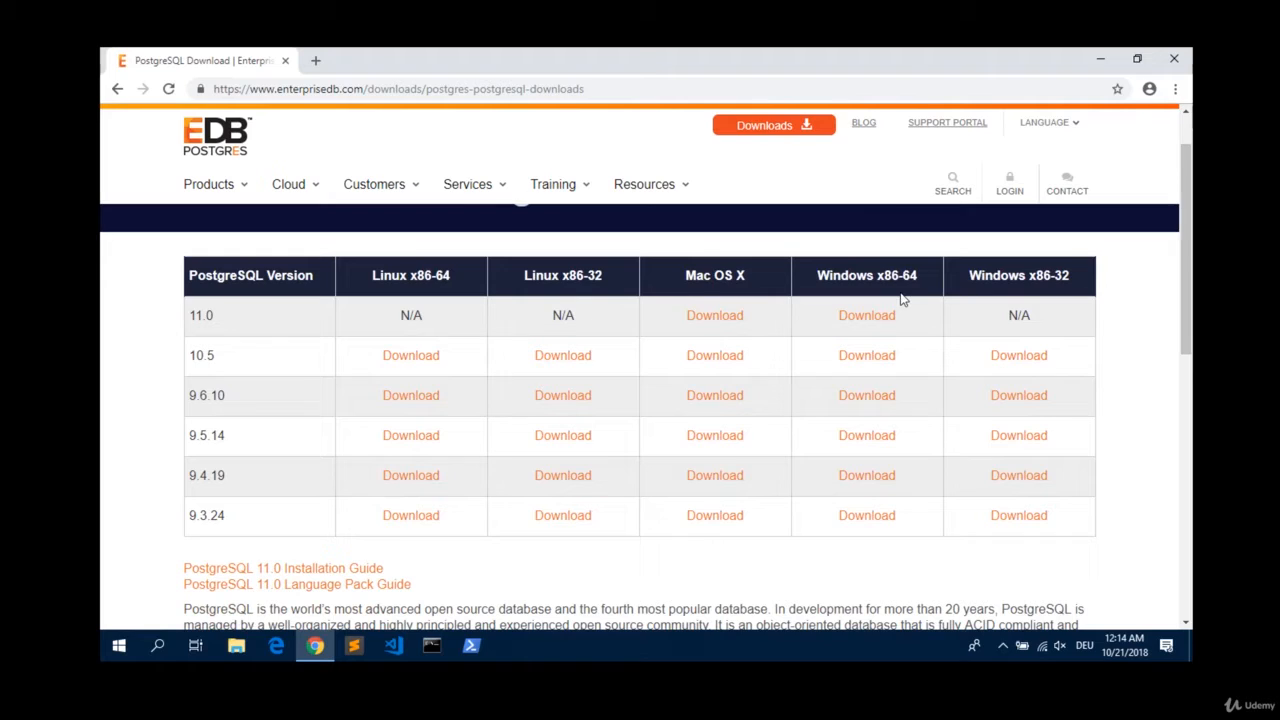
mouse_move(787, 345)
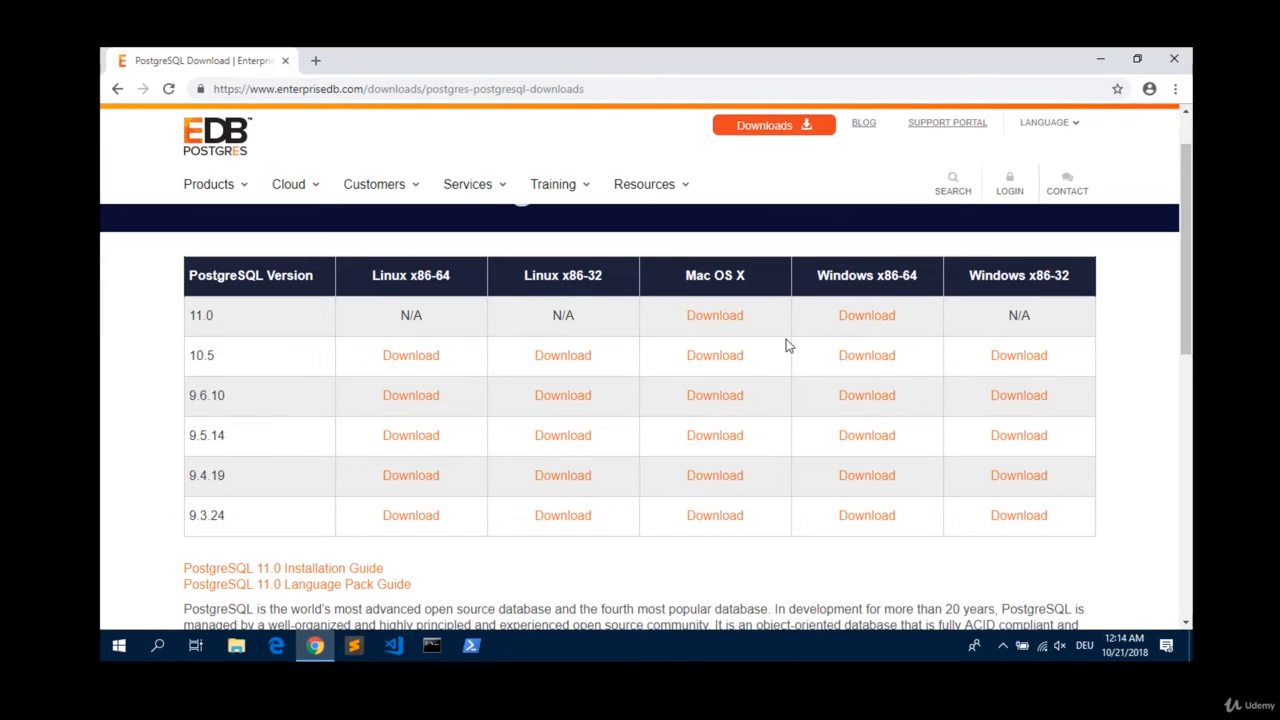
mouse_move(800, 363)
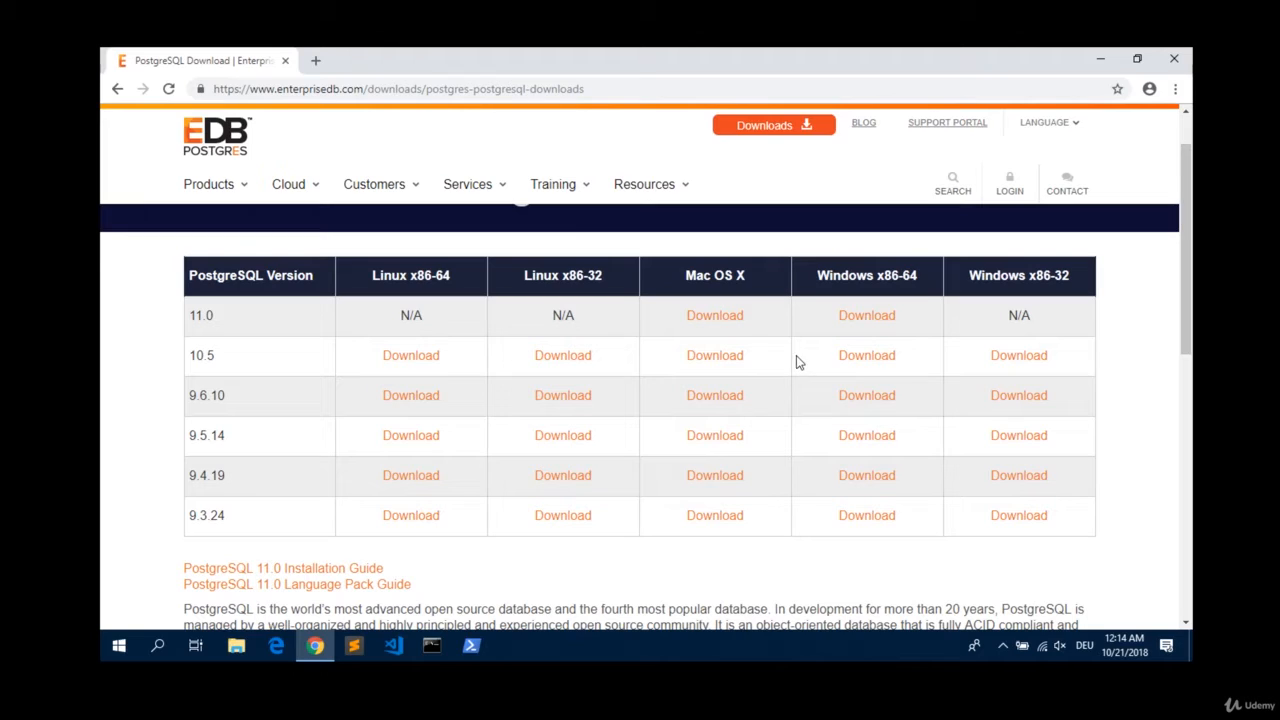
mouse_move(810, 367)
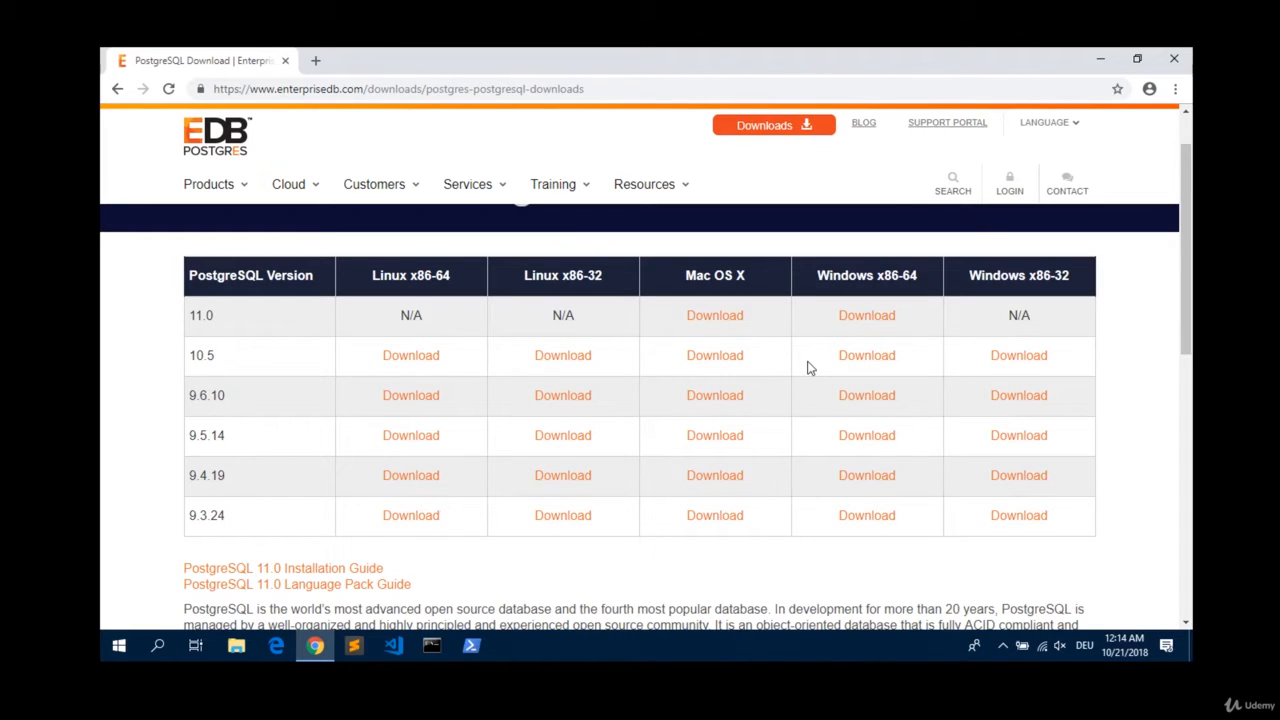
mouse_move(810, 365)
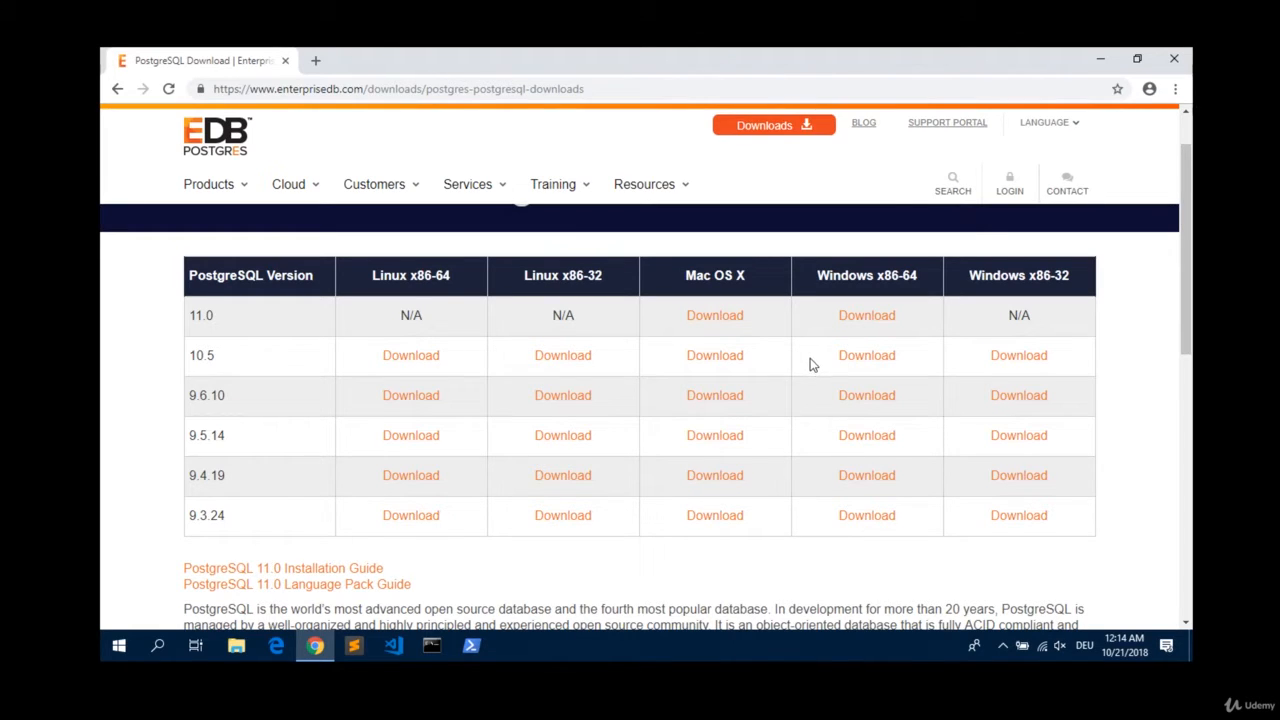
mouse_move(920, 360)
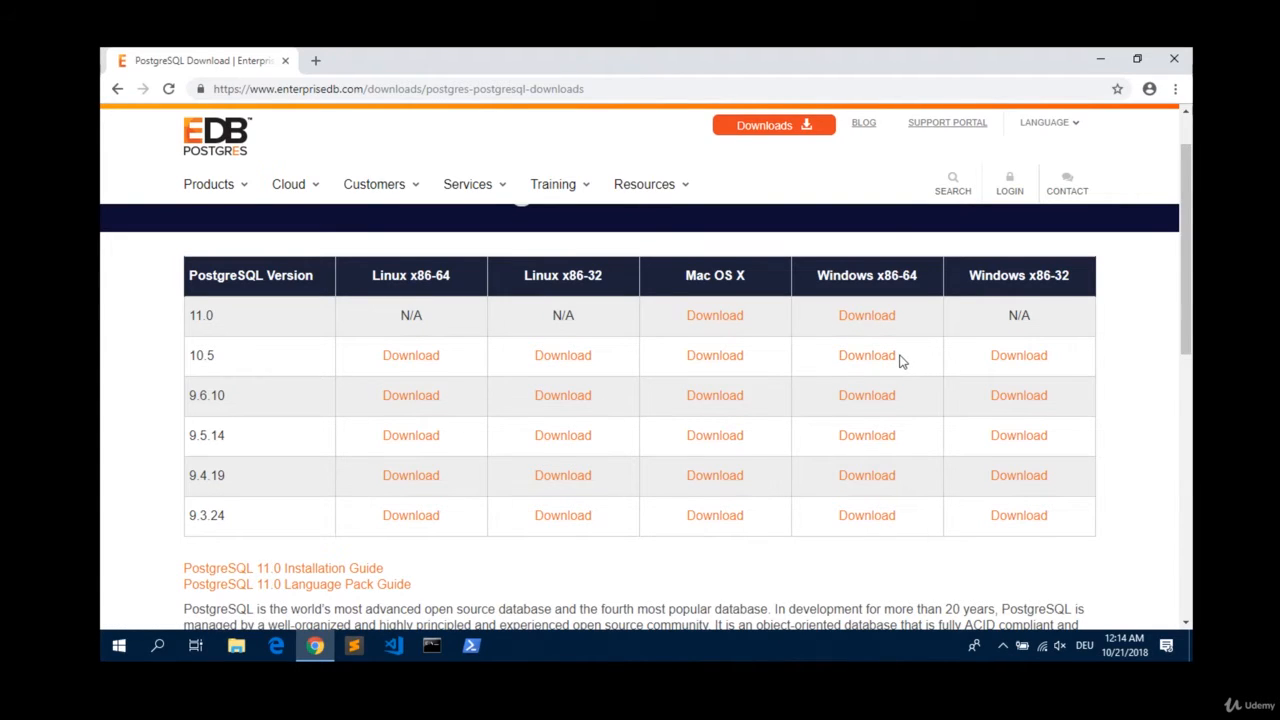
left_click(866, 355)
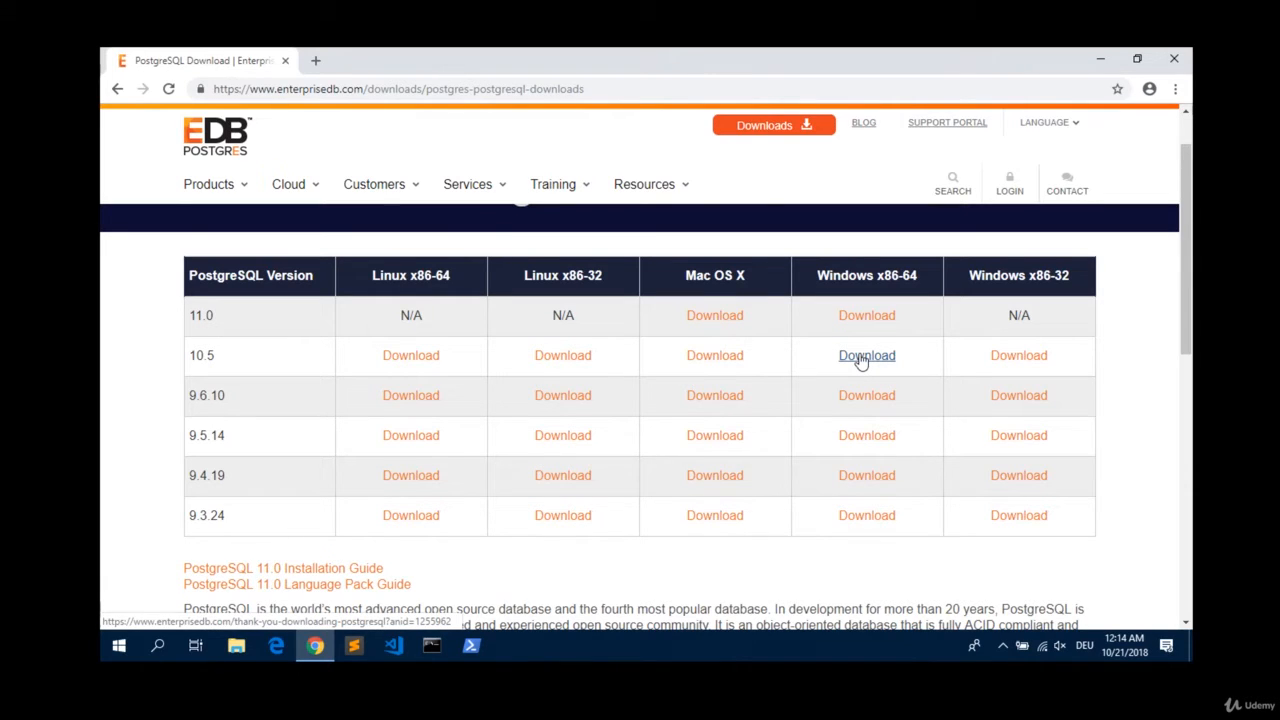
Start the 10.5 Windows x86-64 download, cancel the duplicate in the downloads list, and close Chrome.
left_click(866, 355)
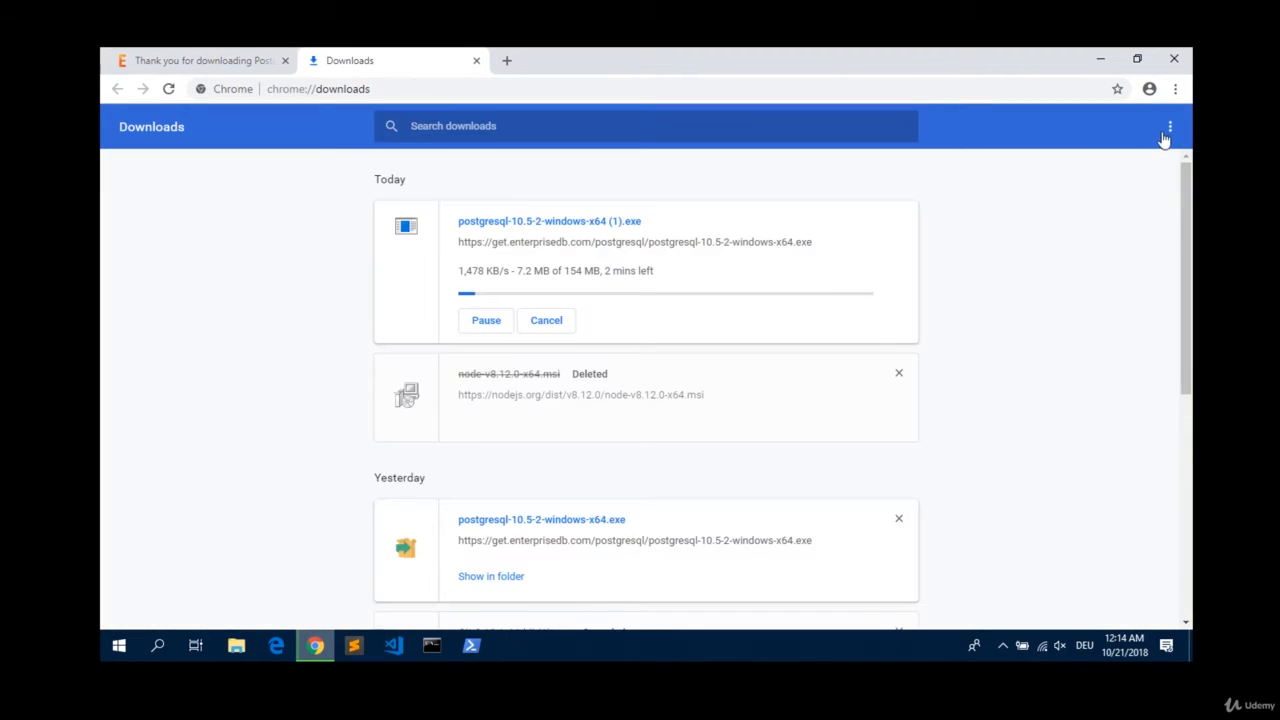
left_click(1169, 126)
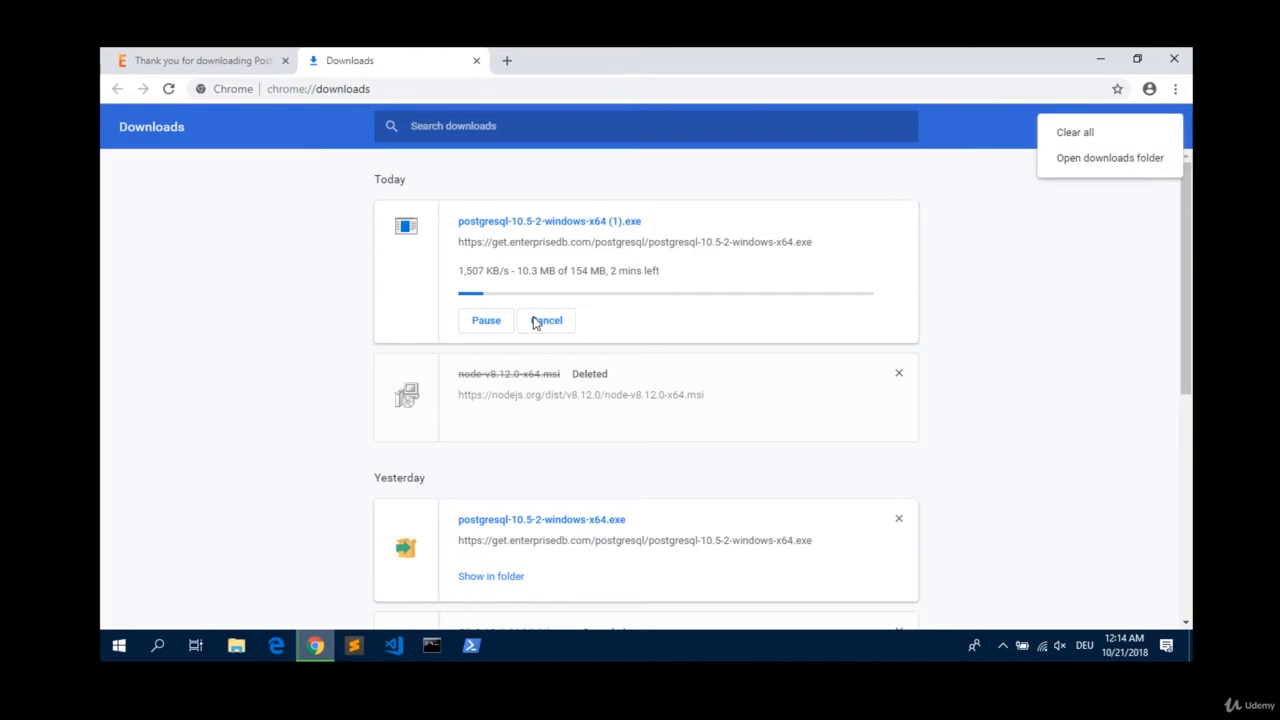
left_click(546, 320)
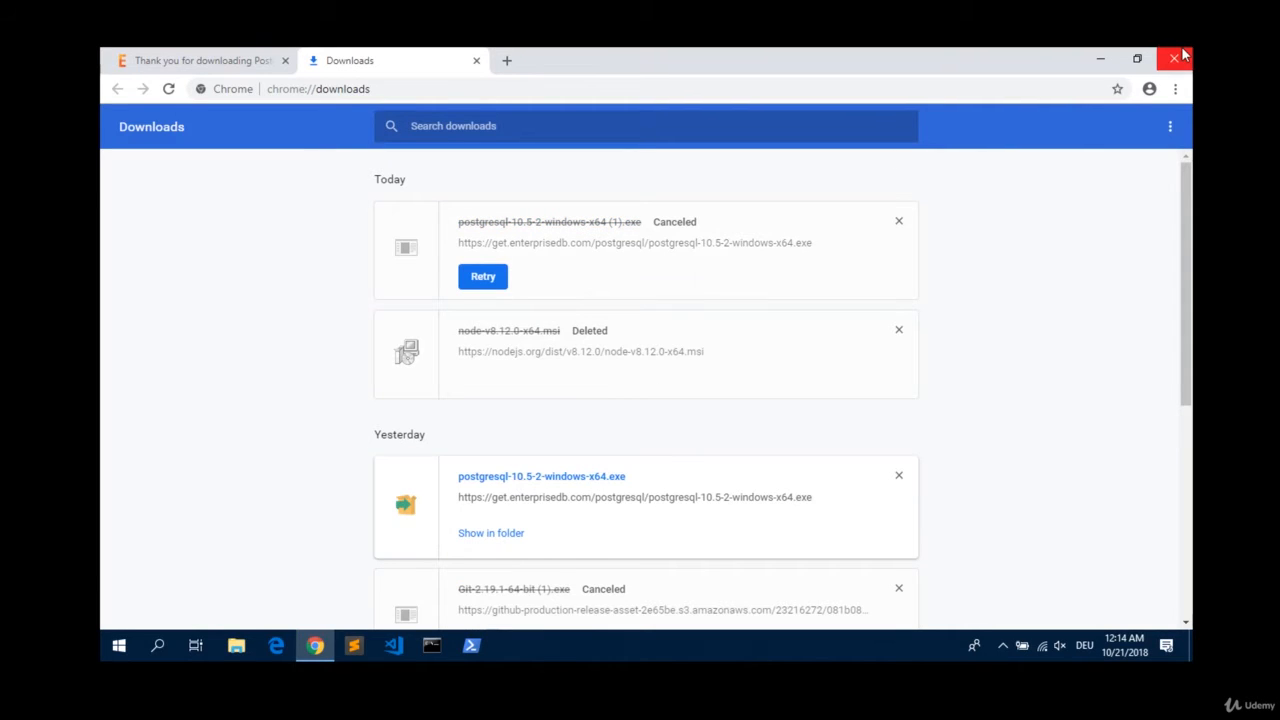
left_click(1178, 58)
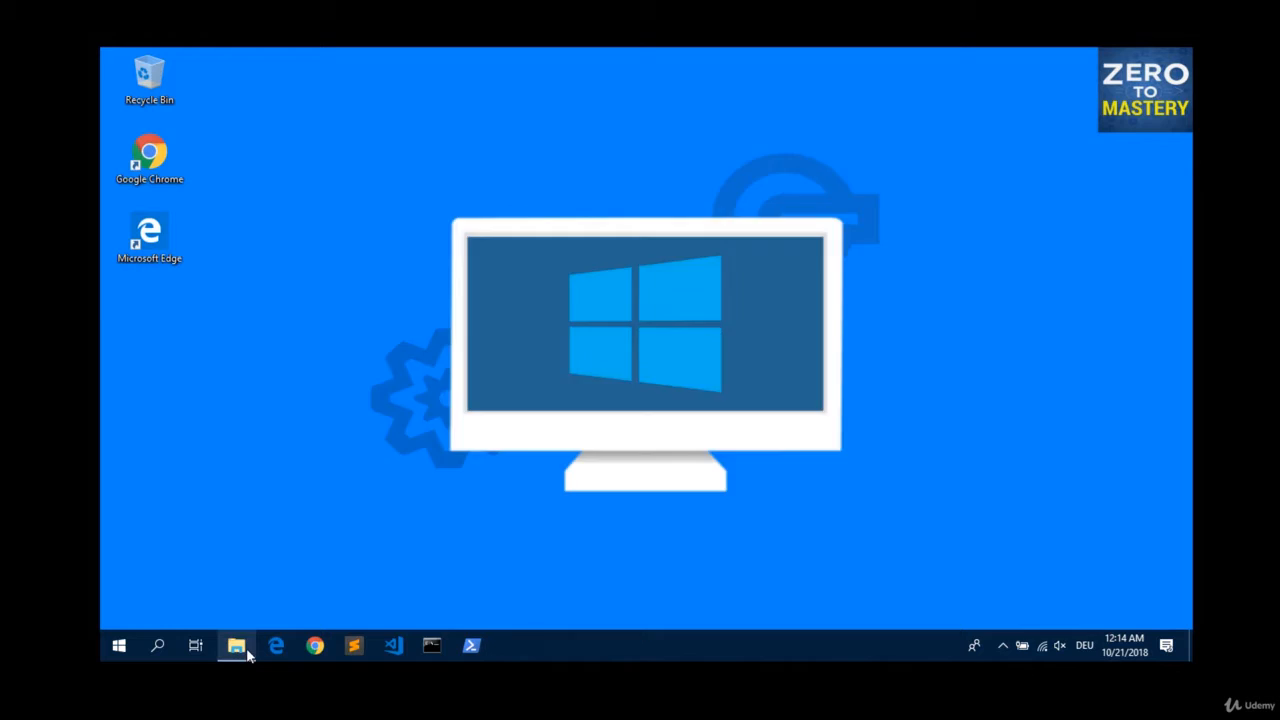
Launch postgresql-10.5-2-windows-x64 from the Downloads folder in File Explorer.
left_click(236, 645)
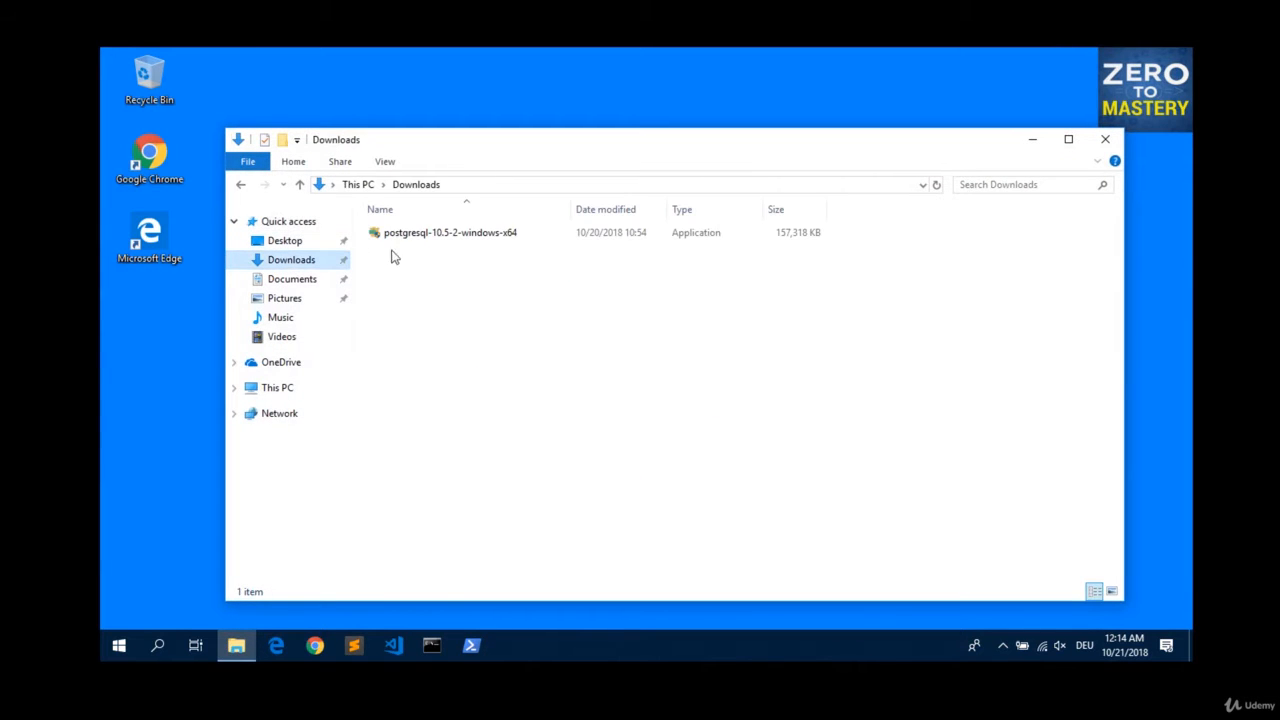
left_click(449, 232)
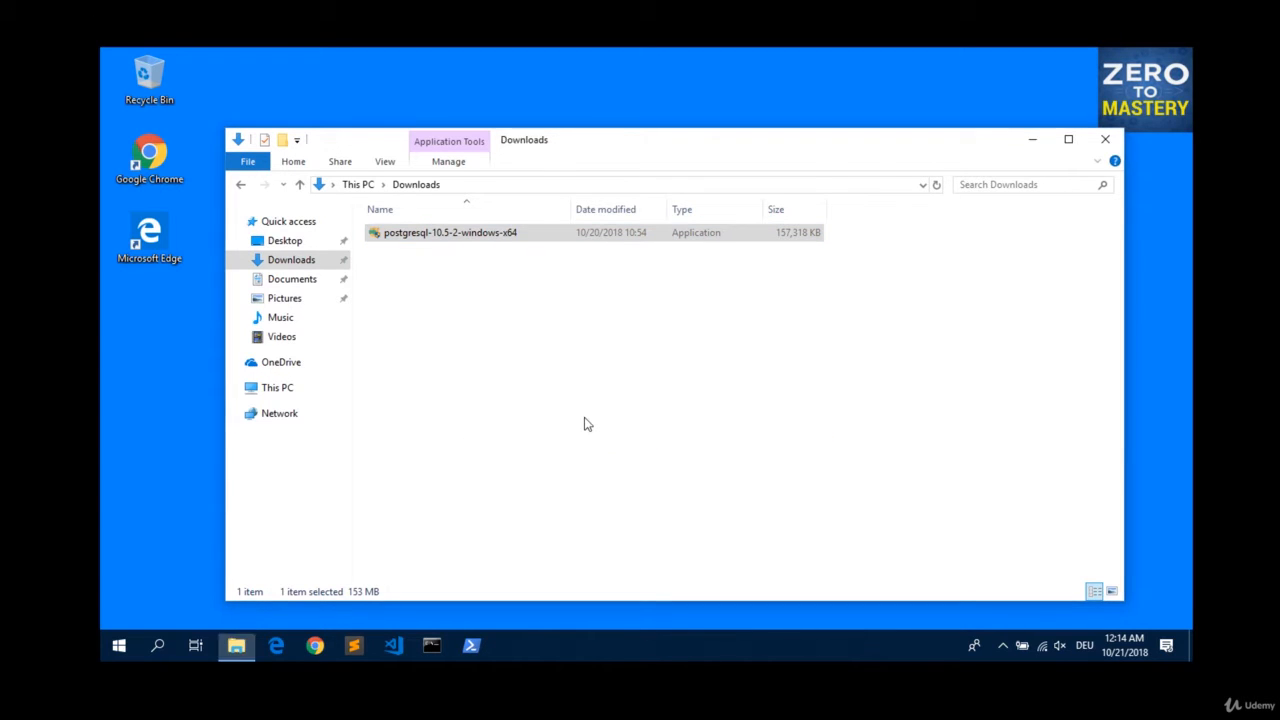
double_click(450, 232)
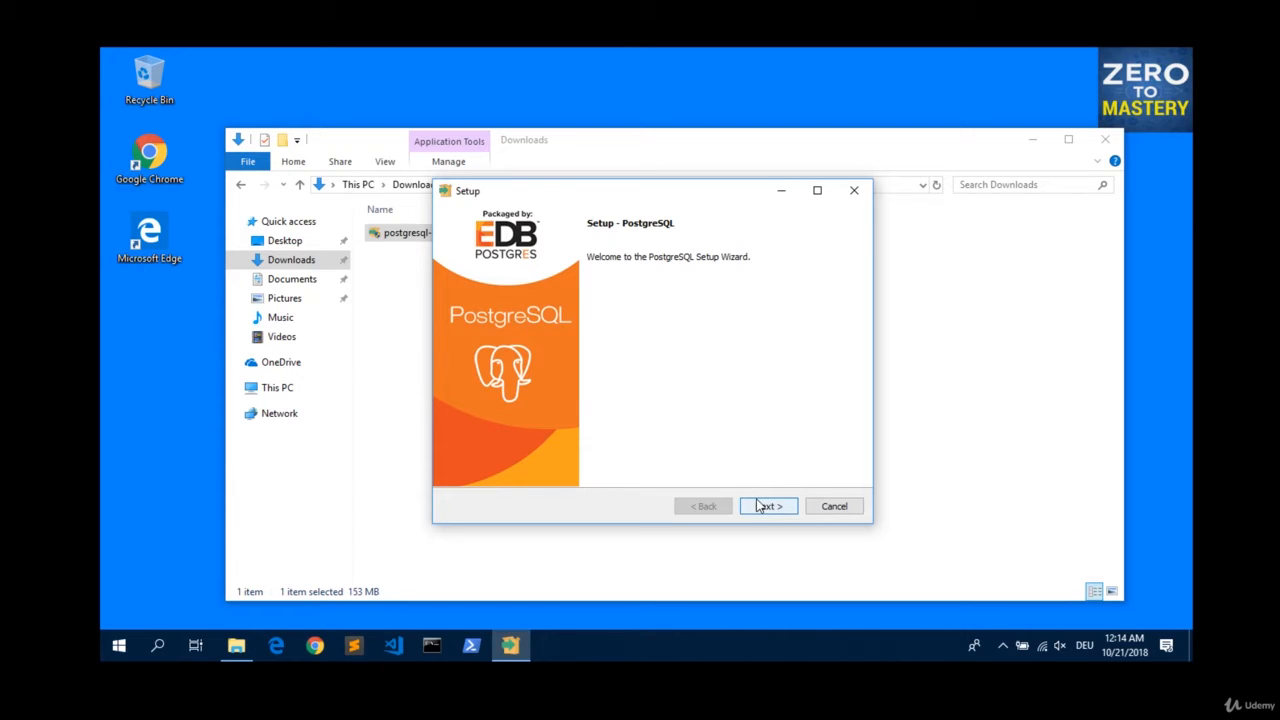
Accept the default C:\Program Files\PostgreSQL\10 directory and all four components to reach the Data Directory page.
left_click(768, 505)
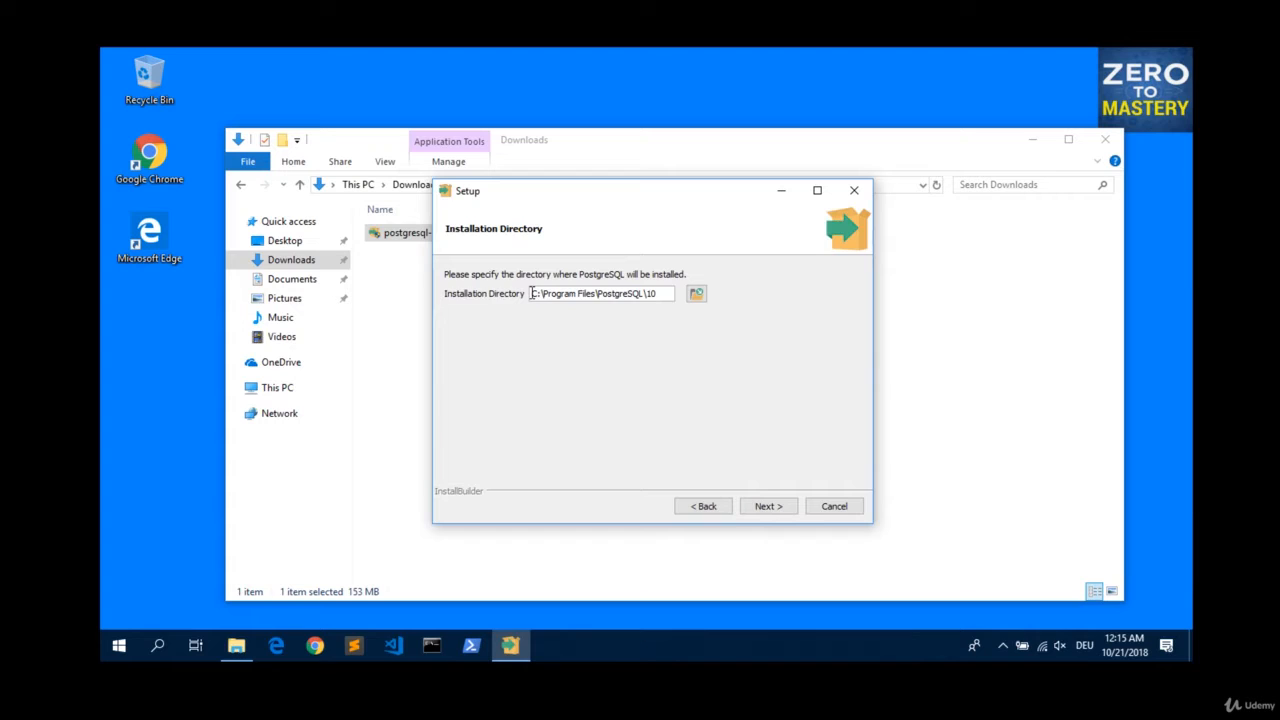
triple_click(600, 293)
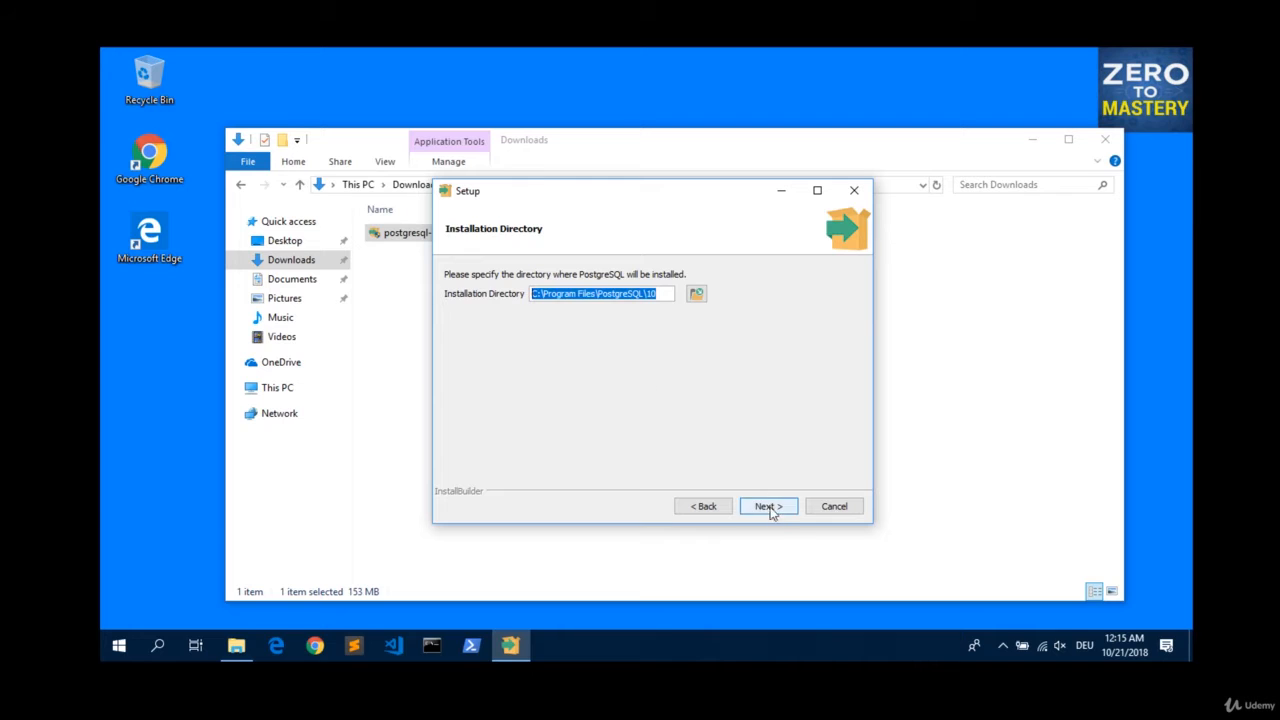
left_click(768, 506)
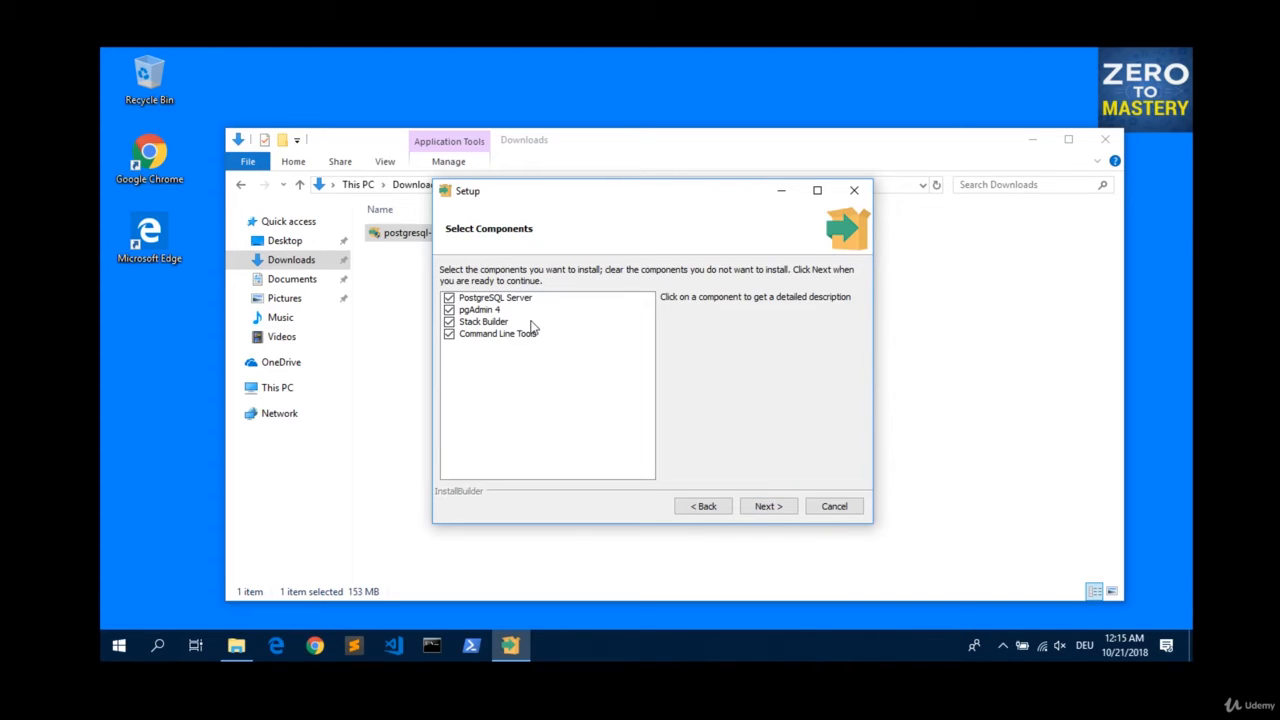
mouse_move(560, 340)
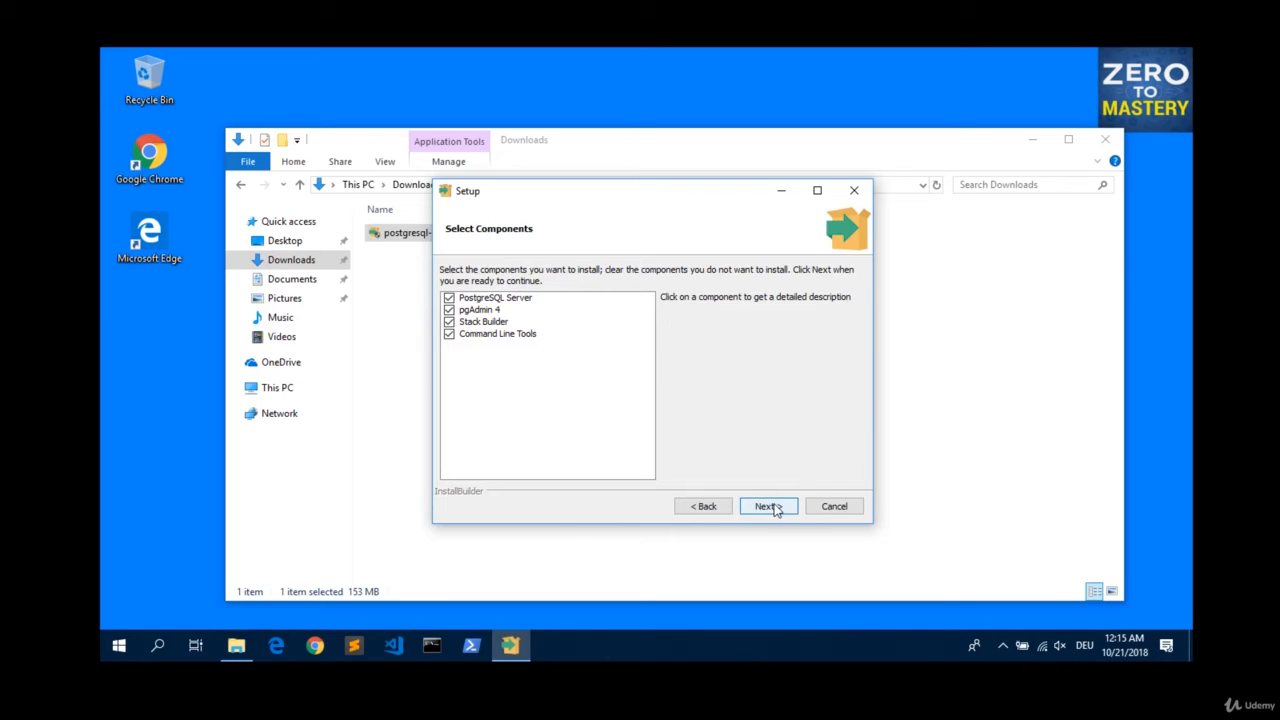
left_click(767, 505)
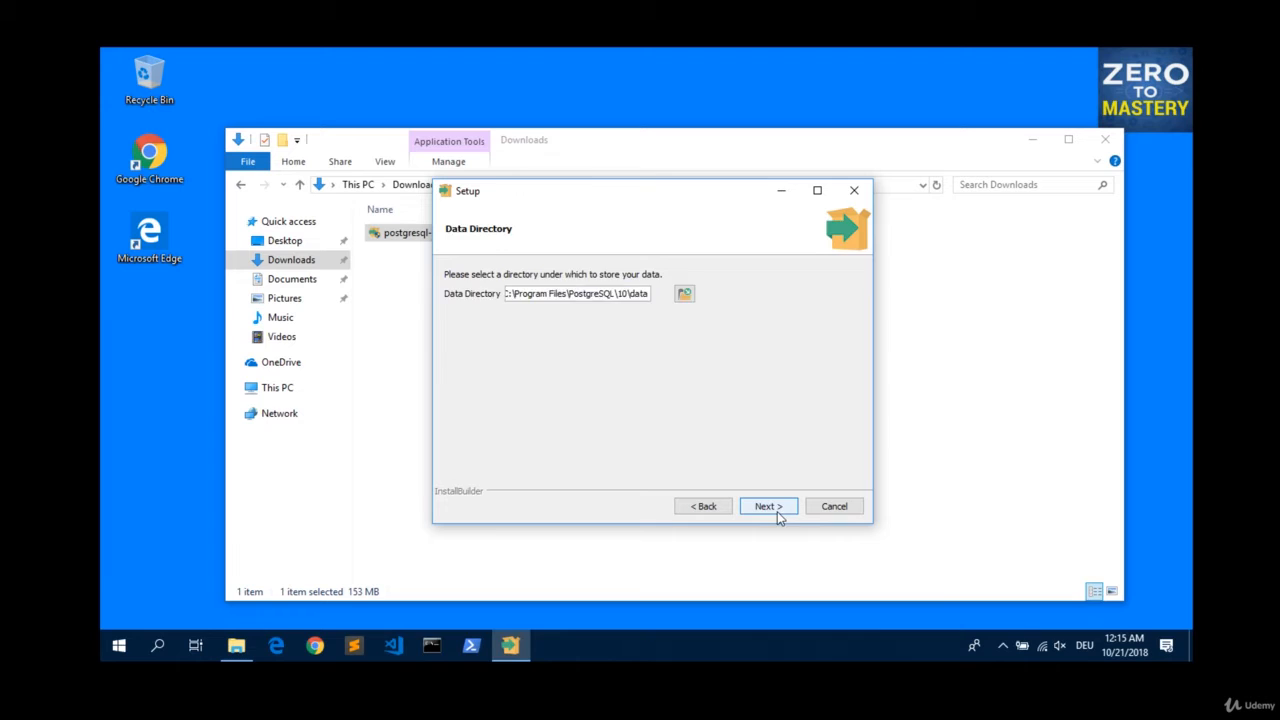
Keep the default data directory and set the postgres superuser password, entered twice.
left_click(768, 506)
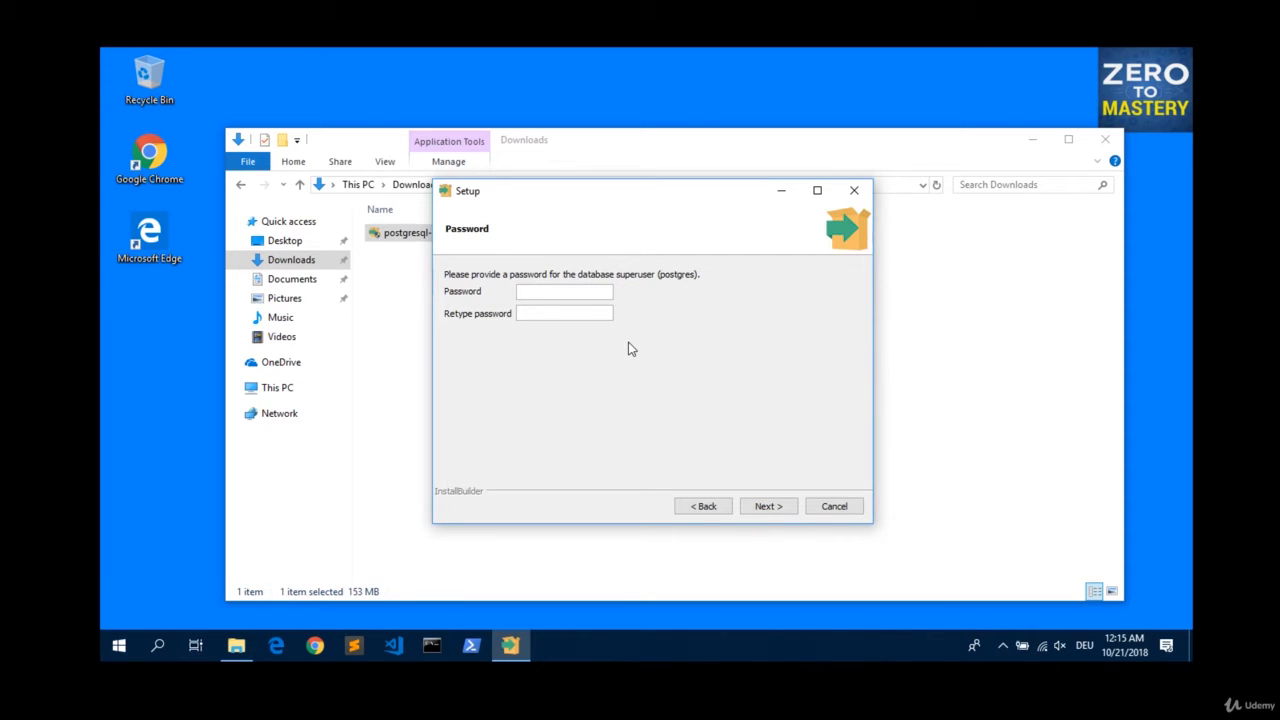
mouse_move(625, 290)
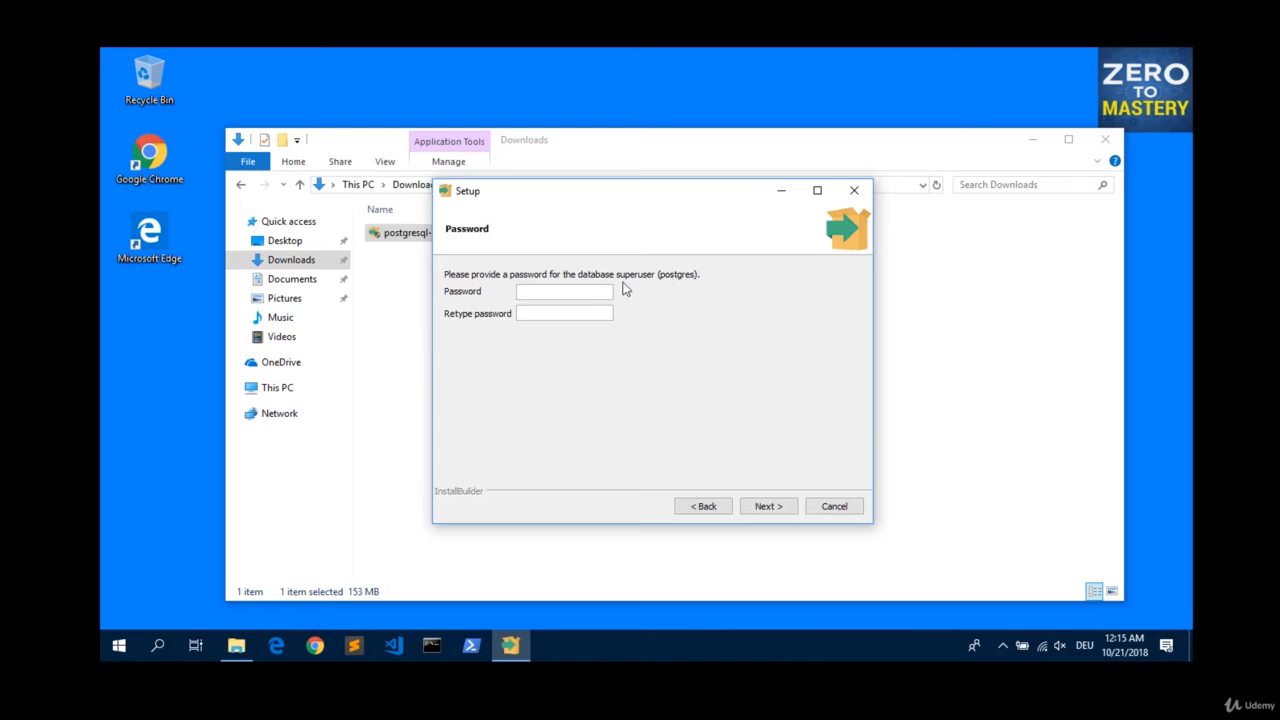
type("****")
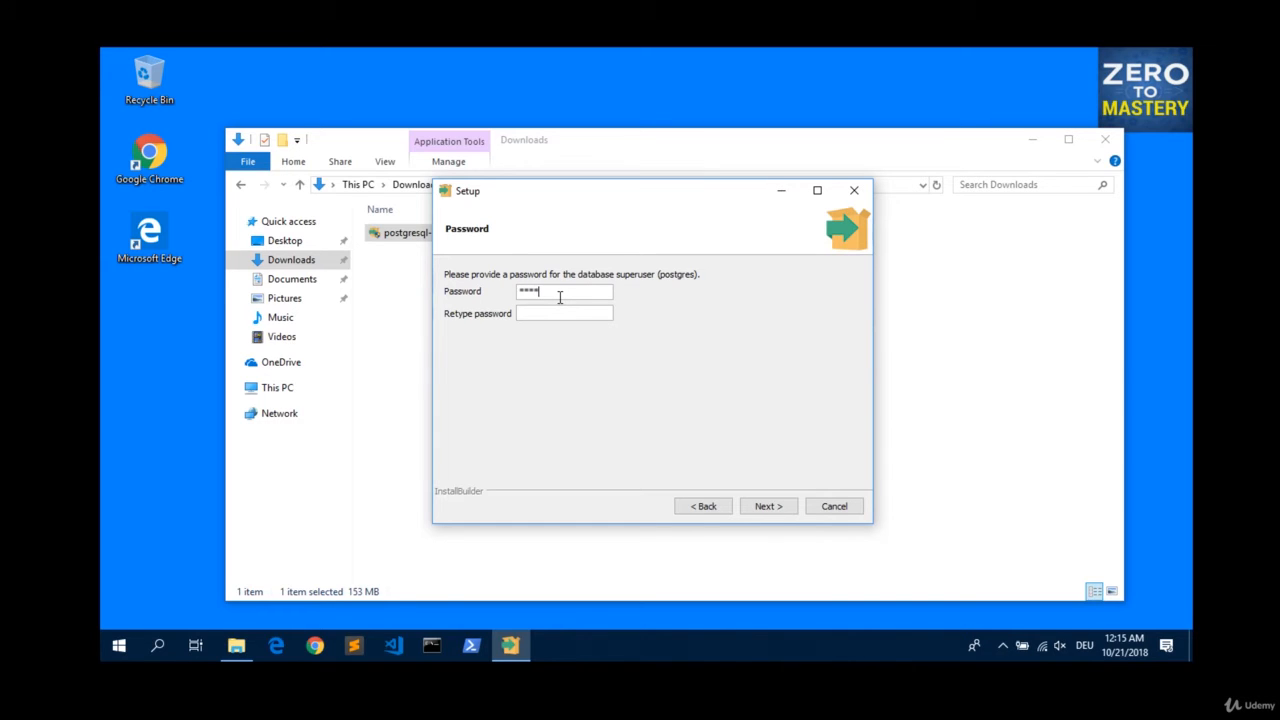
type("****")
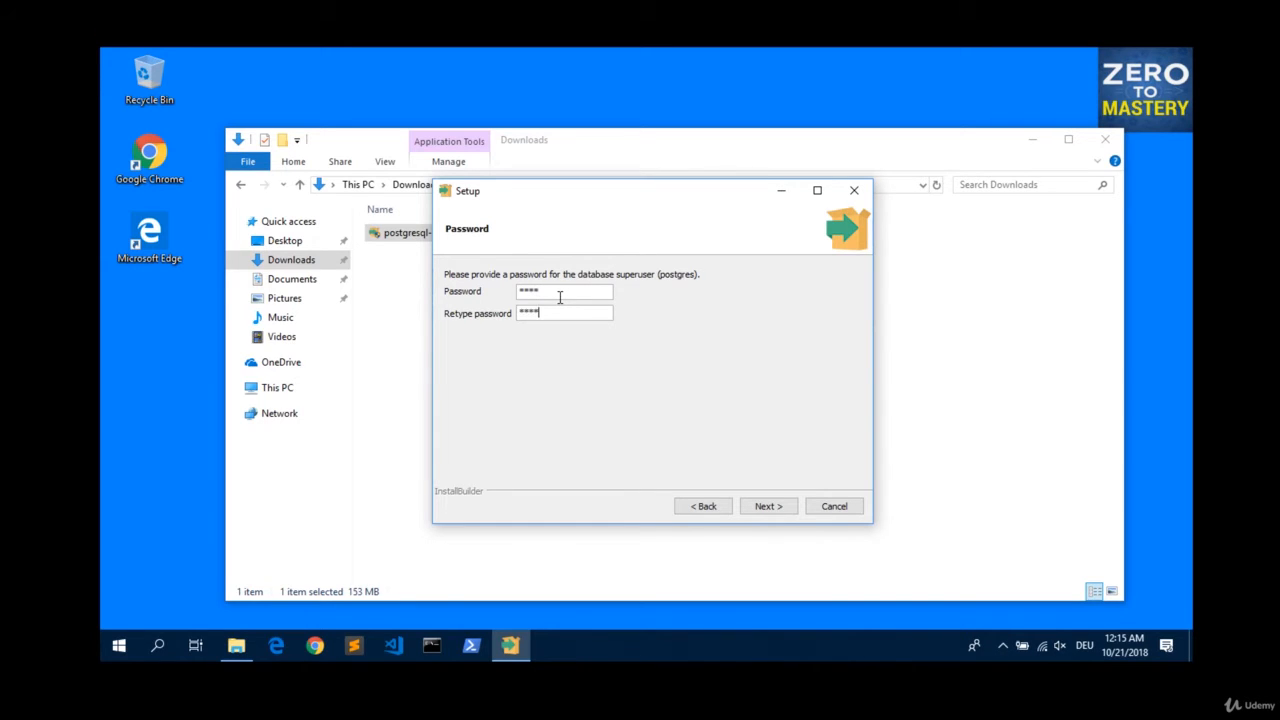
left_click(767, 506)
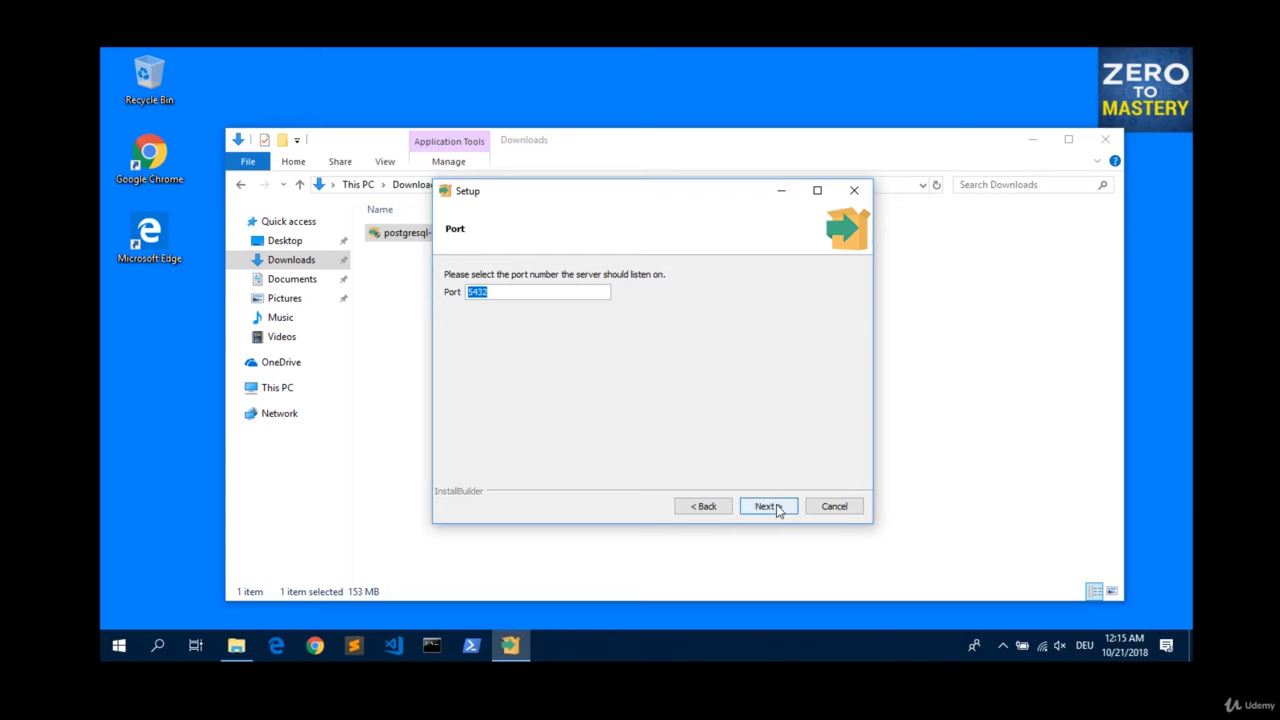
Keep port 5432 and the Default locale to arrive at the Pre Installation Summary.
left_click(767, 506)
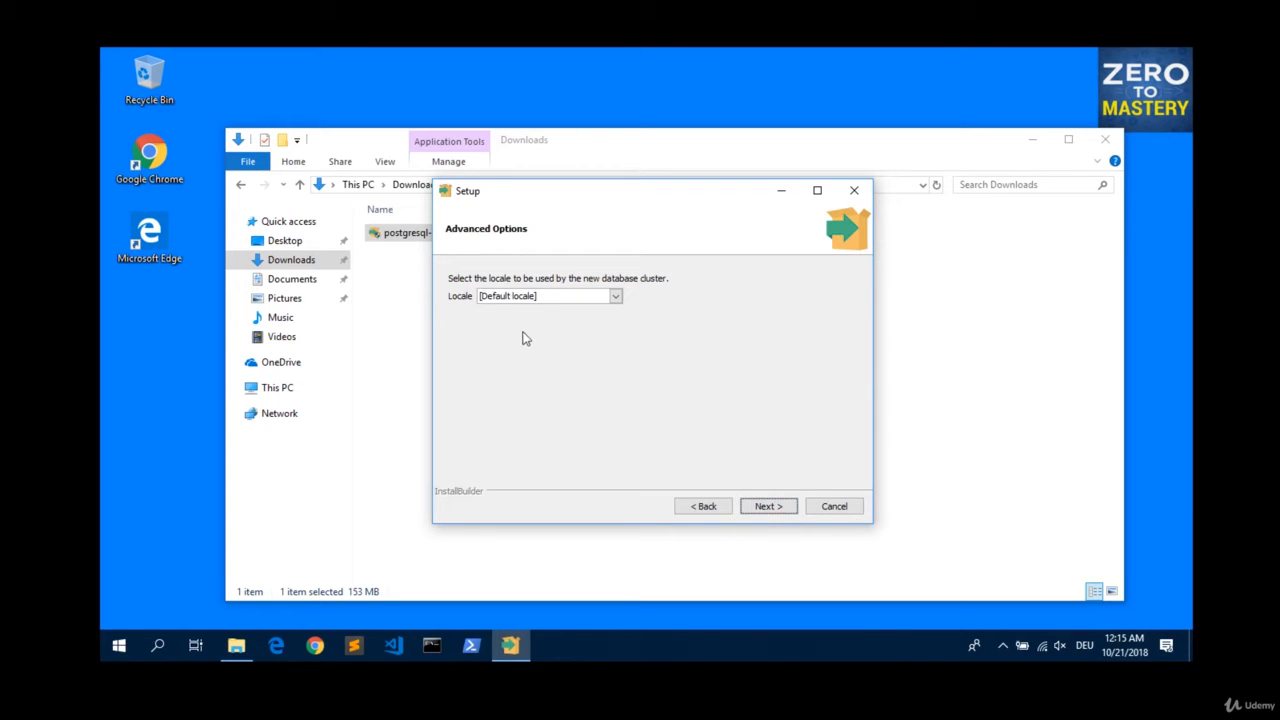
mouse_move(623, 497)
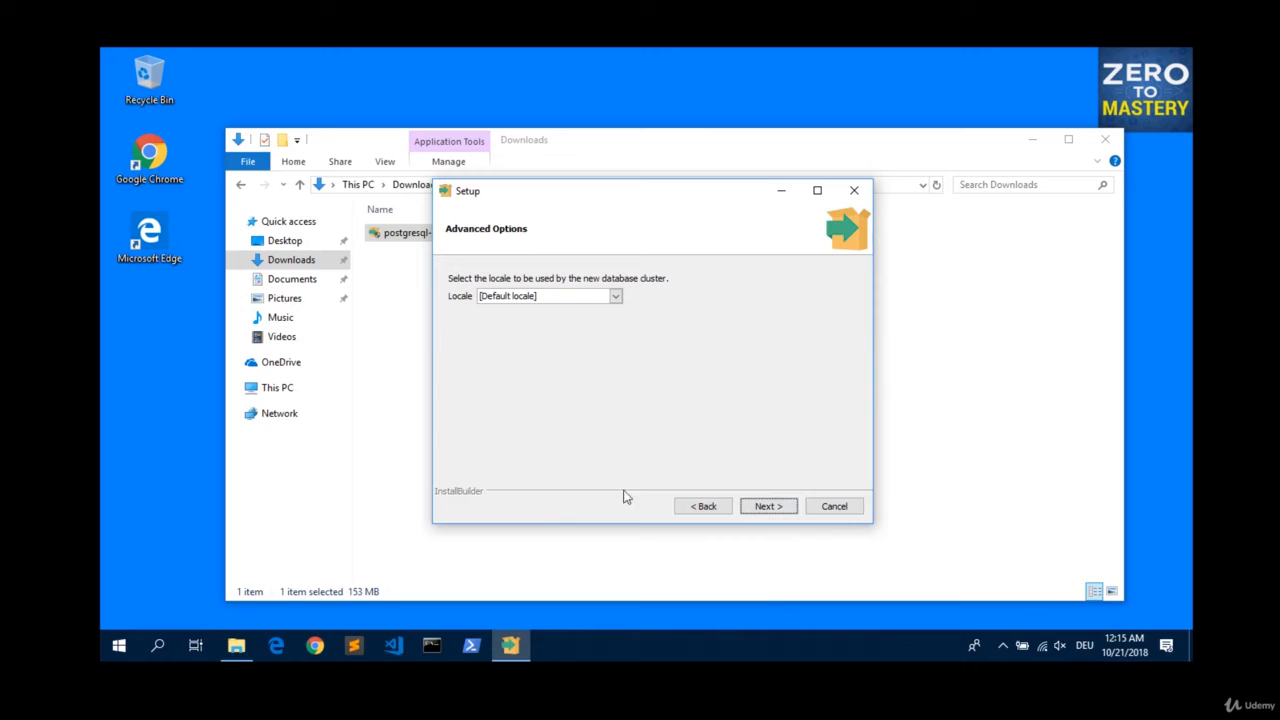
left_click(768, 505)
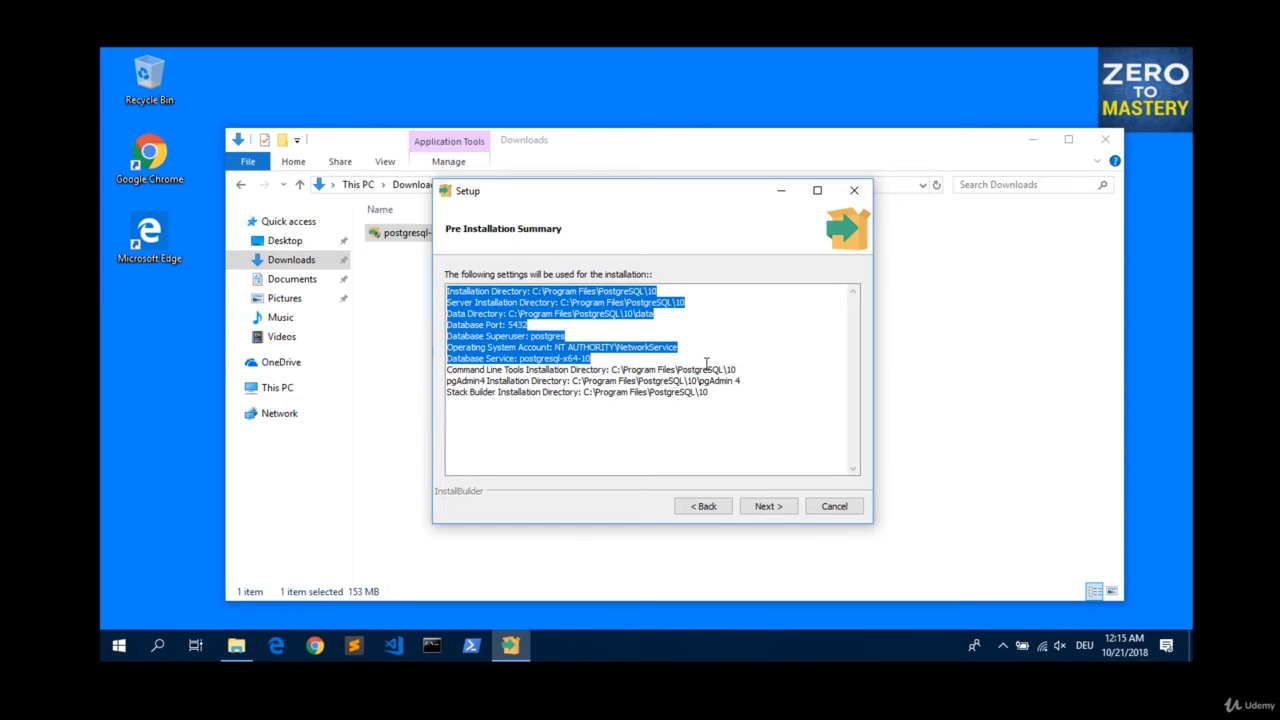
left_click(705, 392)
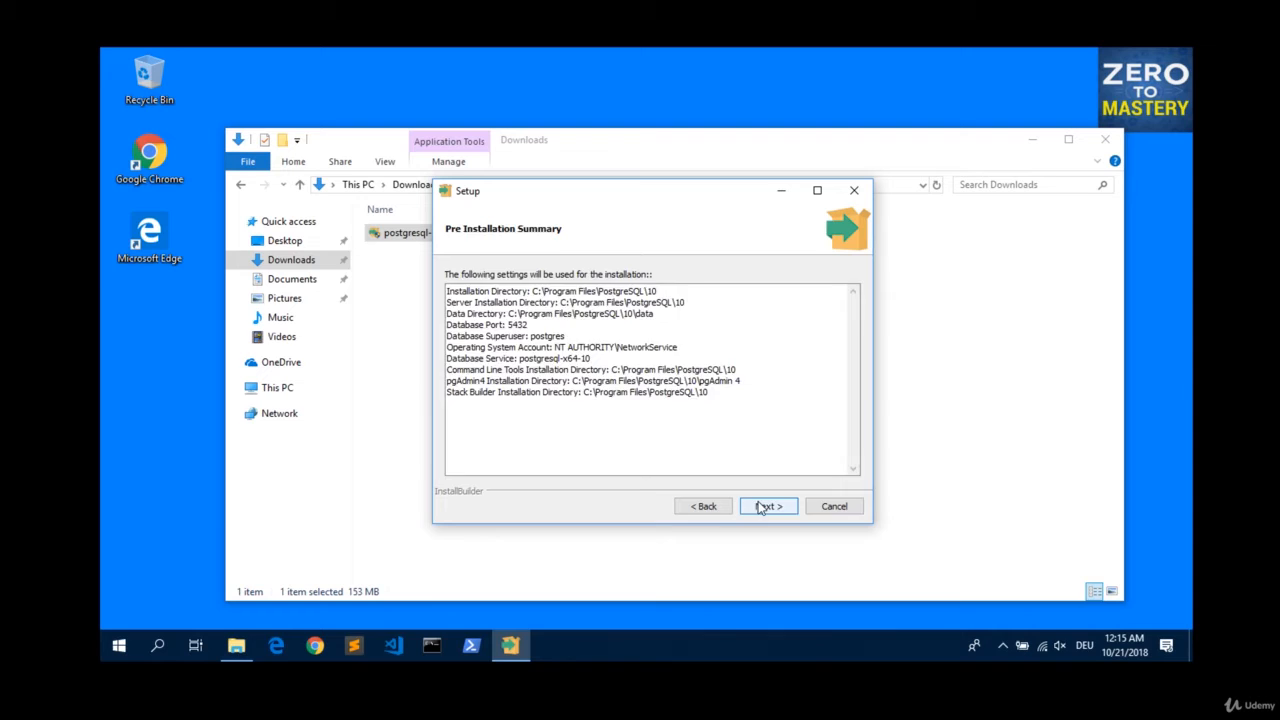
Run the installation, finish with Launch Stack Builder unchecked, and close the Downloads folder.
left_click(768, 506)
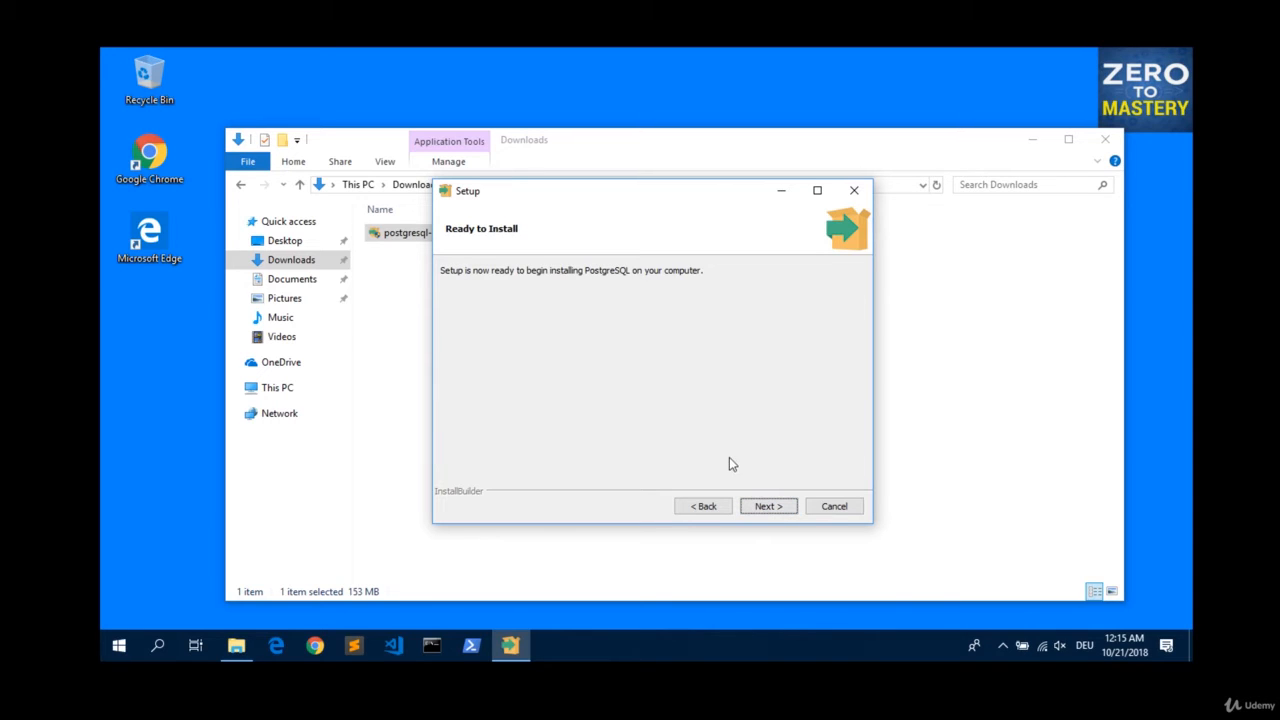
left_click(768, 506)
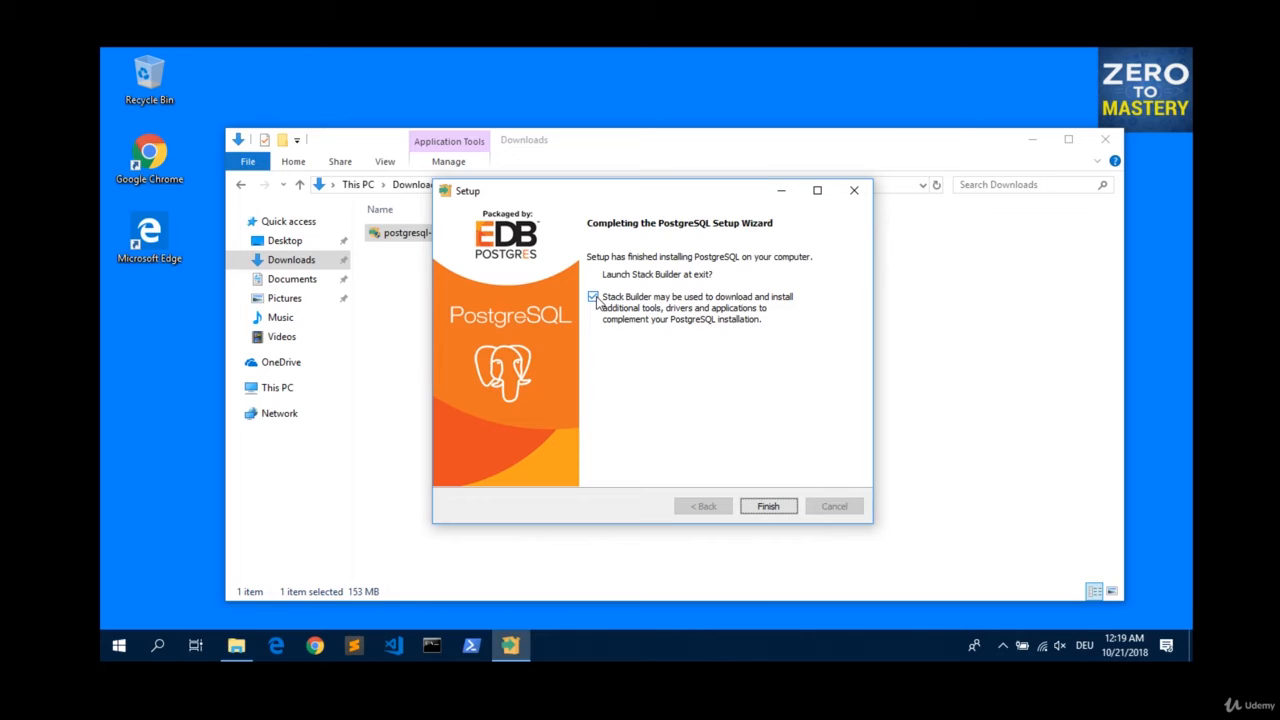
left_click(593, 296)
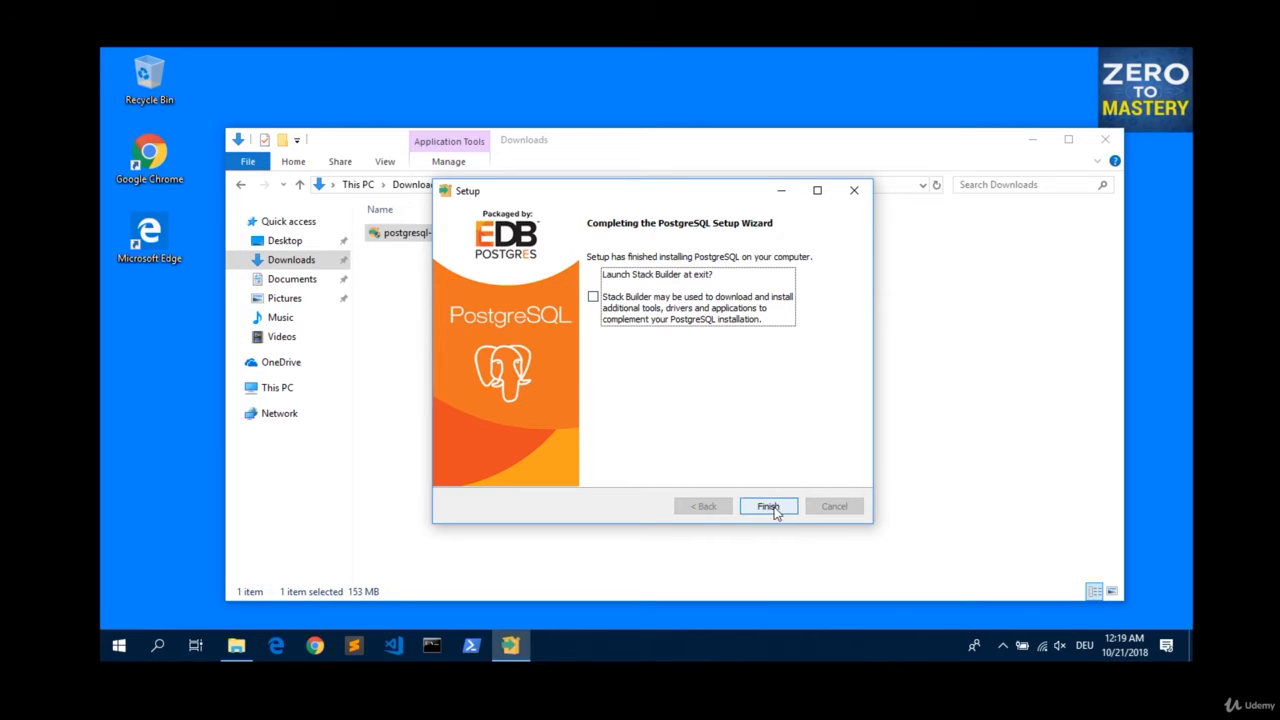
left_click(768, 506)
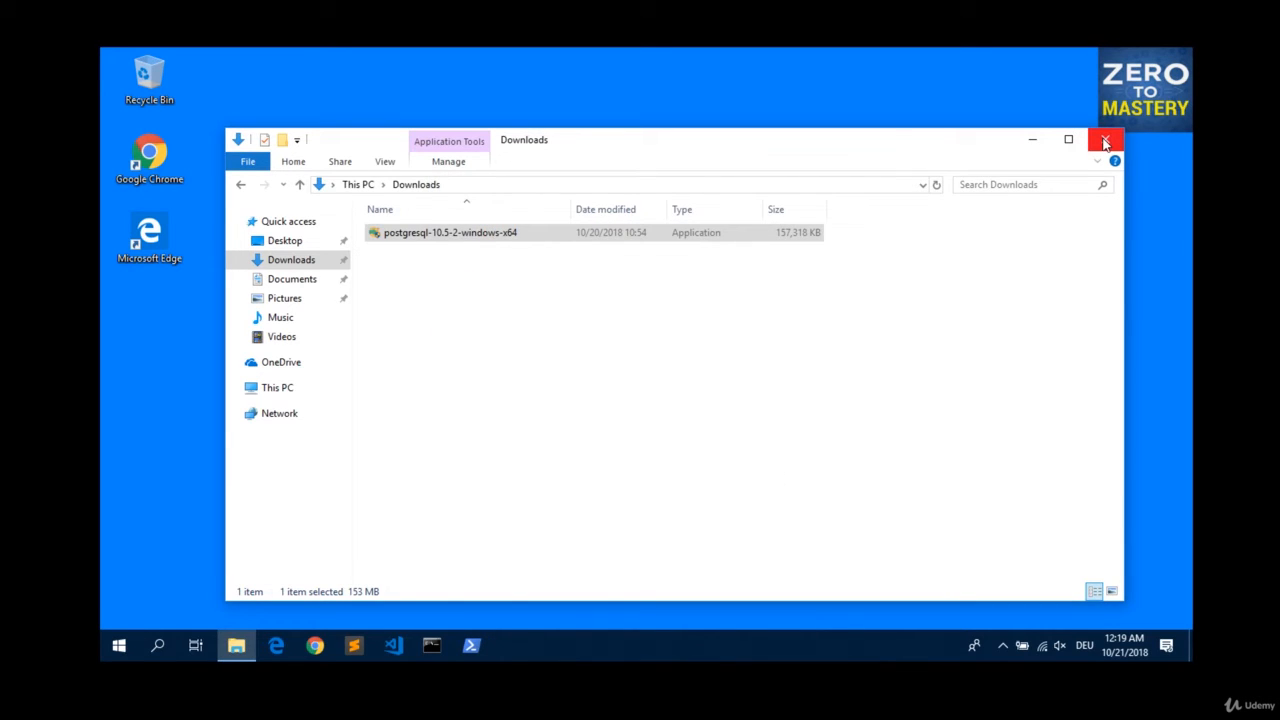
left_click(1105, 139)
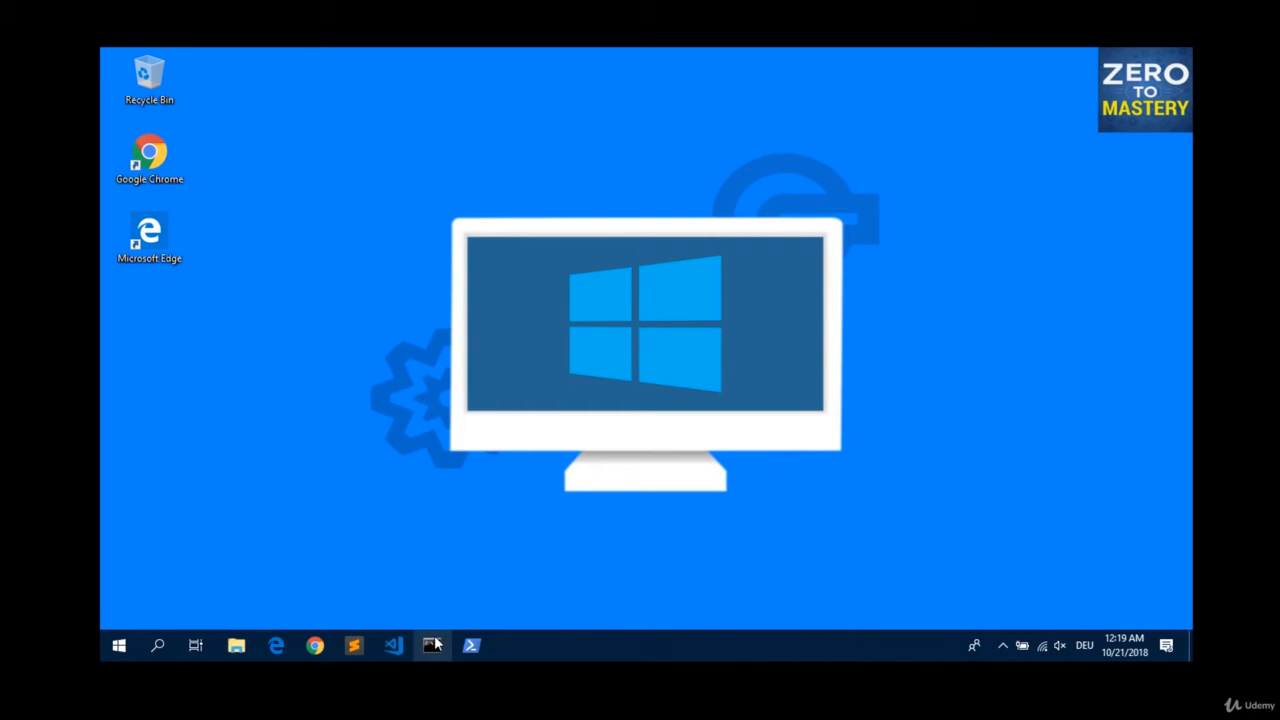
left_click(432, 645)
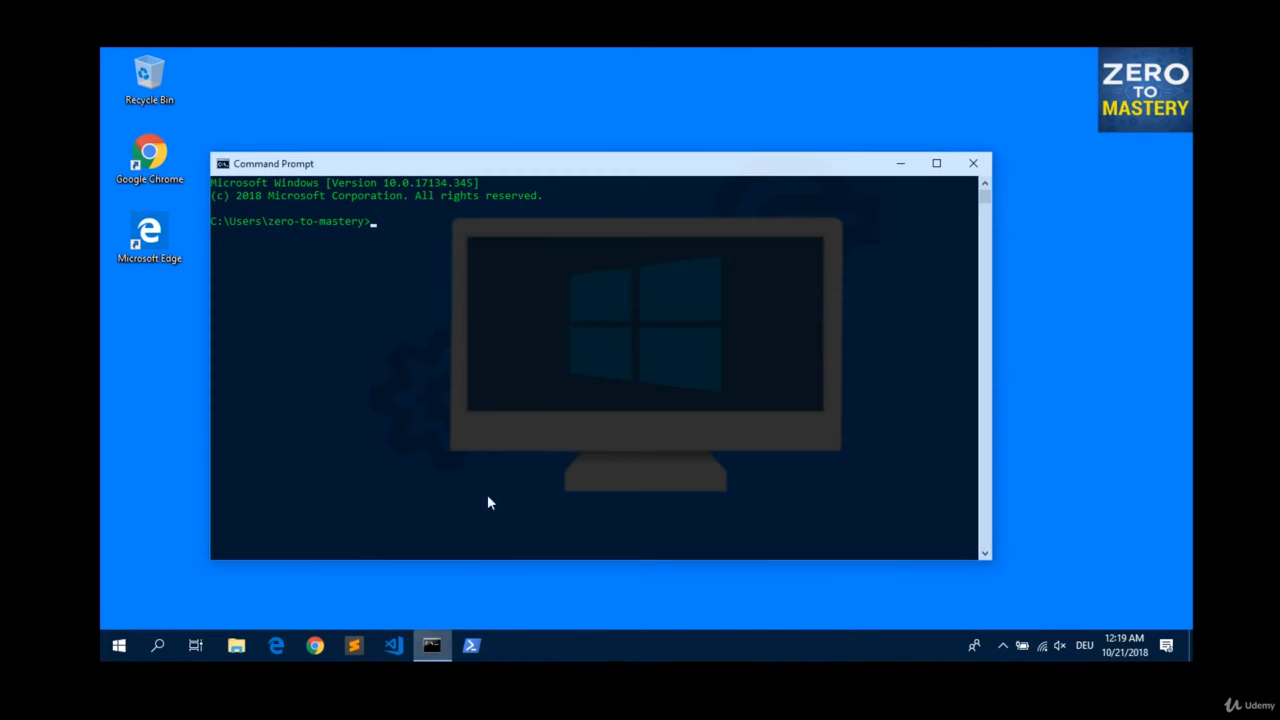
mouse_move(628, 351)
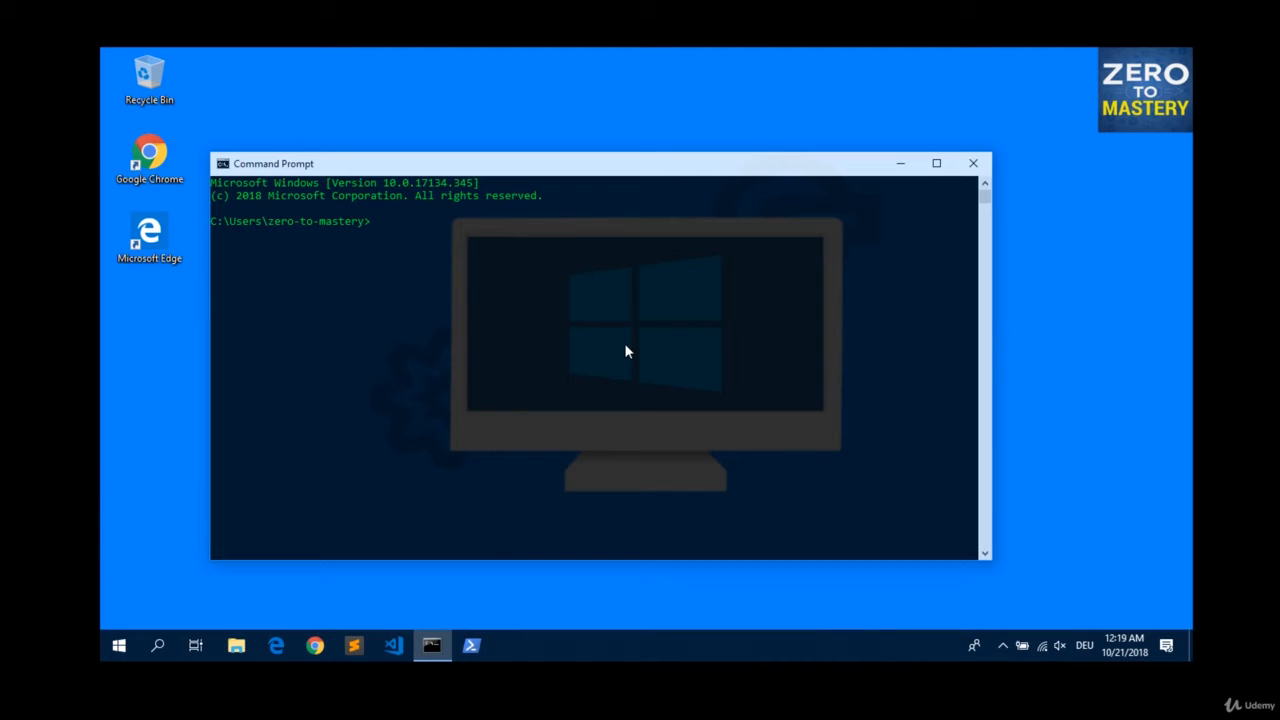
type("psql")
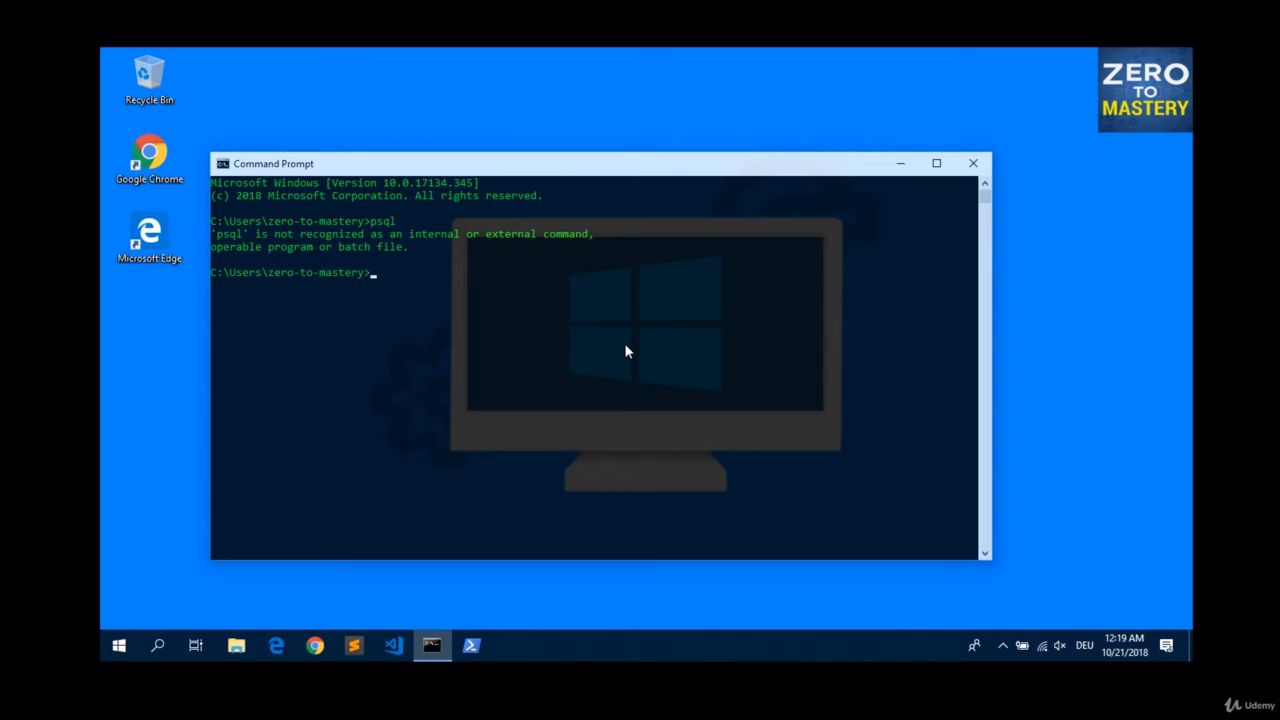
mouse_move(640, 333)
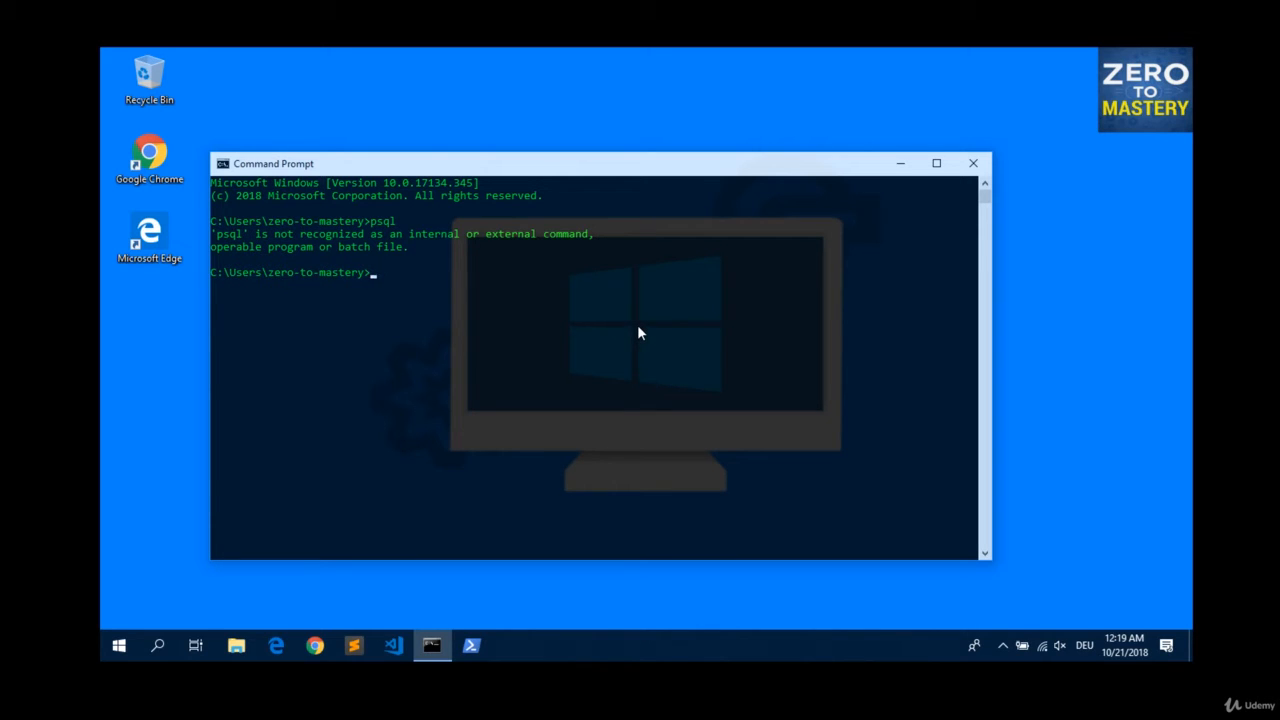
mouse_move(801, 236)
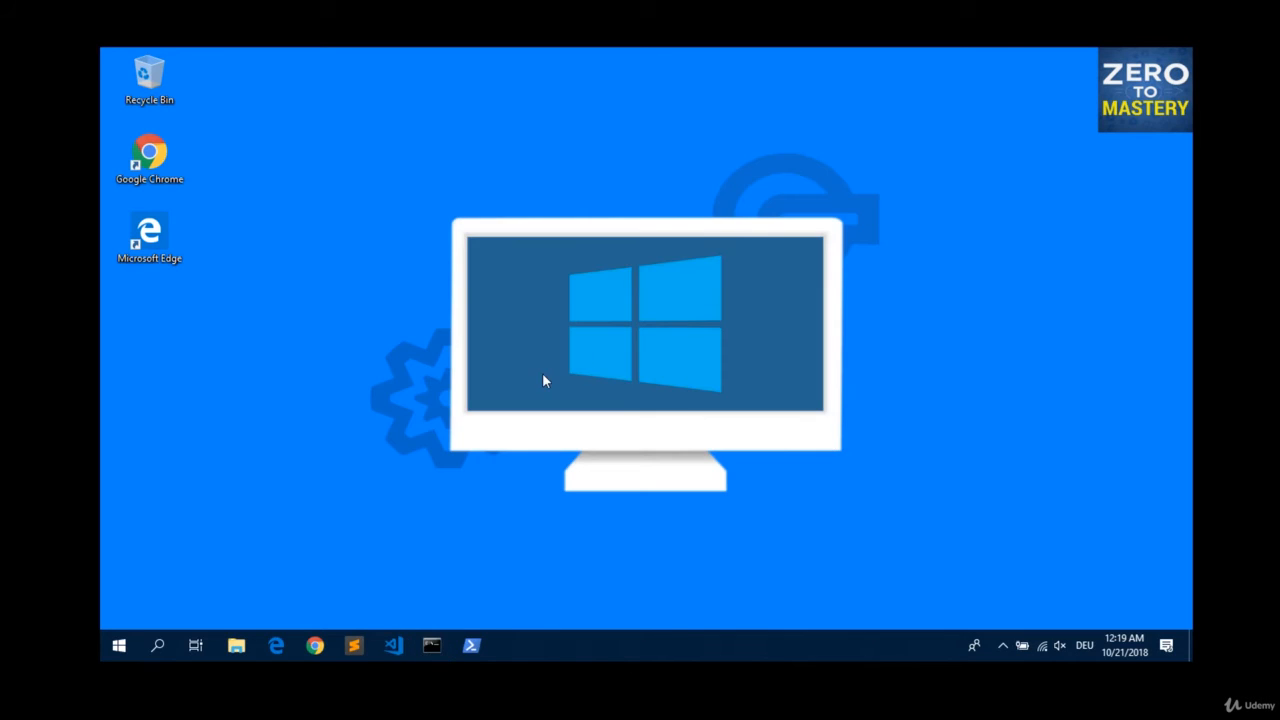
mouse_move(139, 610)
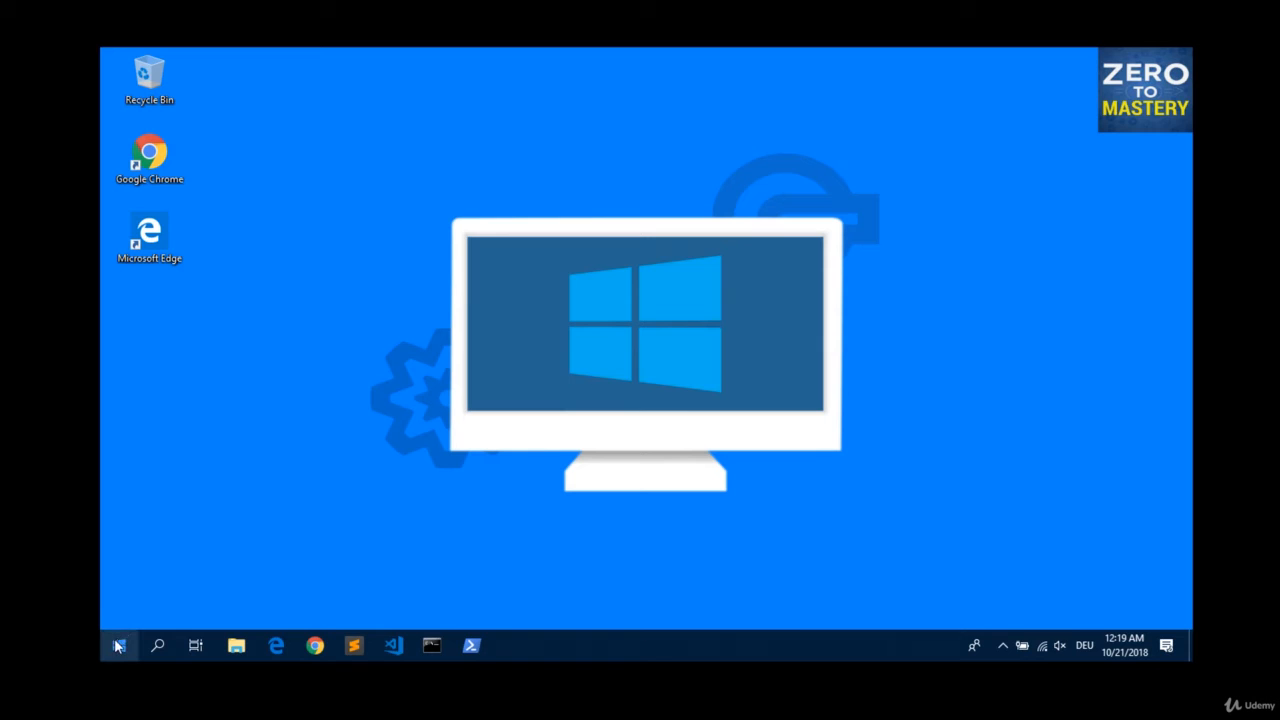
From the Start menu app list, expand the PostgreSQL 10 folder and launch pgAdmin 4.
left_click(118, 645)
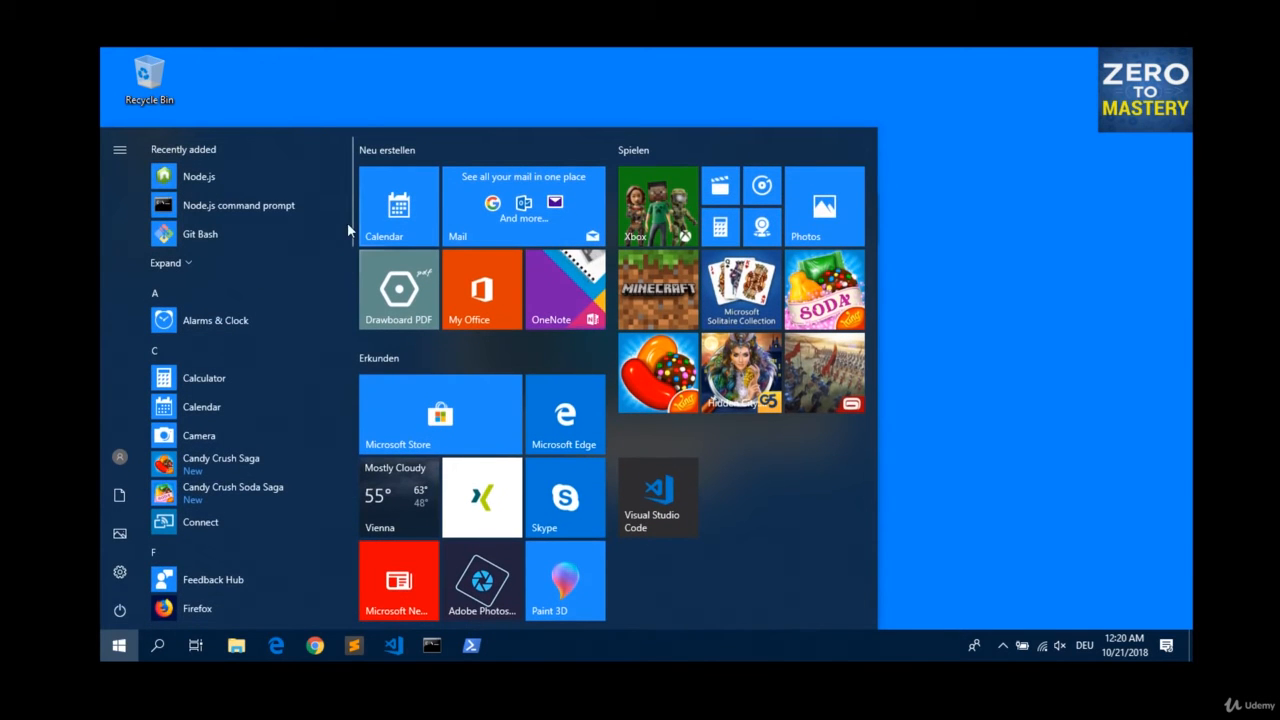
scroll("down", 3)
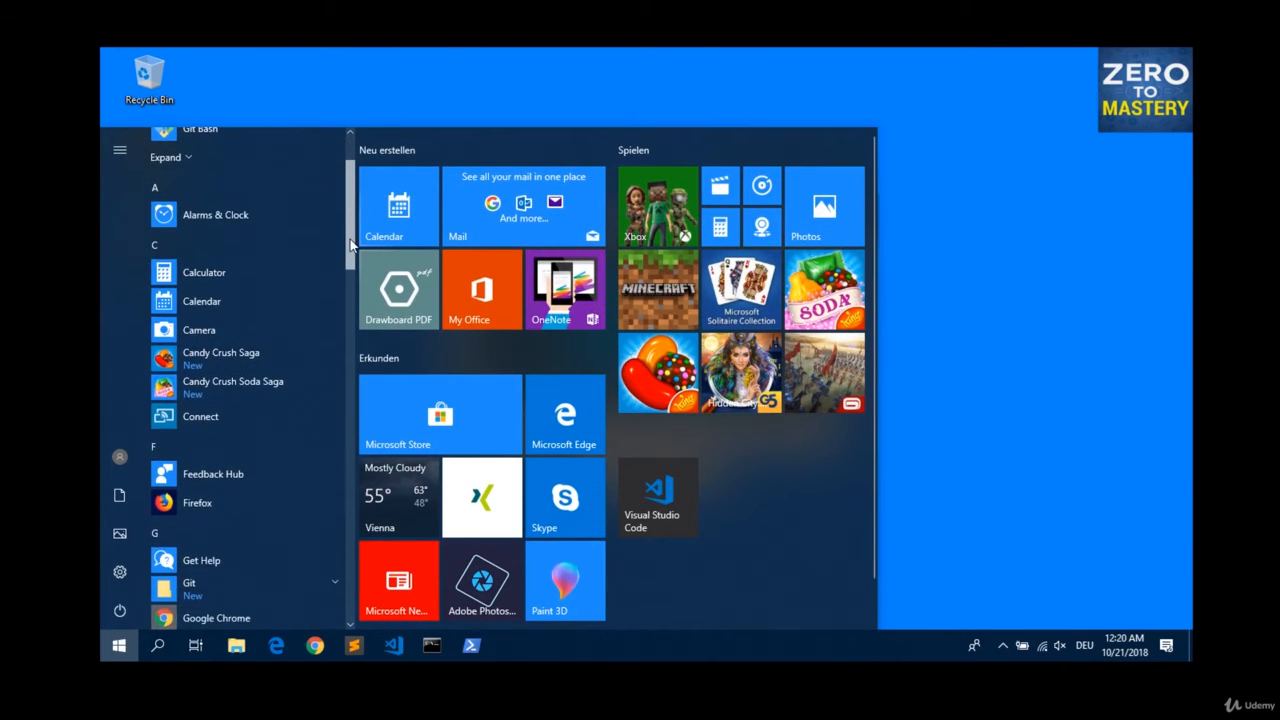
scroll("down", 3)
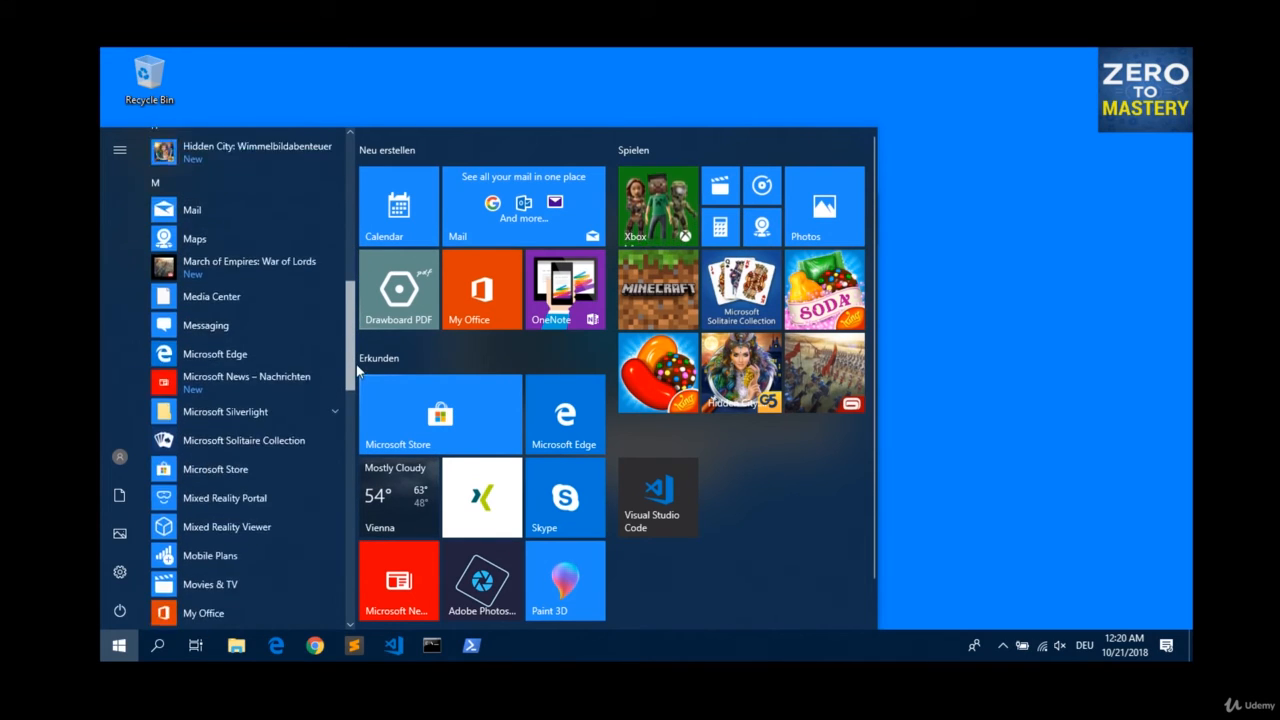
scroll("down", 3)
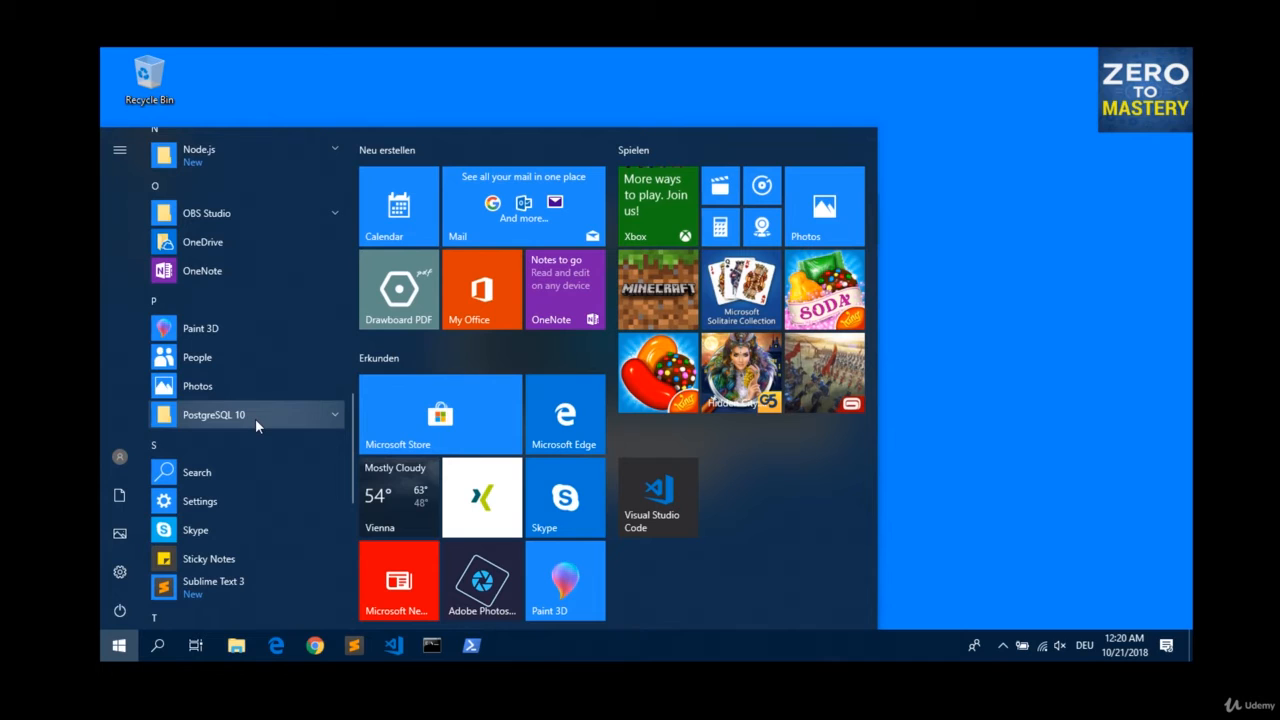
left_click(245, 414)
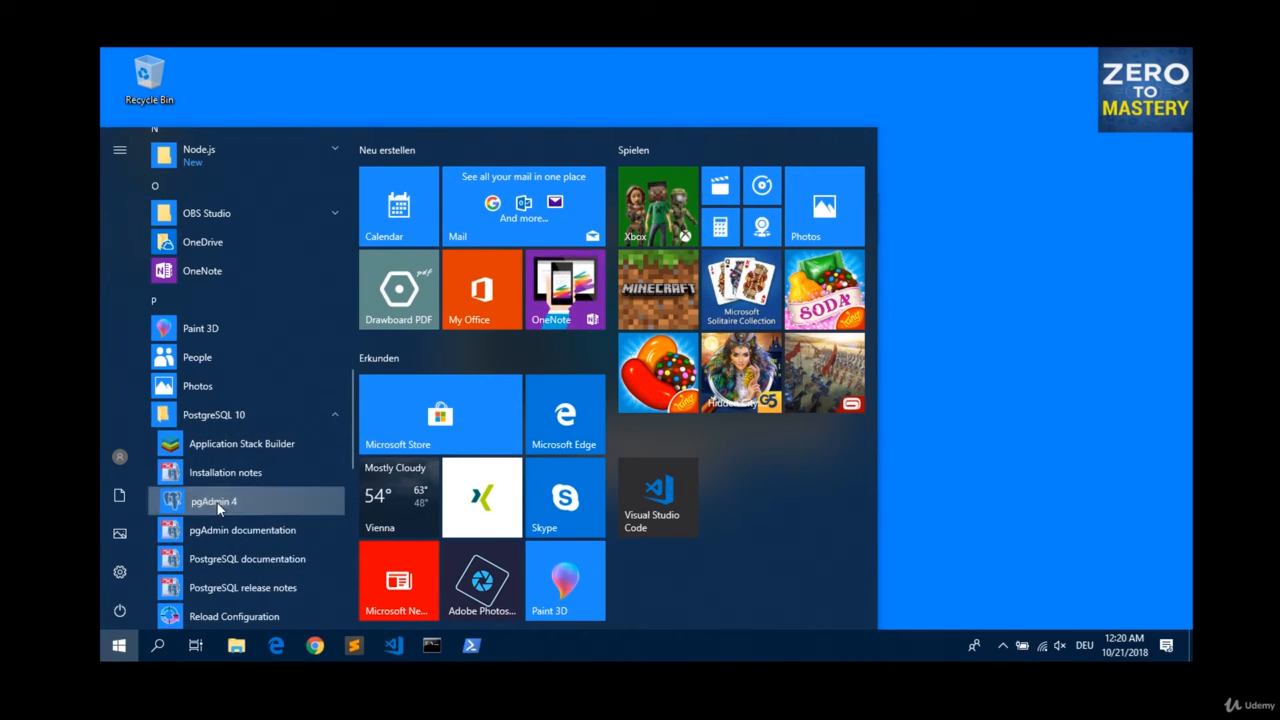
left_click(213, 501)
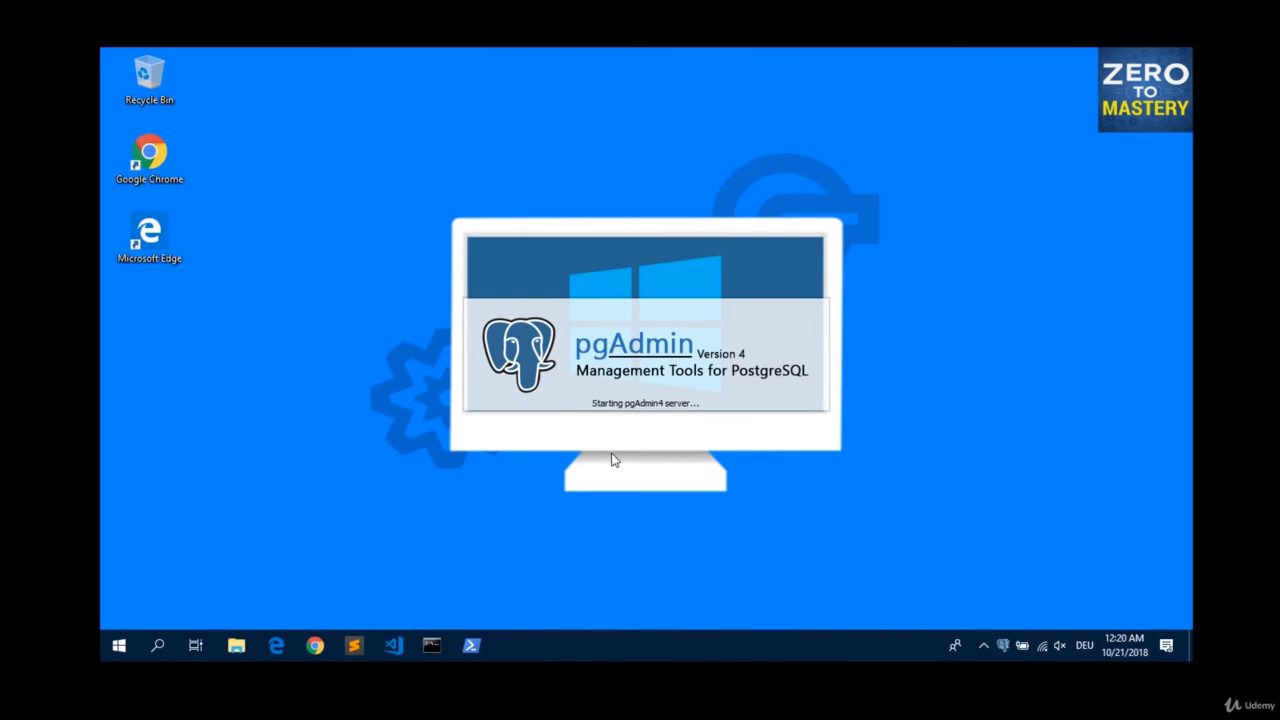
mouse_move(600, 434)
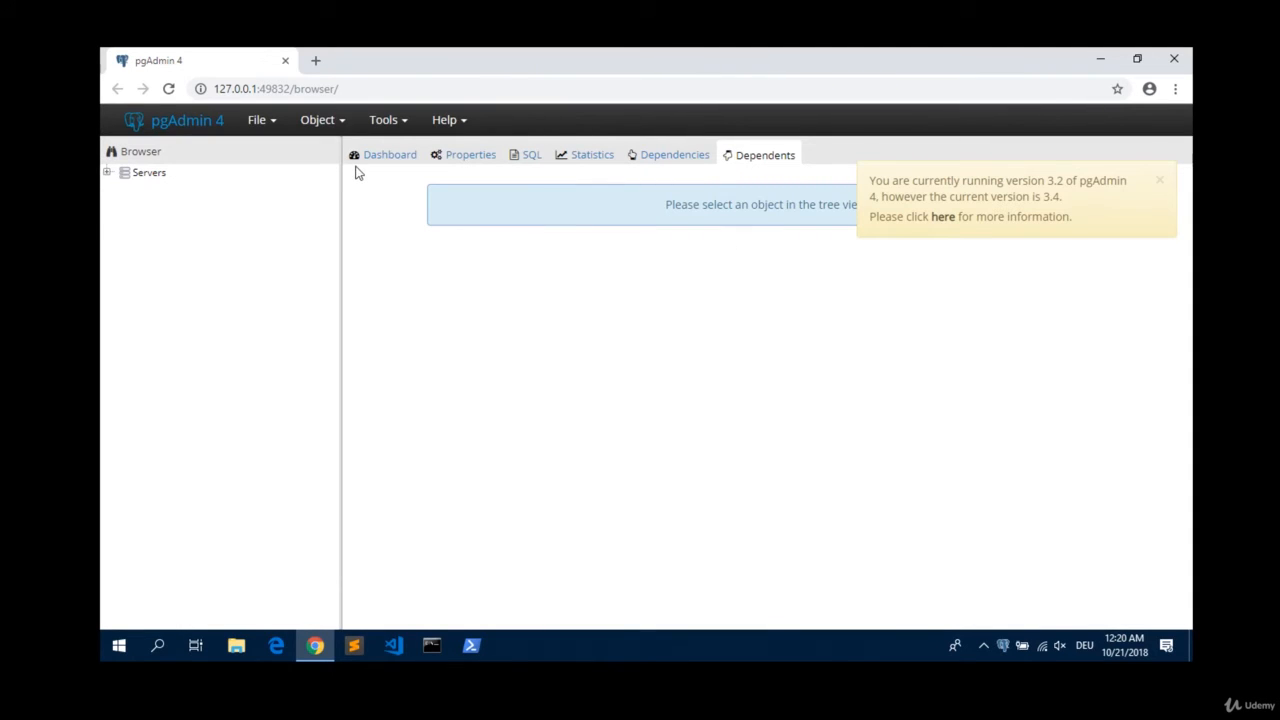
Expand Servers > PostgreSQL 10 > Databases > postgres in the pgAdmin Browser tree.
left_click(148, 172)
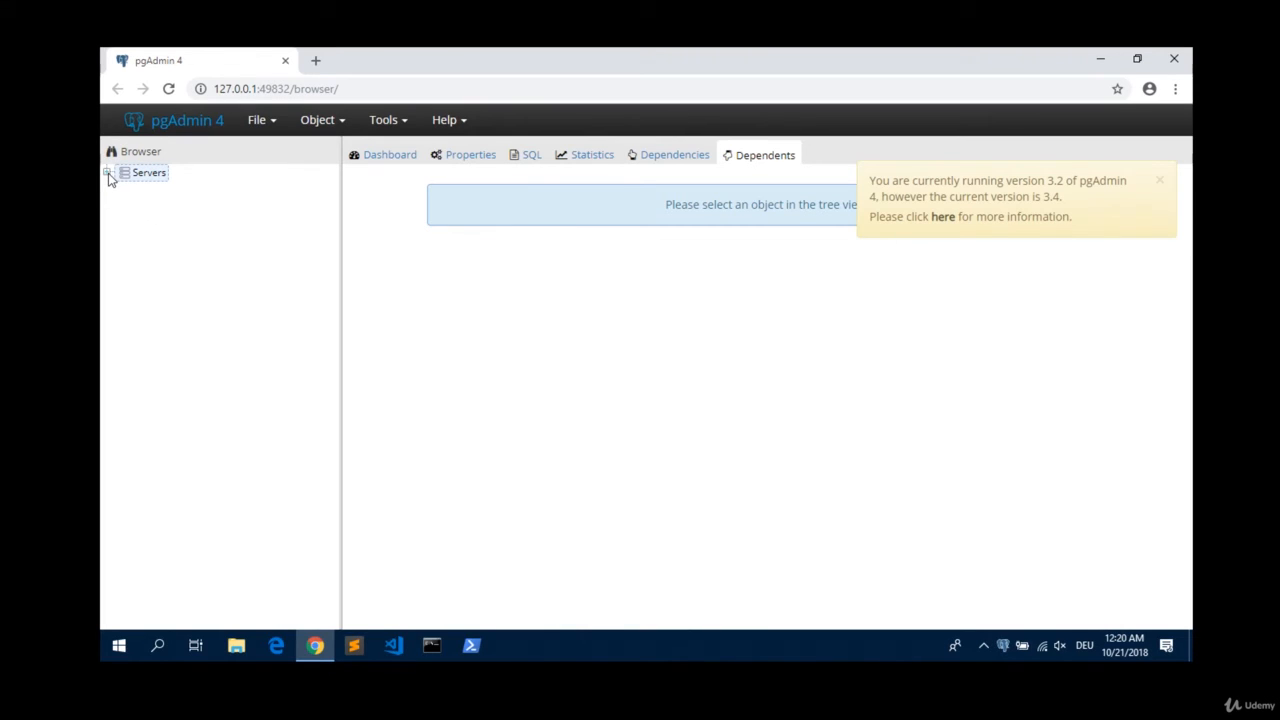
left_click(108, 172)
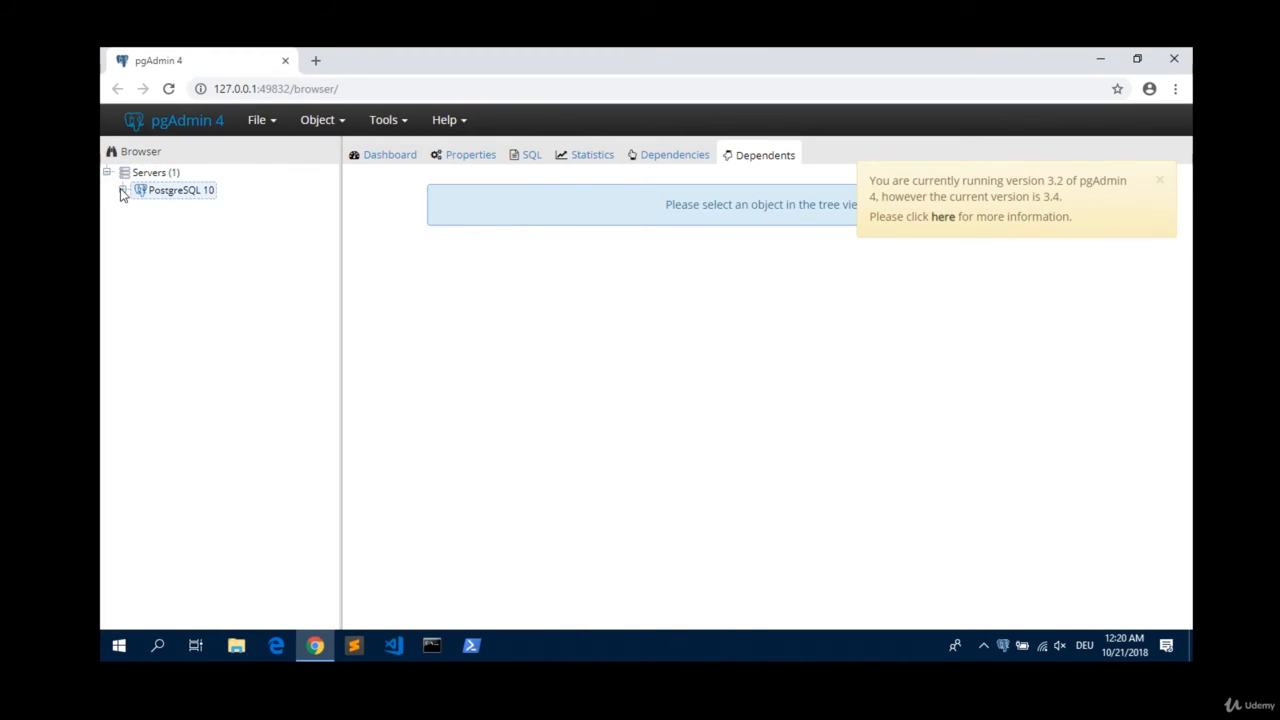
left_click(123, 190)
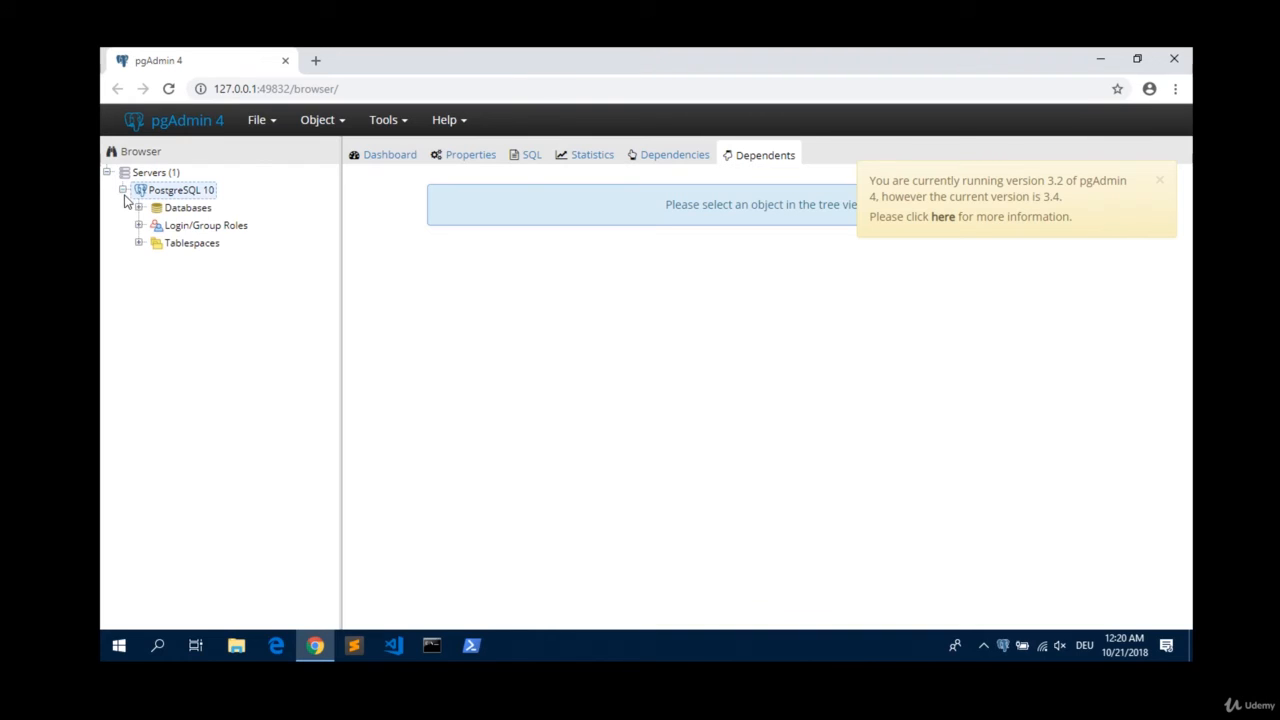
left_click(140, 207)
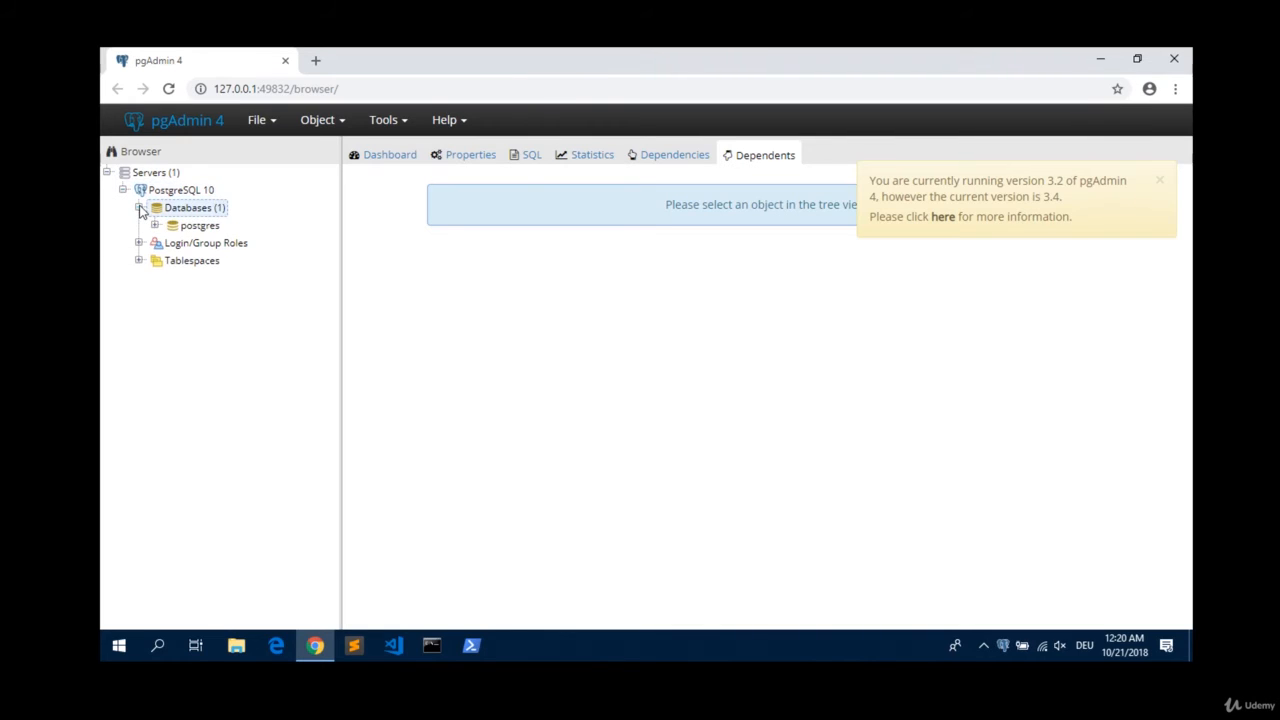
left_click(155, 225)
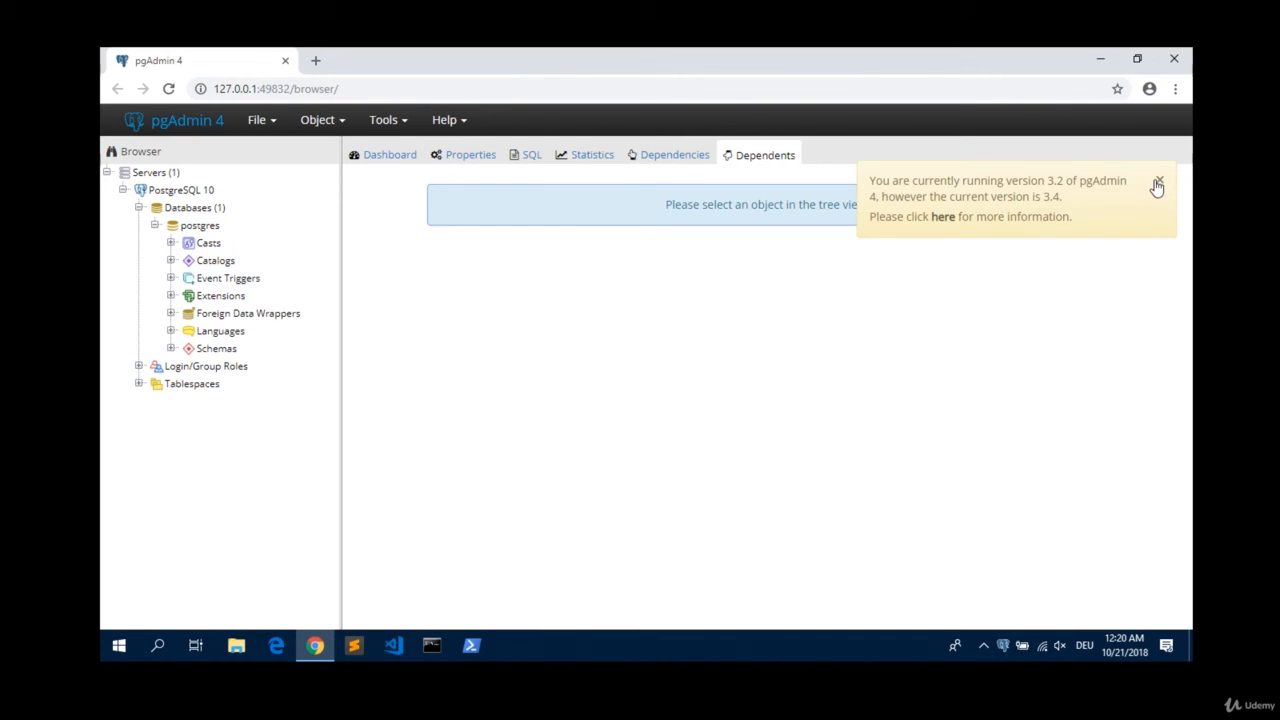
Dismiss the pgAdmin version update notice and close pgAdmin.
left_click(1158, 183)
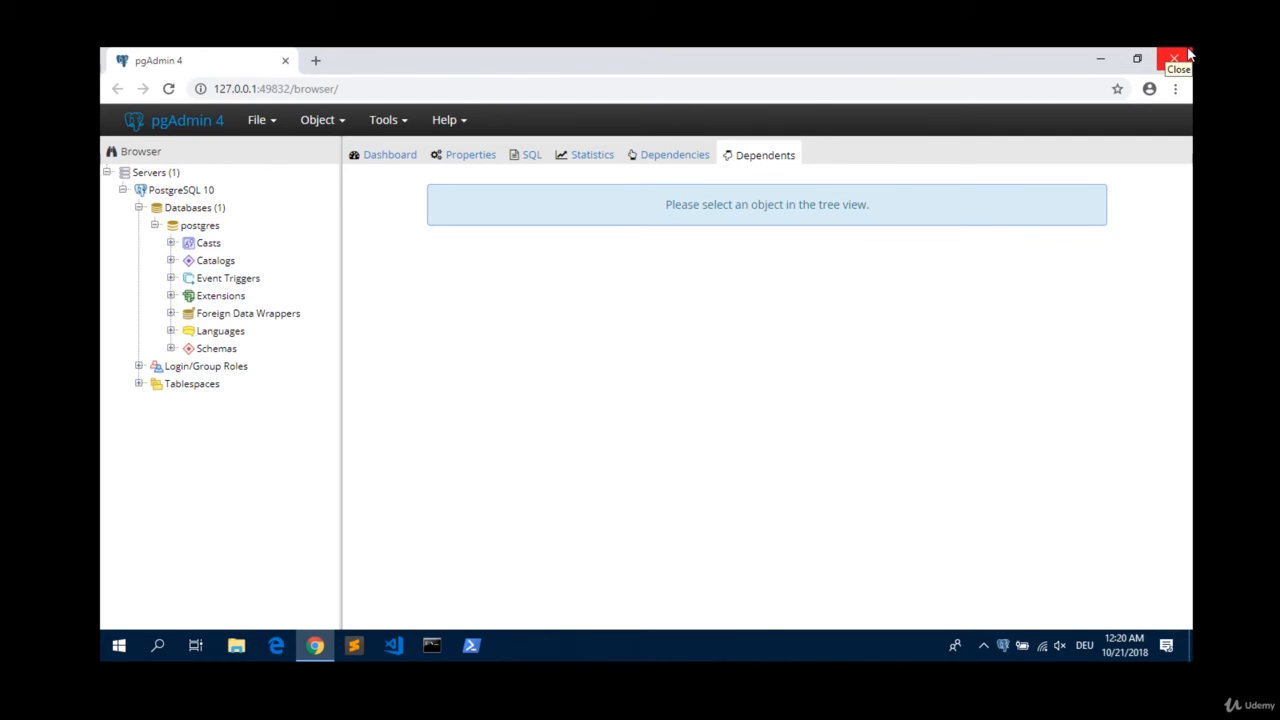
left_click(1174, 59)
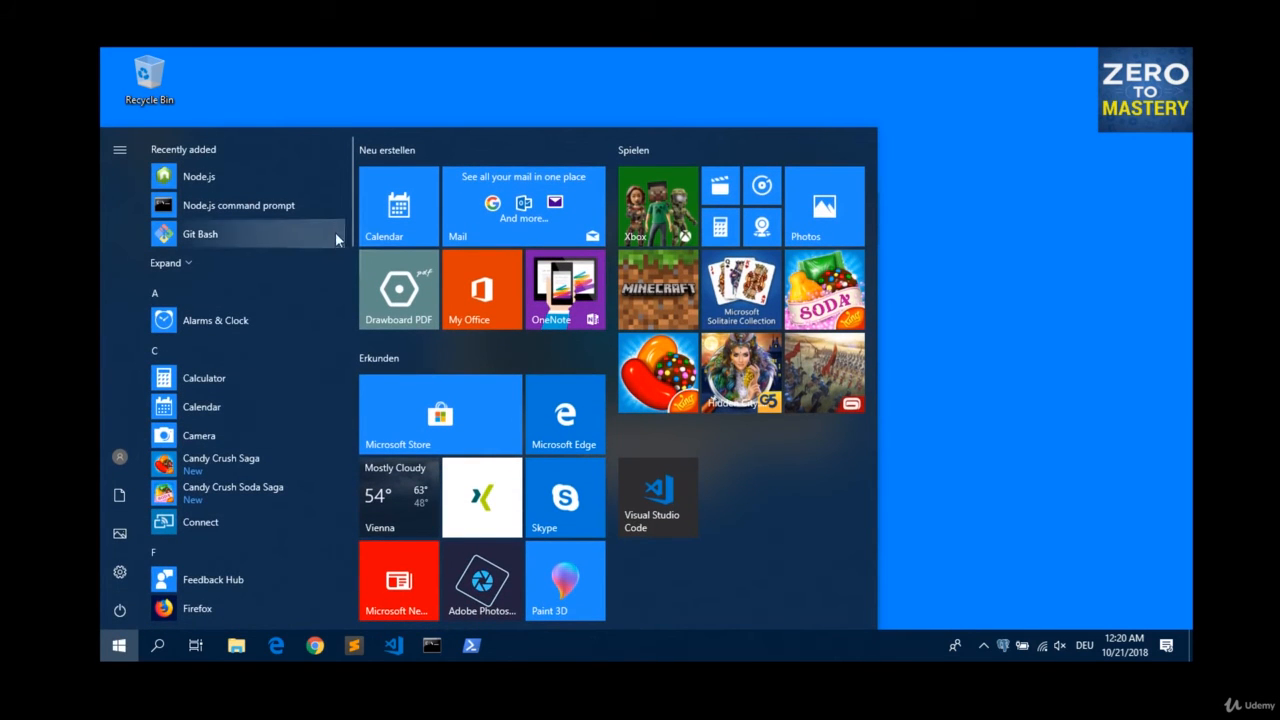
Scroll the Start menu to PostgreSQL 10, expand it and launch SQL Shell (psql).
scroll("down", 3)
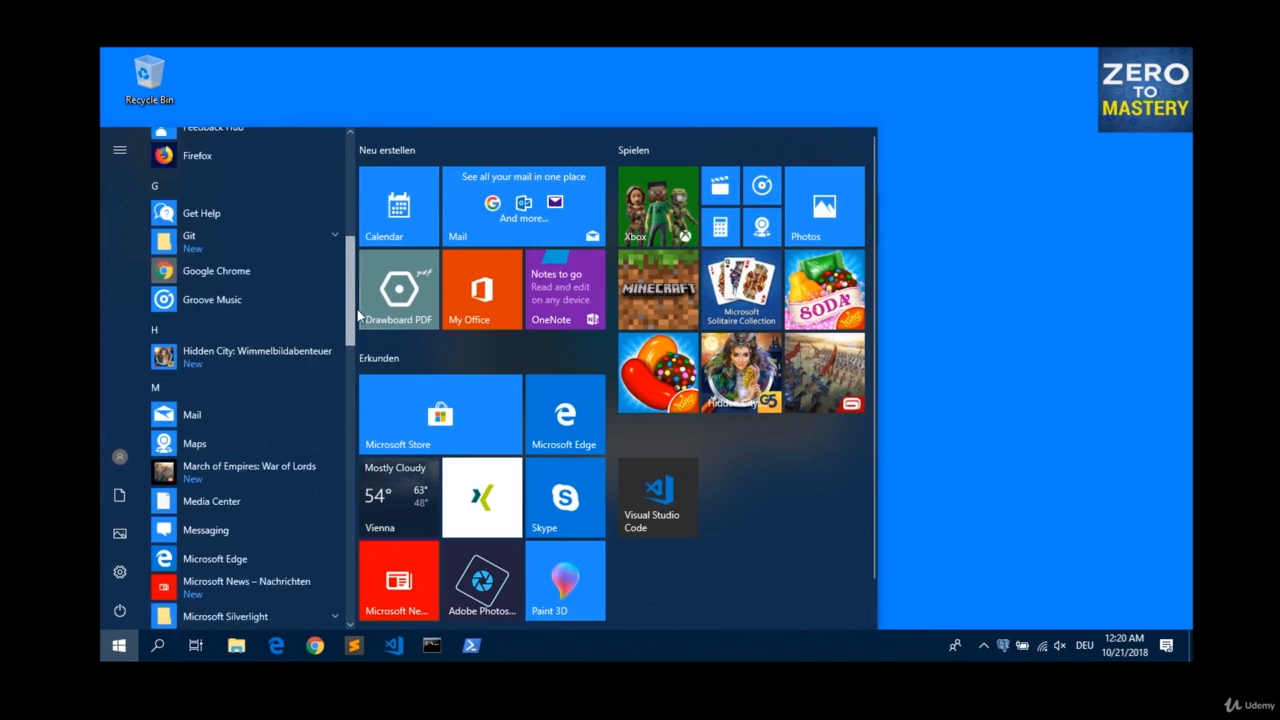
scroll("down", 3)
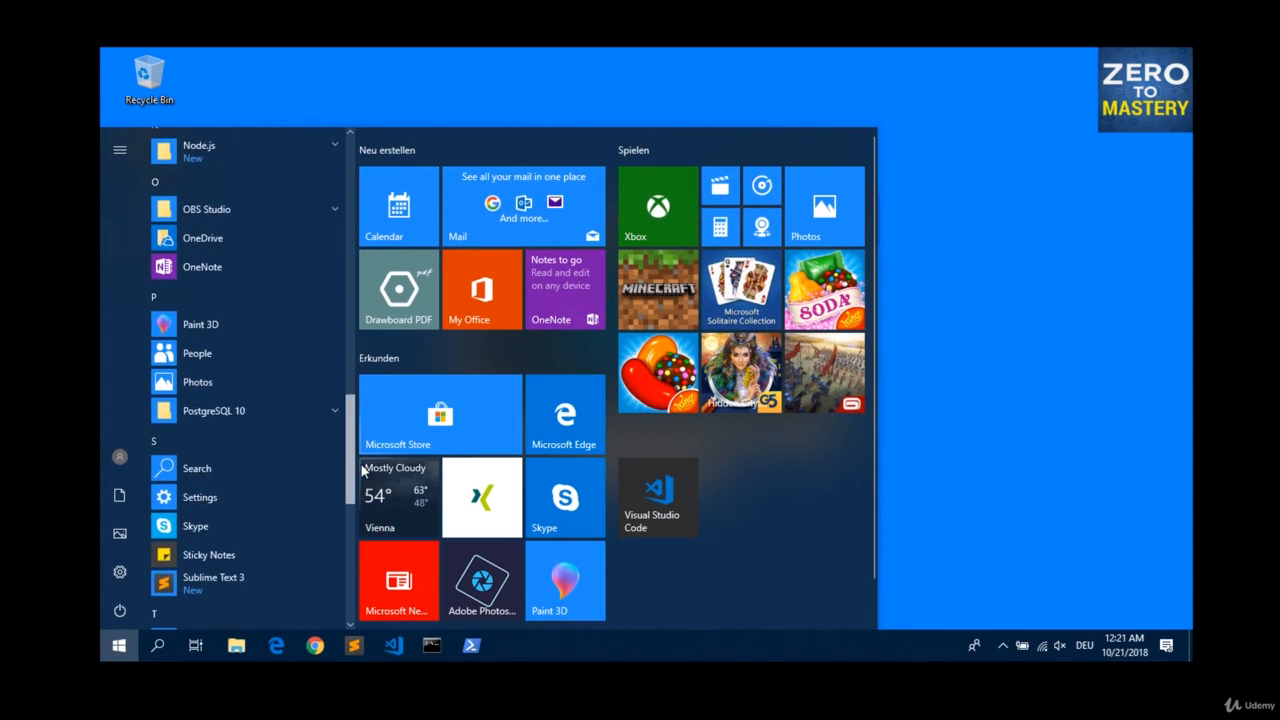
left_click(213, 410)
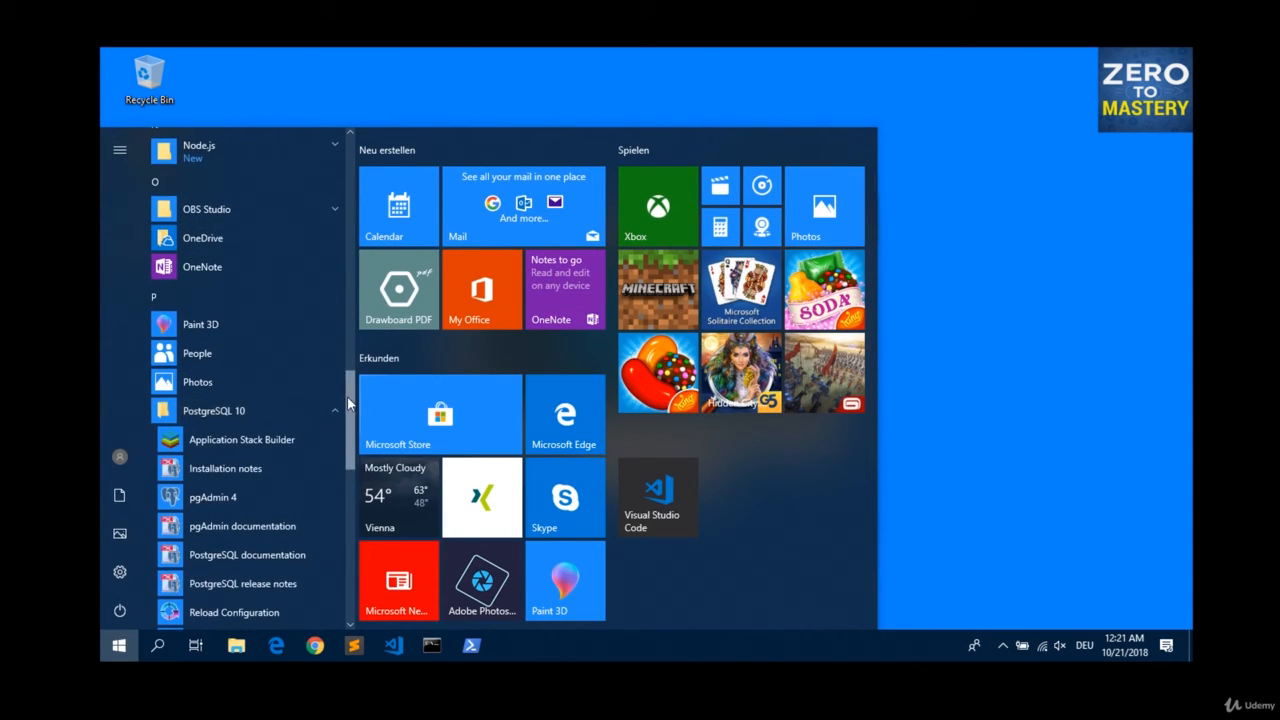
scroll("down", 3)
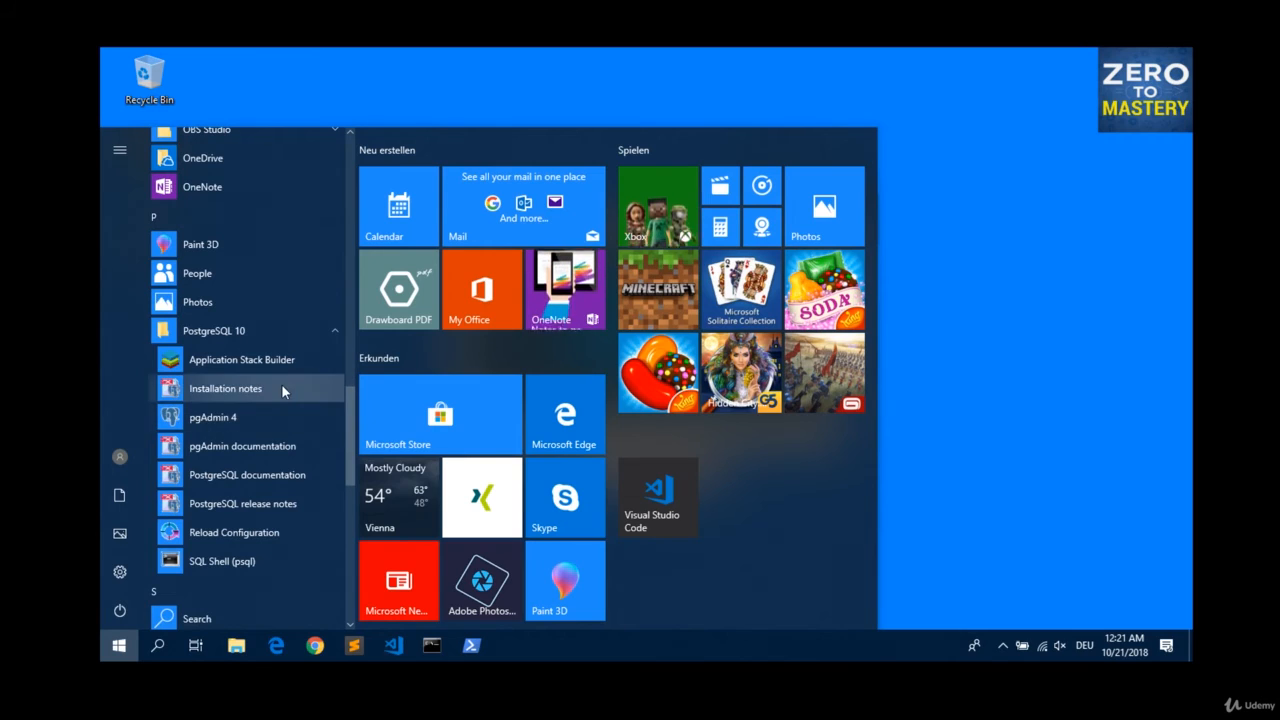
mouse_move(222, 561)
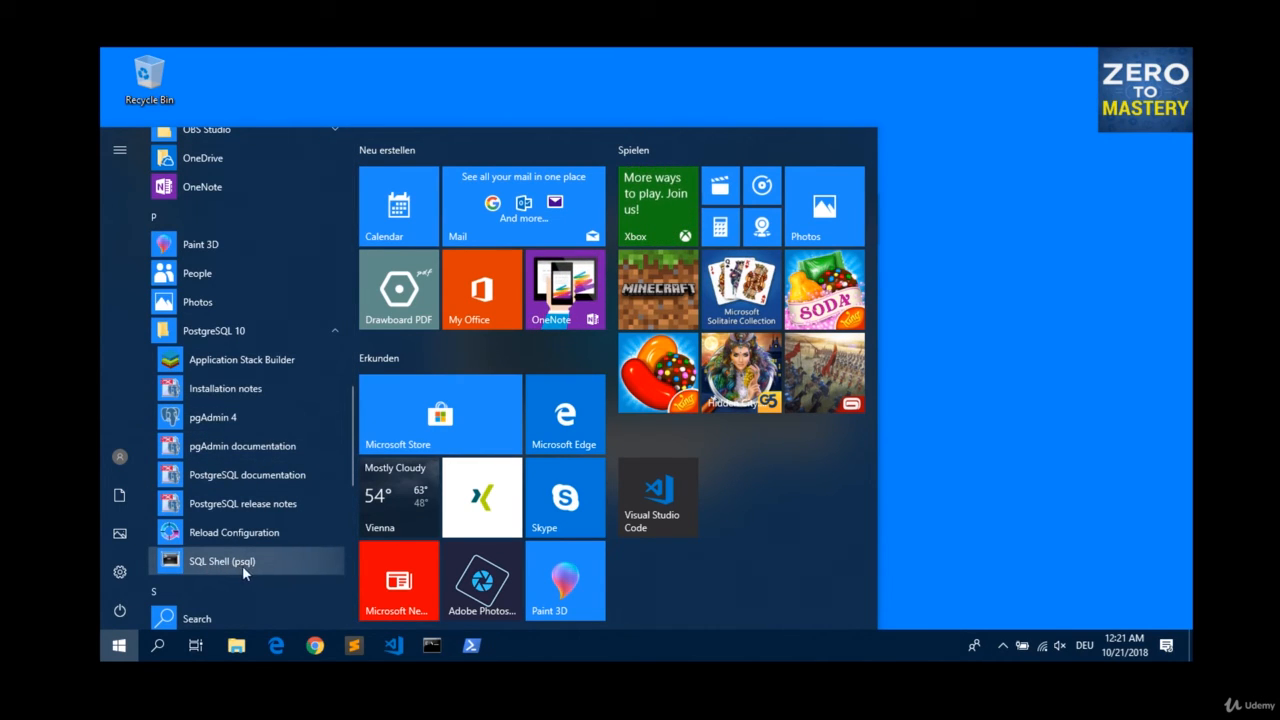
mouse_move(250, 571)
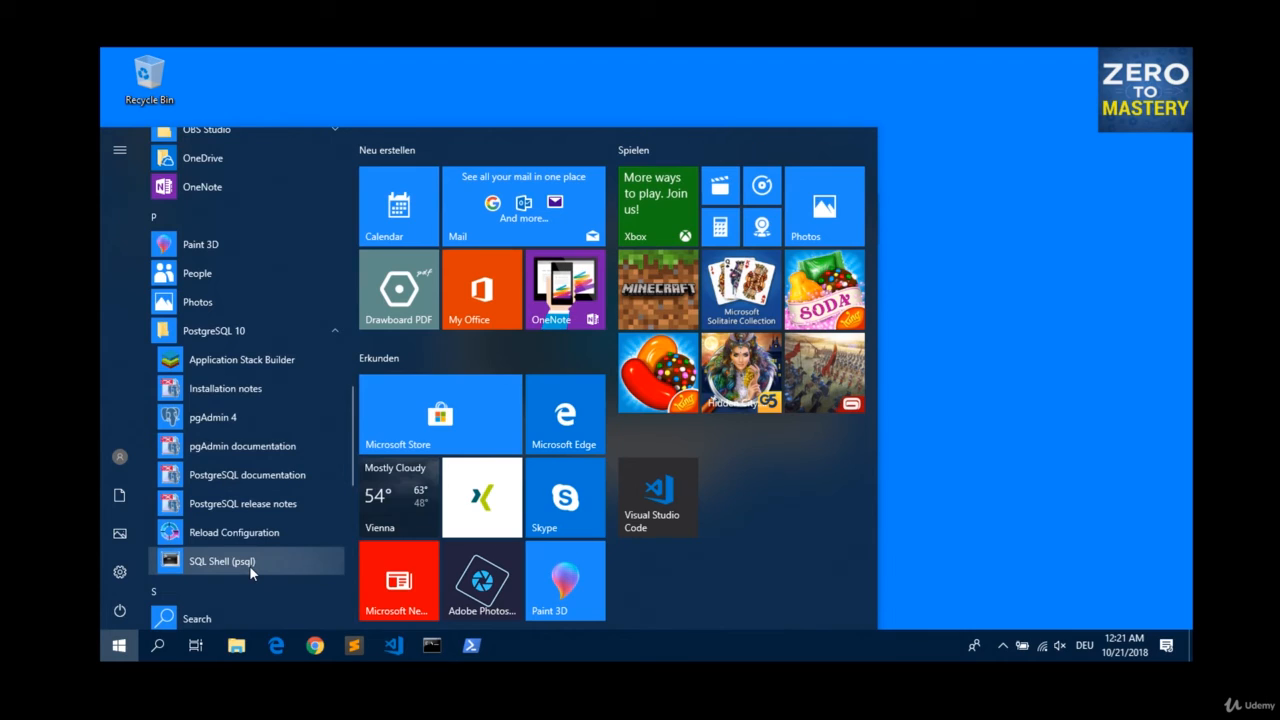
left_click(221, 561)
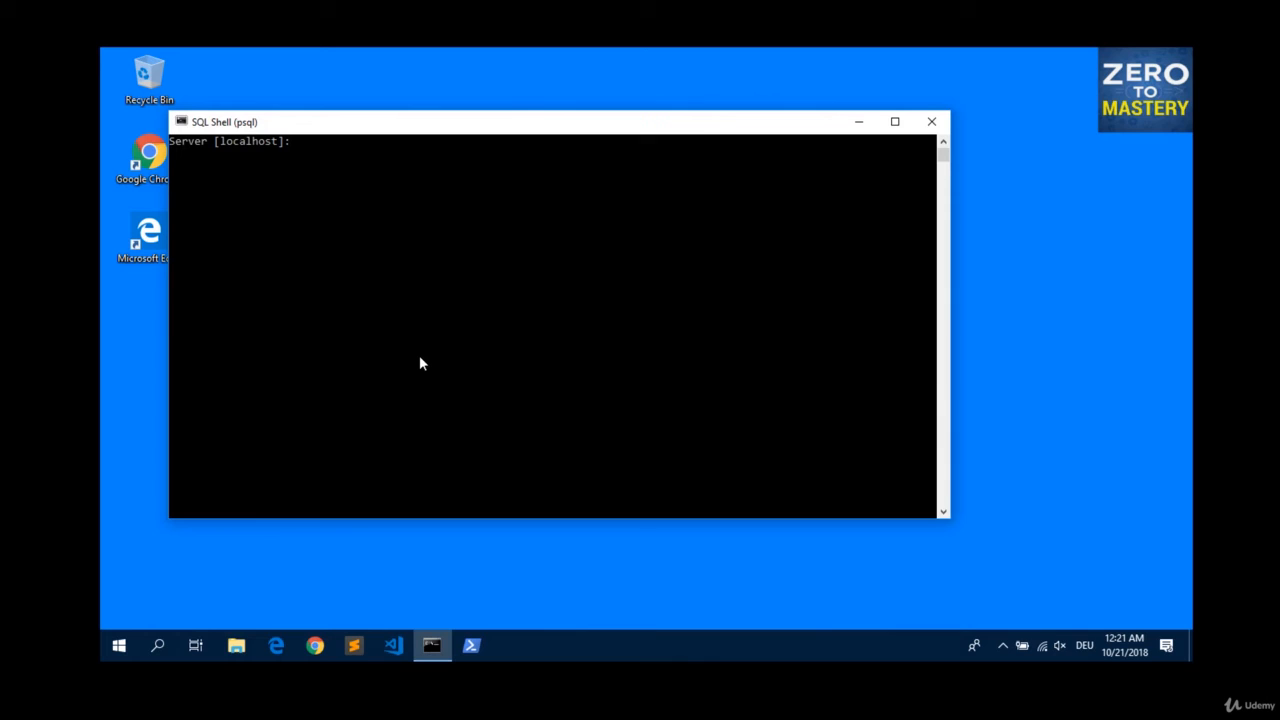
Connect in SQL Shell accepting defaults: localhost server, port 5432, postgres username, then the password.
key("enter")
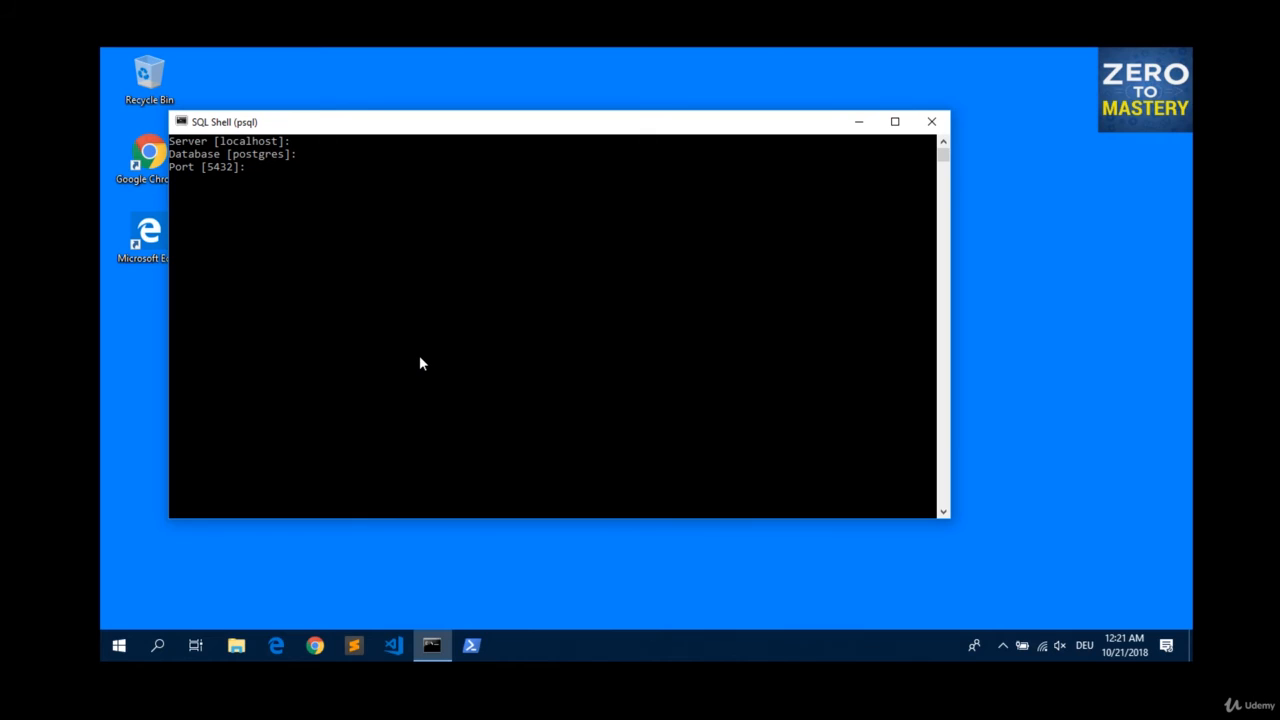
key("enter")
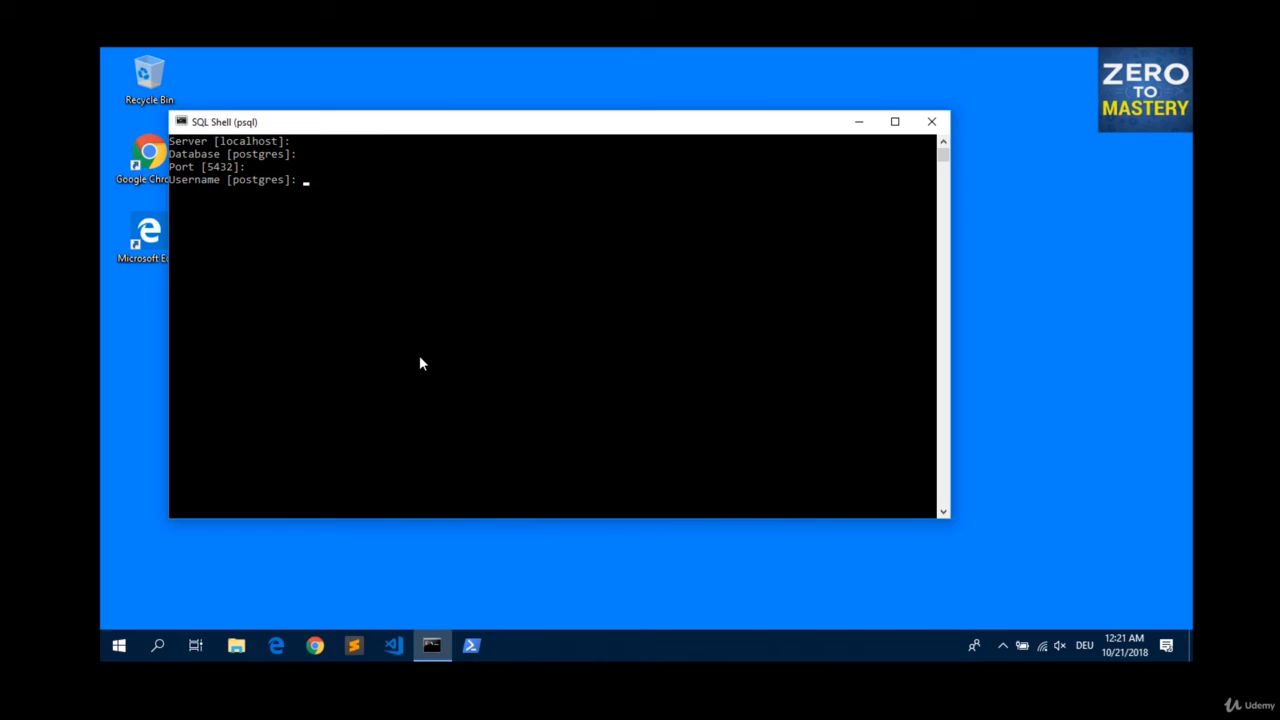
key("enter")
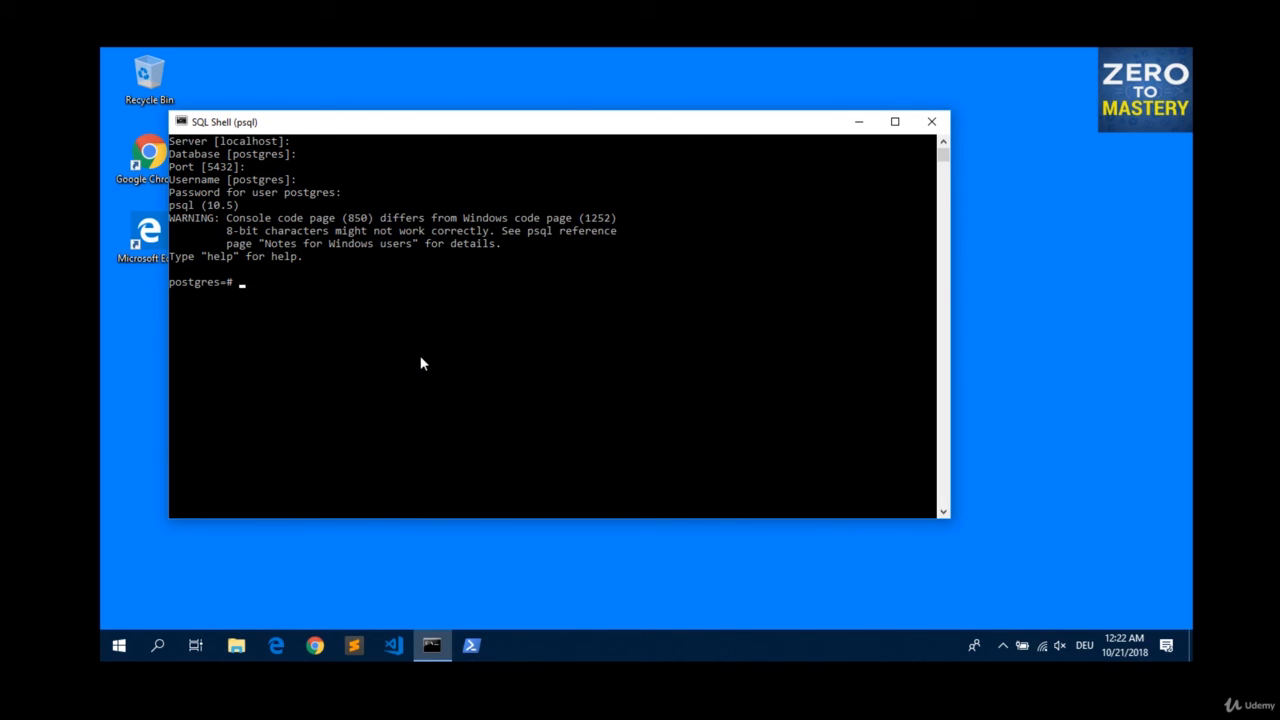
mouse_move(431, 645)
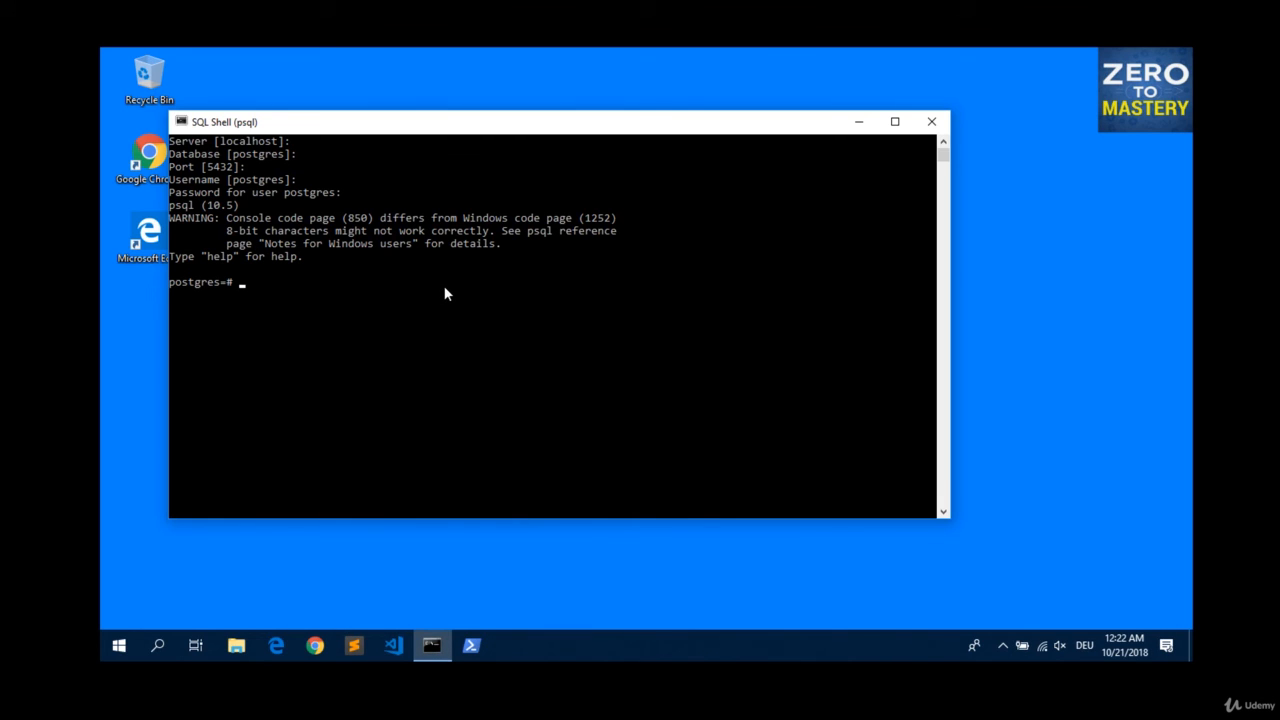
Quit psql with \q, then run psql in Command Prompt, which reports 'not recognized'.
type("\\q")
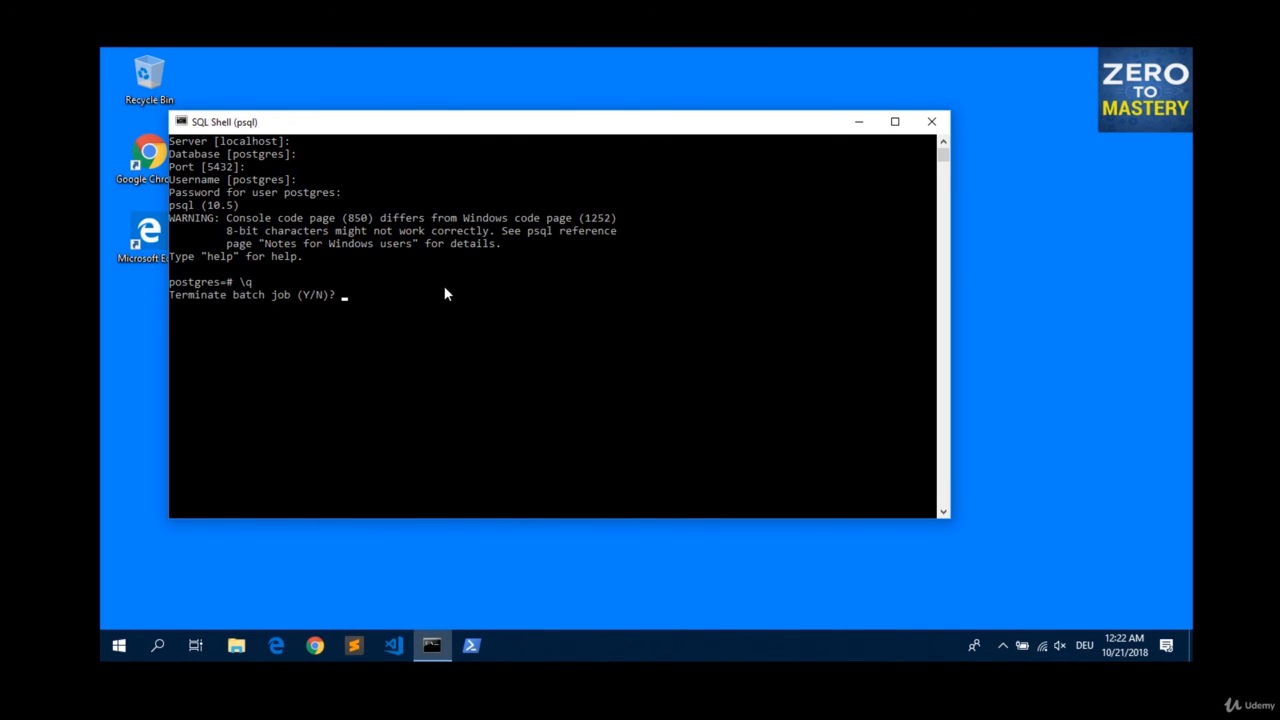
type("y")
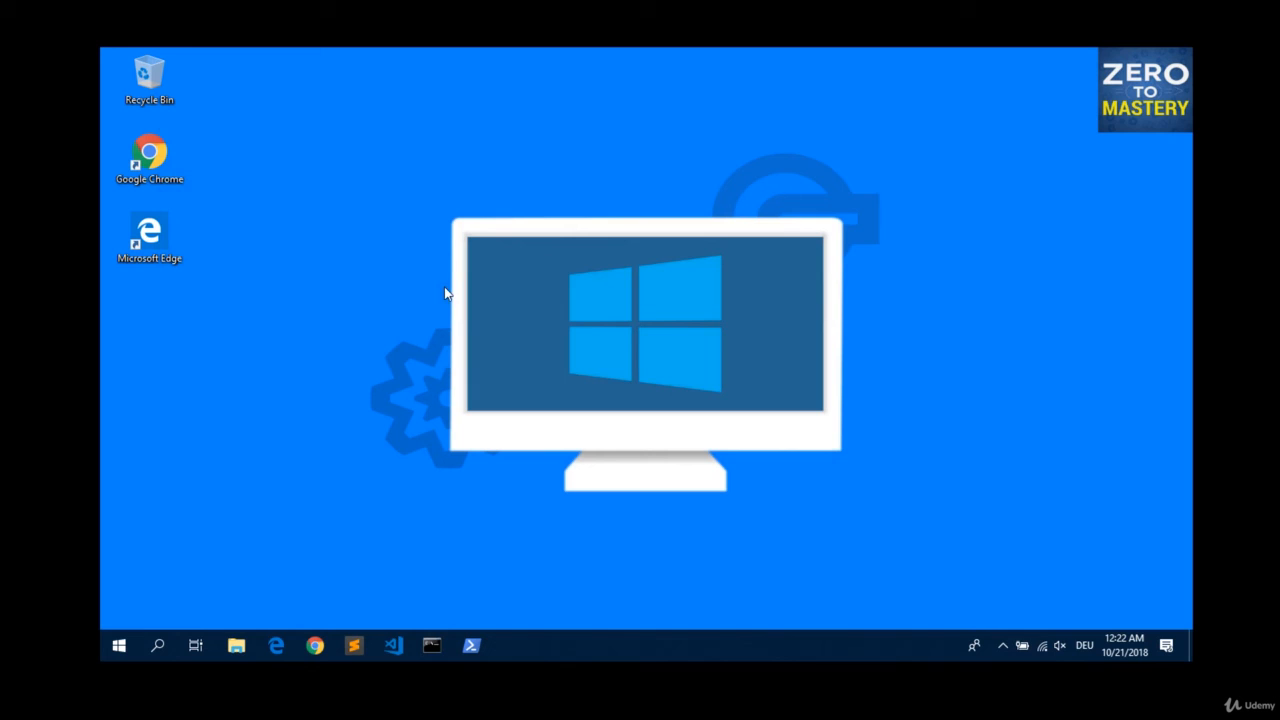
left_click(432, 645)
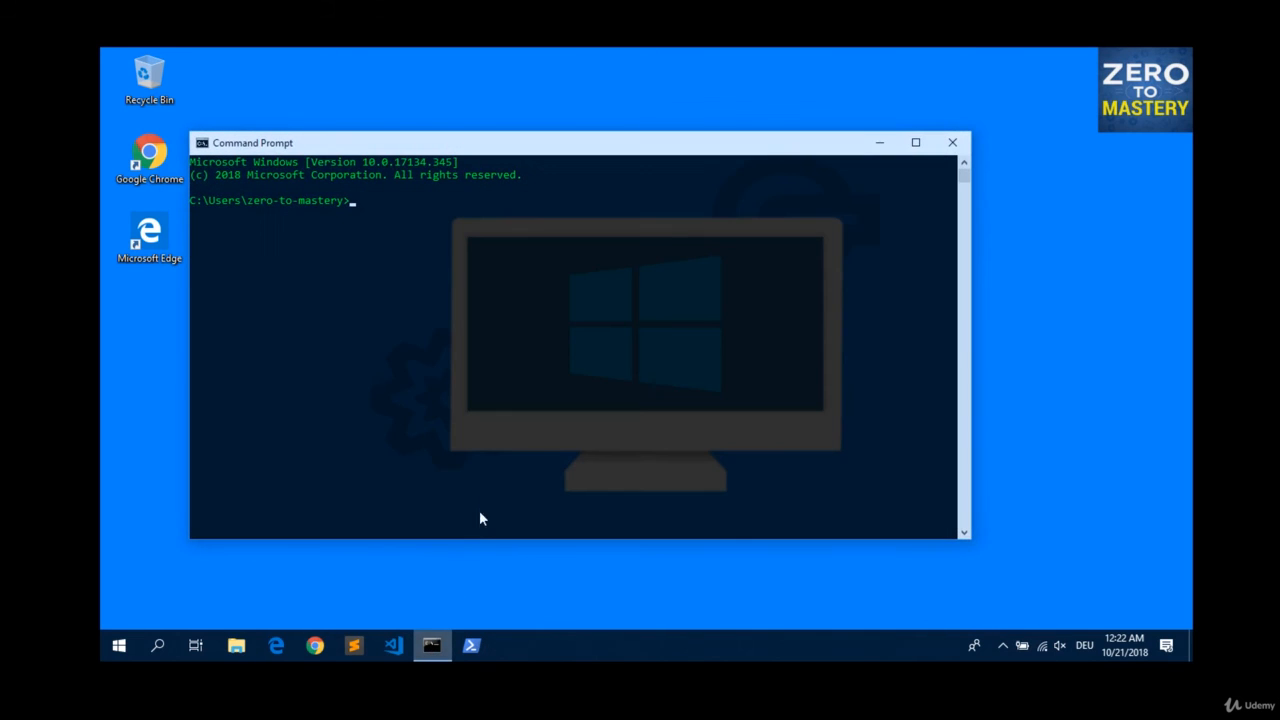
mouse_move(490, 477)
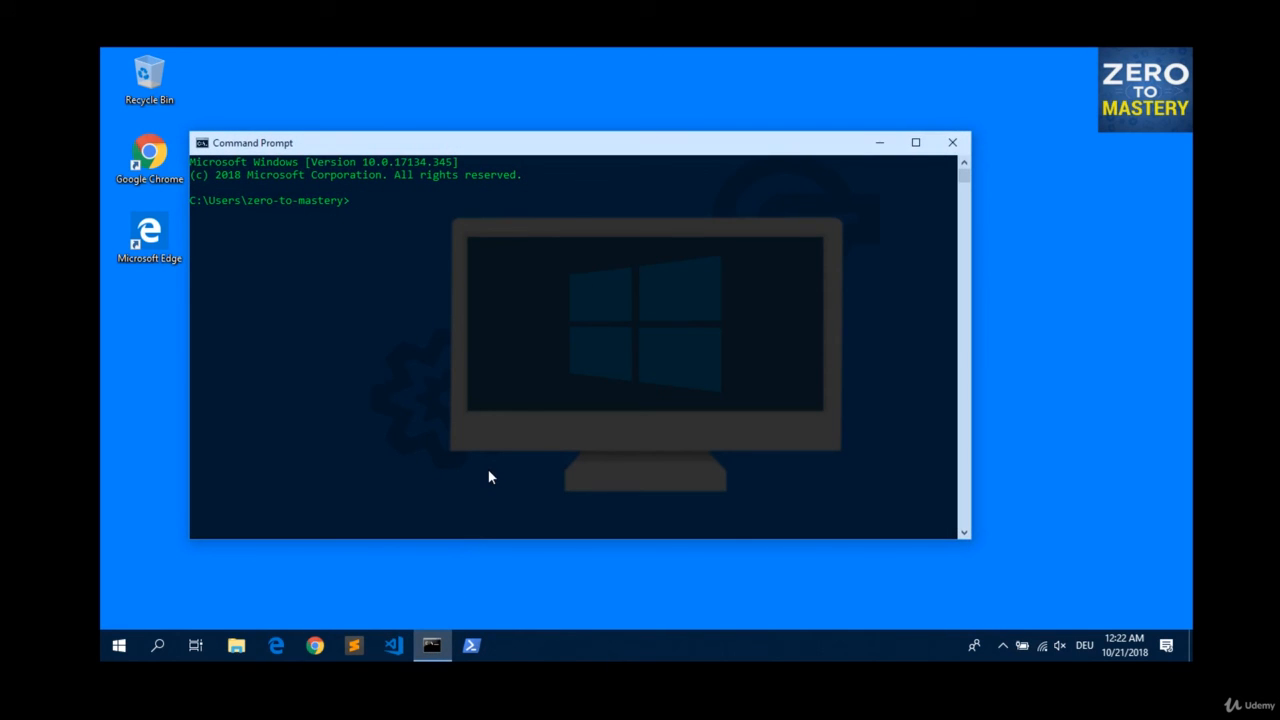
type("psql")
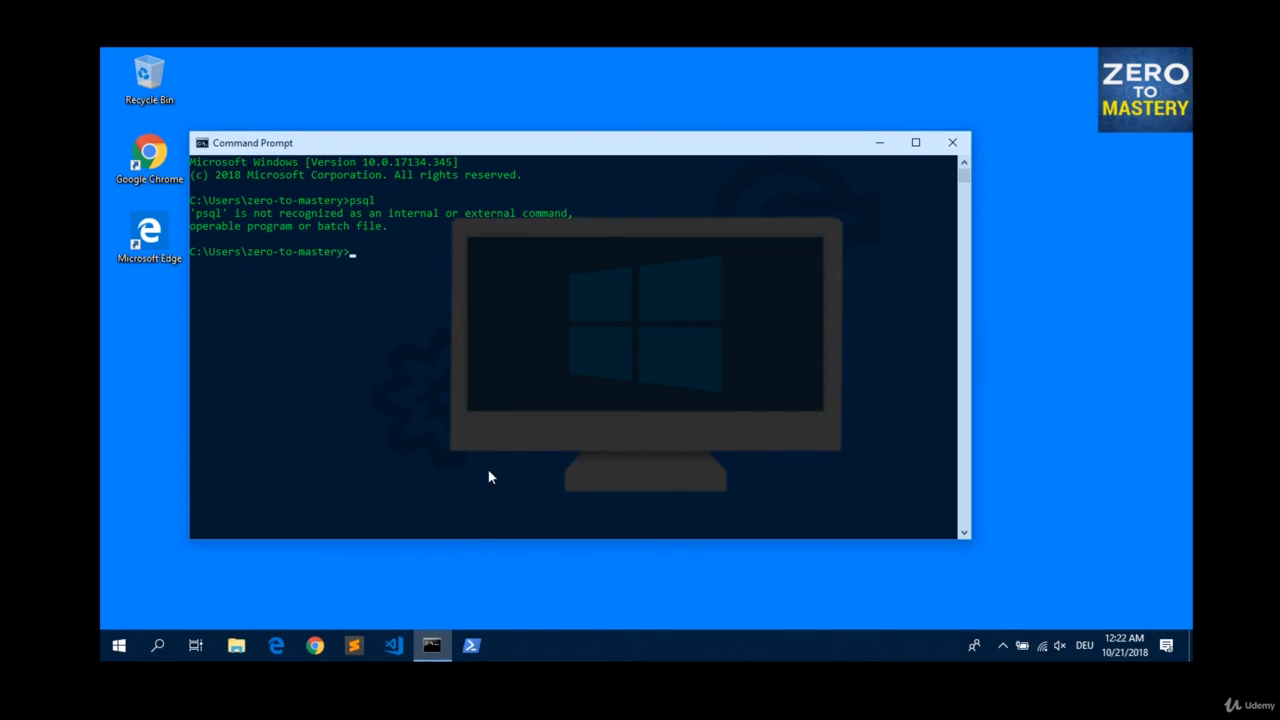